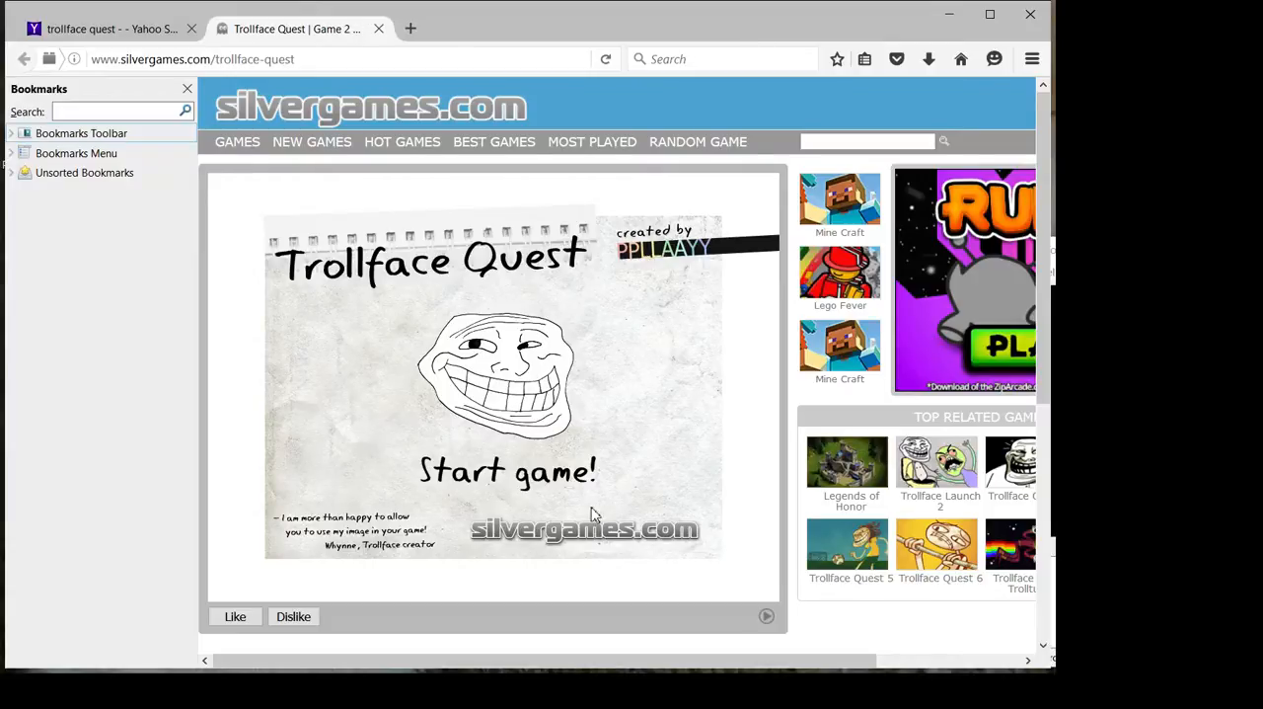
mouse_move(616, 474)
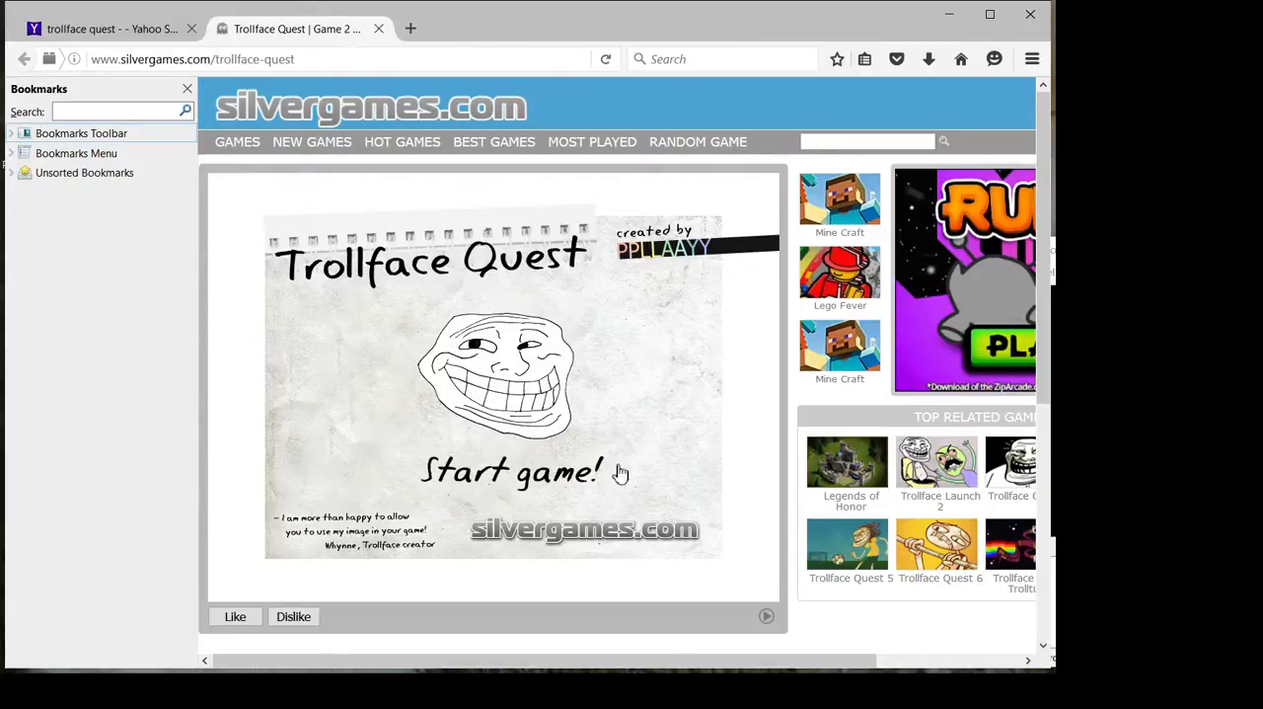
mouse_move(550, 300)
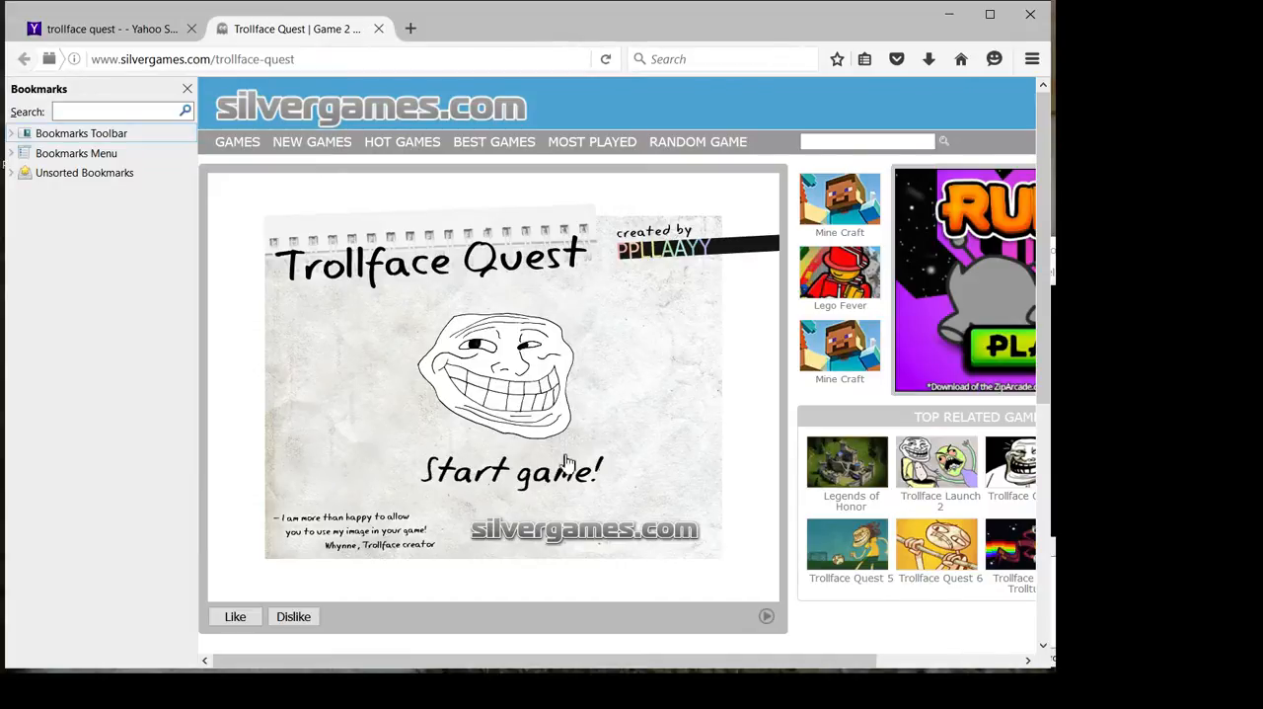
Start the game, retry the failed TV level and switch the television off to clear it
left_click(509, 470)
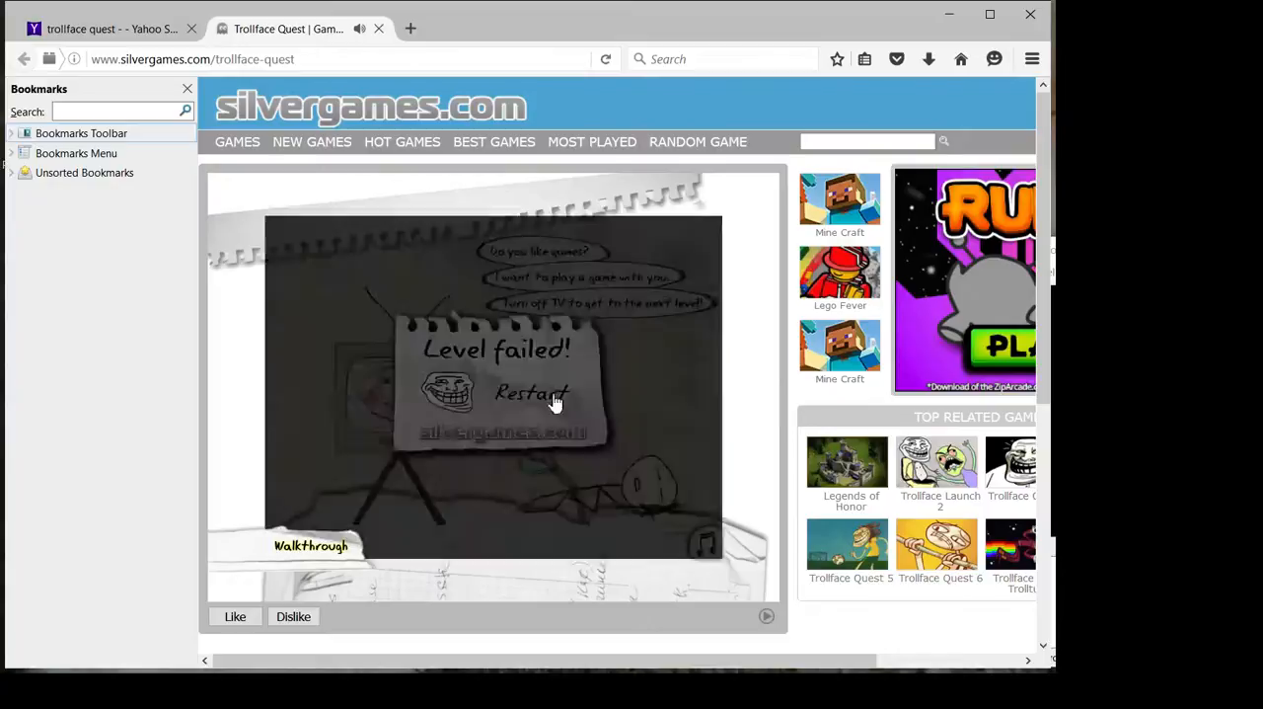
left_click(531, 393)
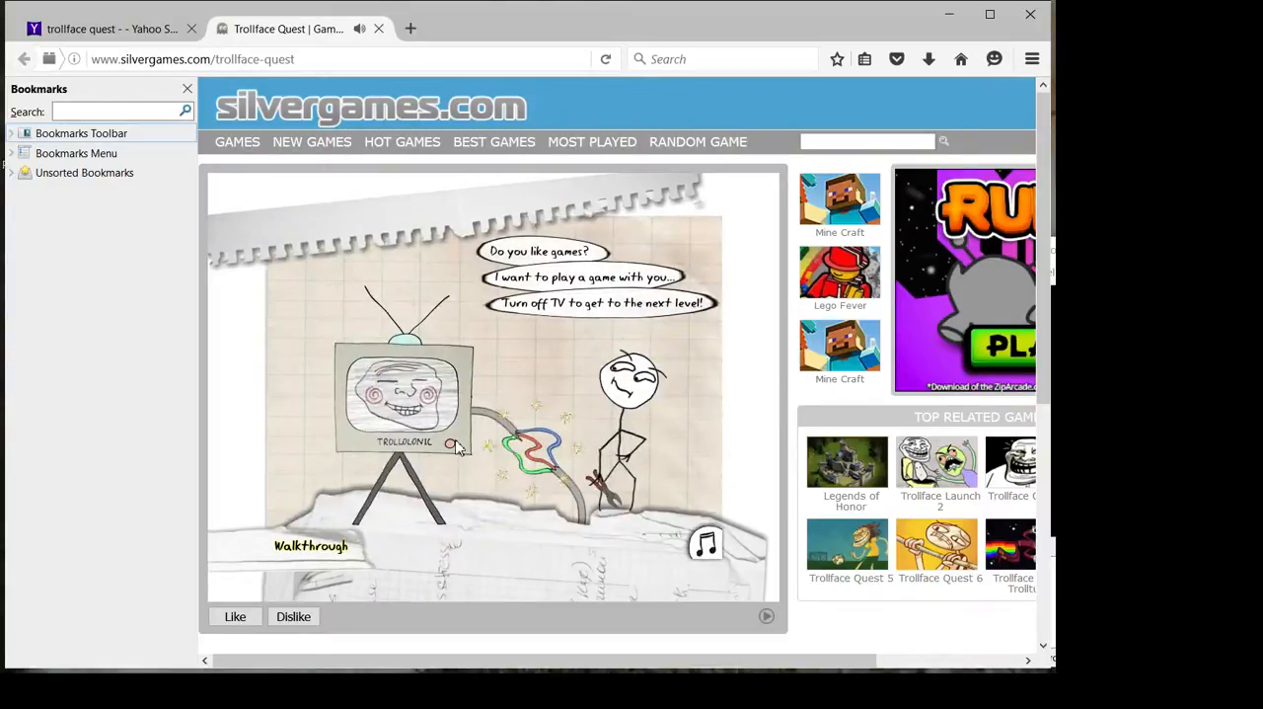
left_click(450, 442)
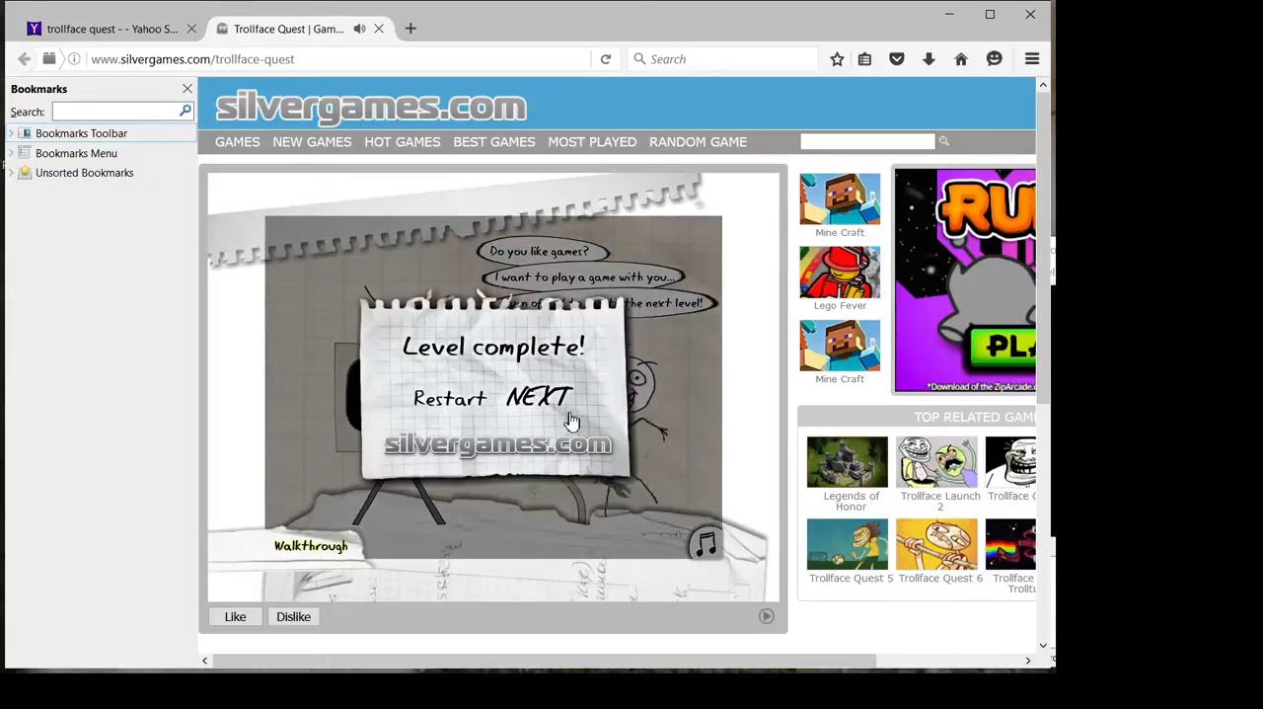
Advance to the pill level, take an offered pill and restart after each failure
left_click(540, 398)
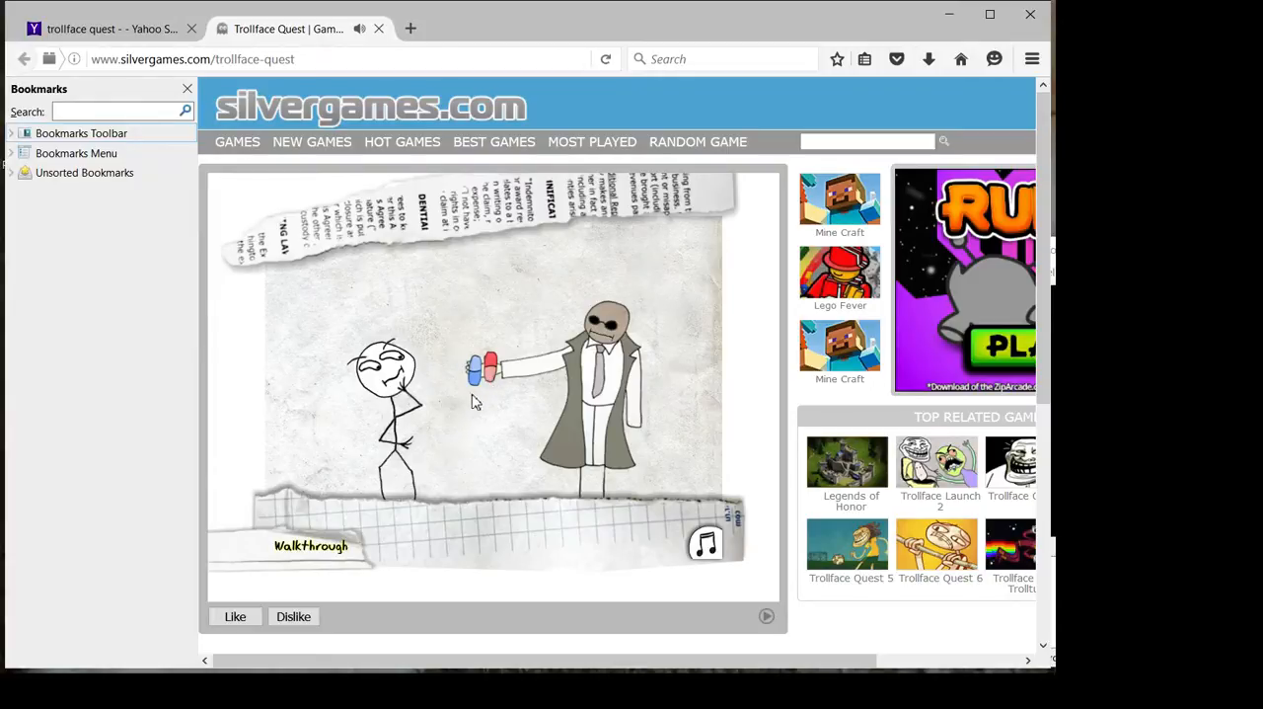
mouse_move(497, 436)
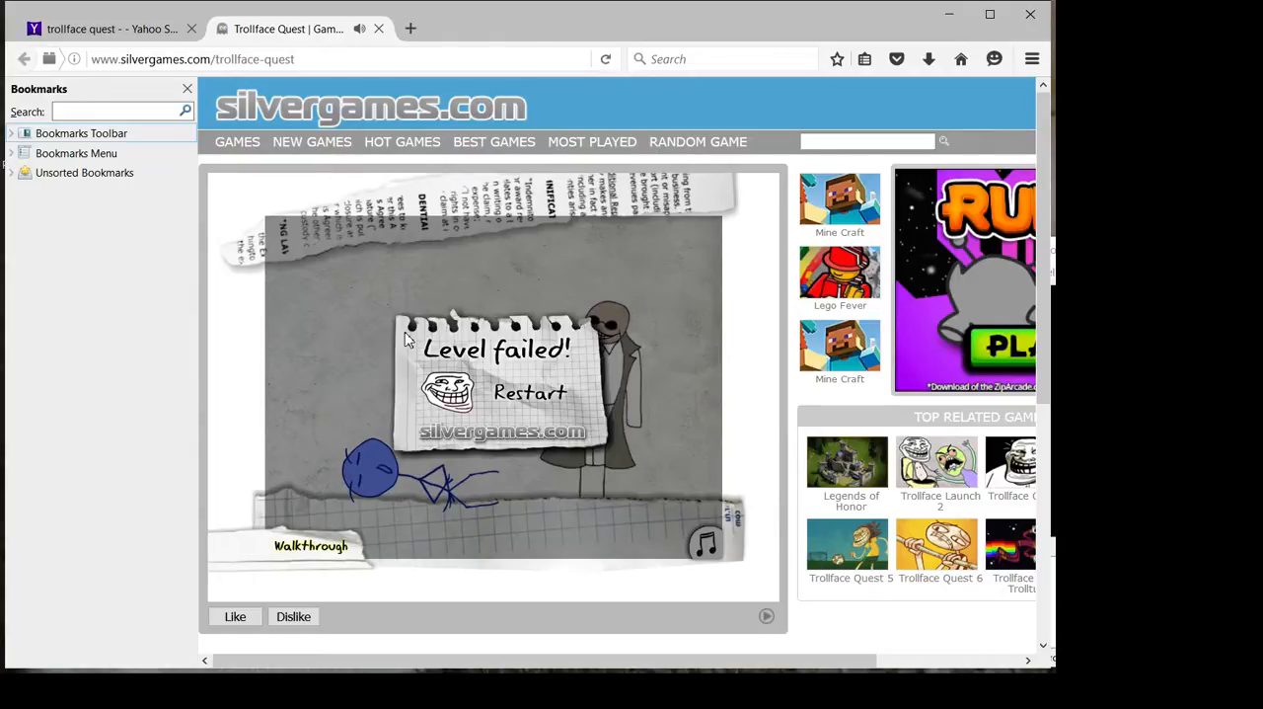
mouse_move(571, 373)
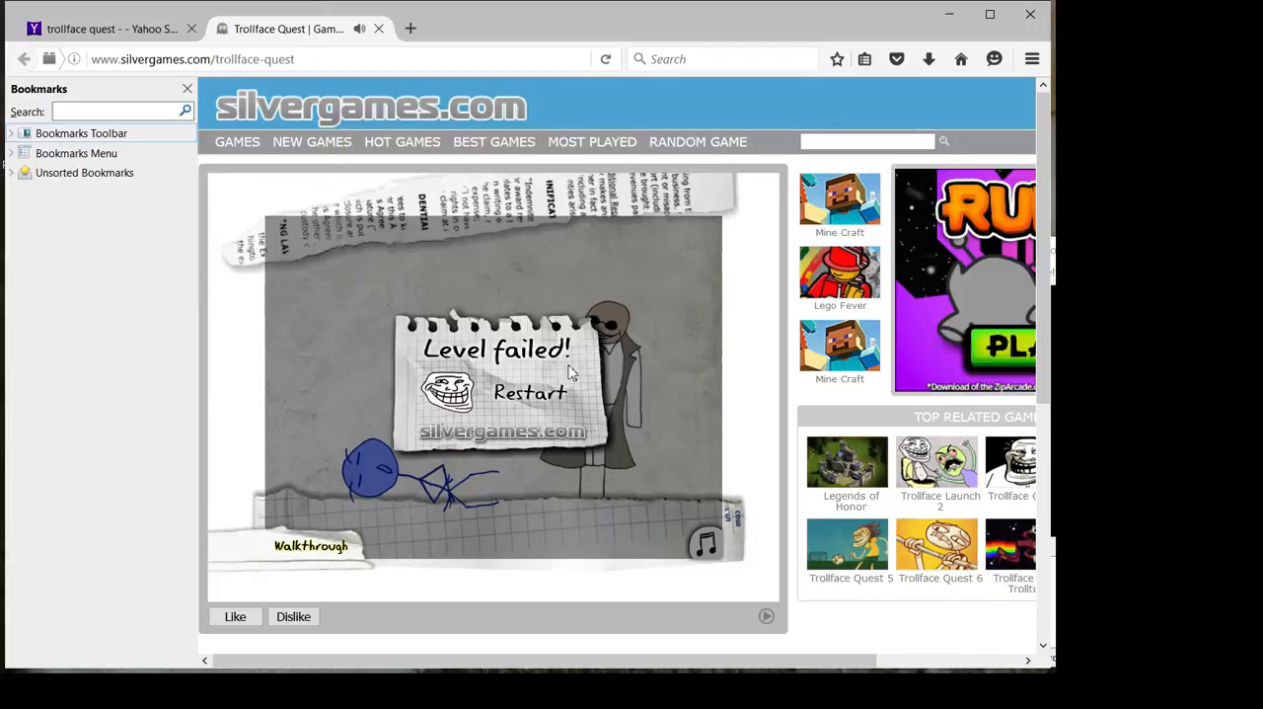
left_click(529, 393)
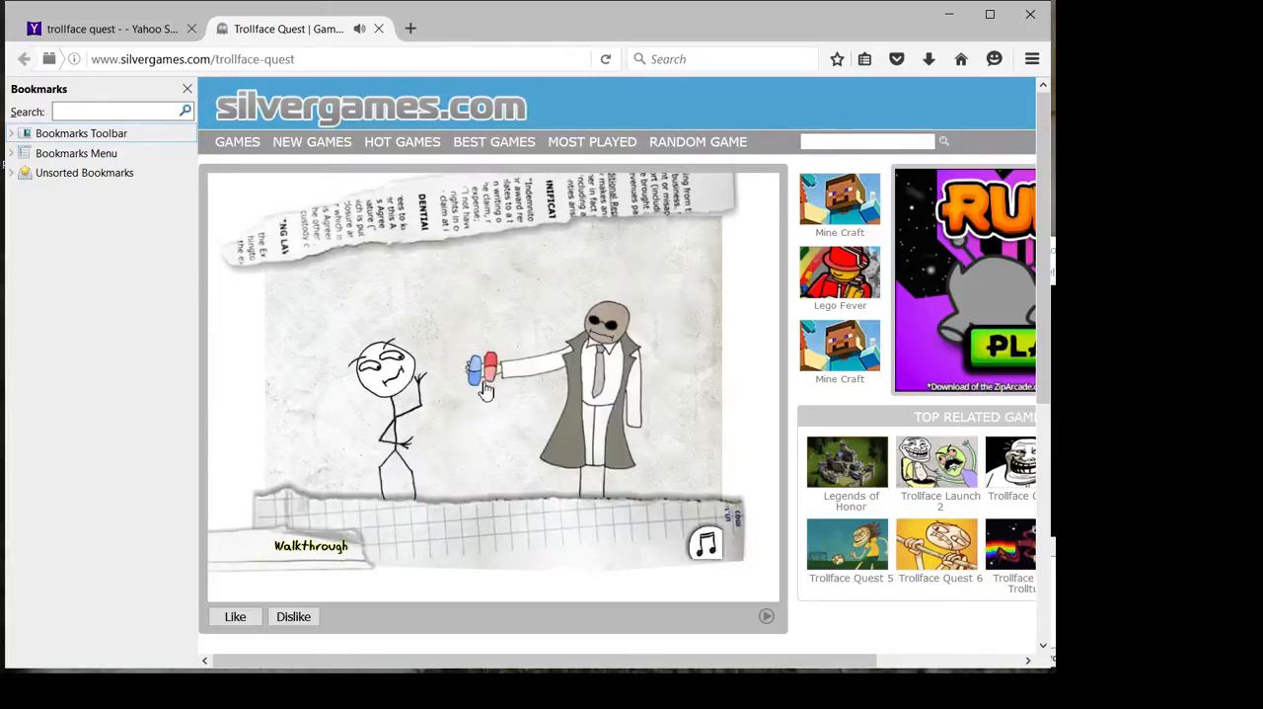
left_click(484, 379)
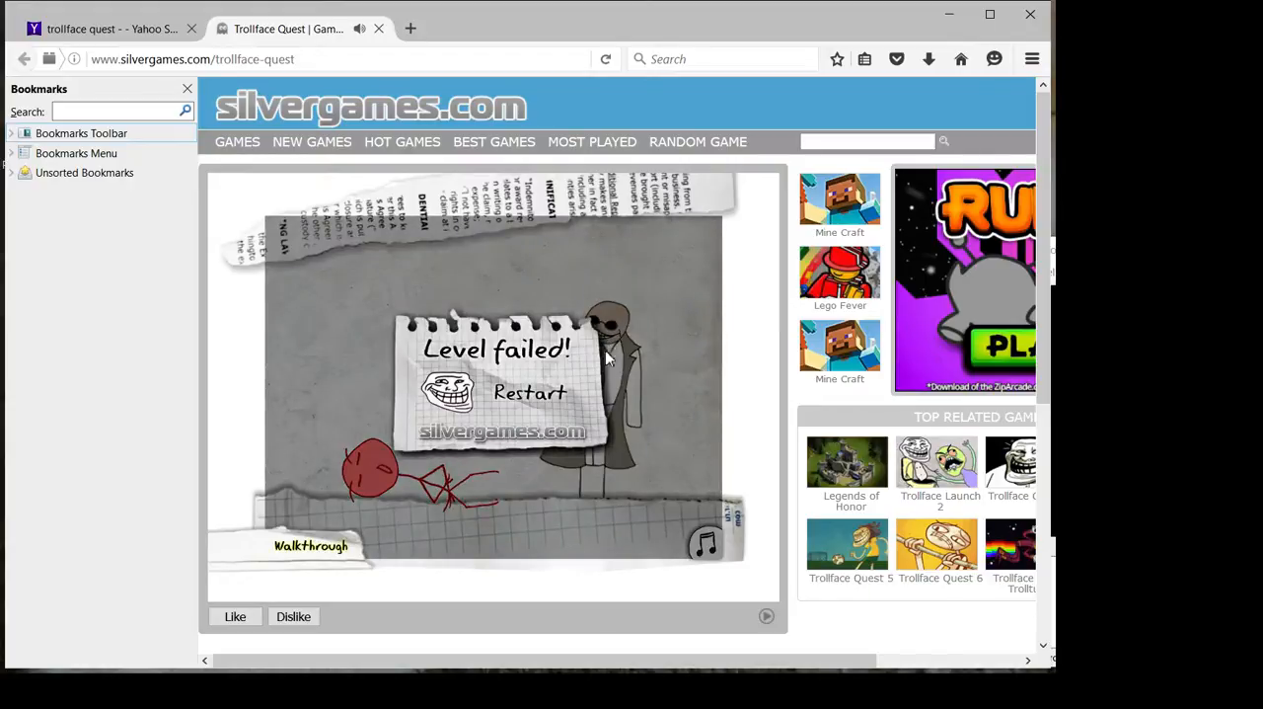
left_click(529, 392)
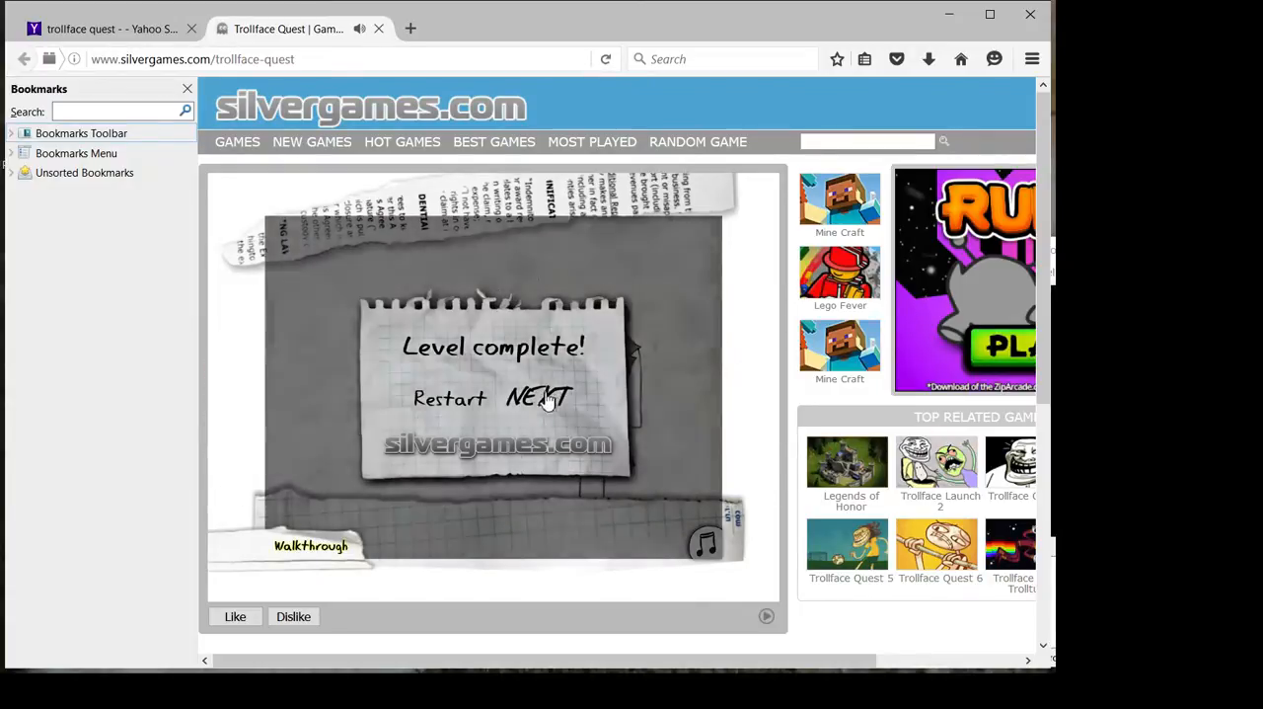
Advance to the restroom level, restart twice and choose the green door to clear it
left_click(537, 398)
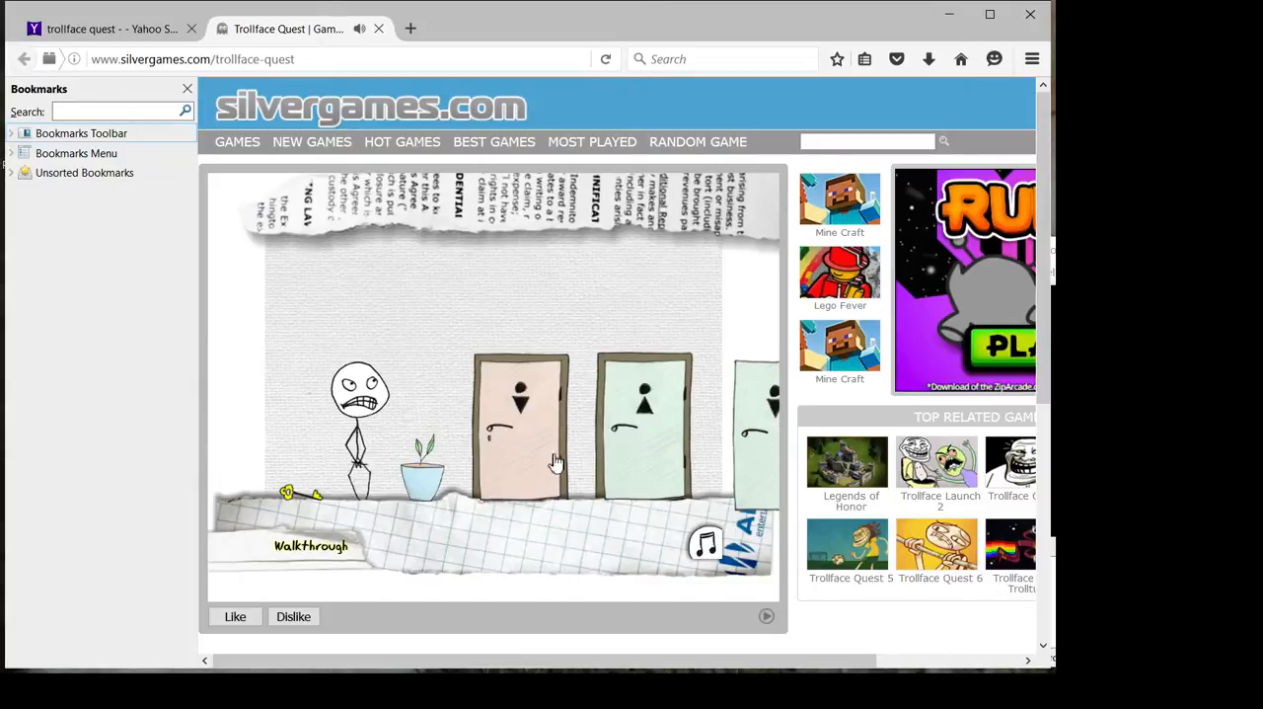
mouse_move(639, 465)
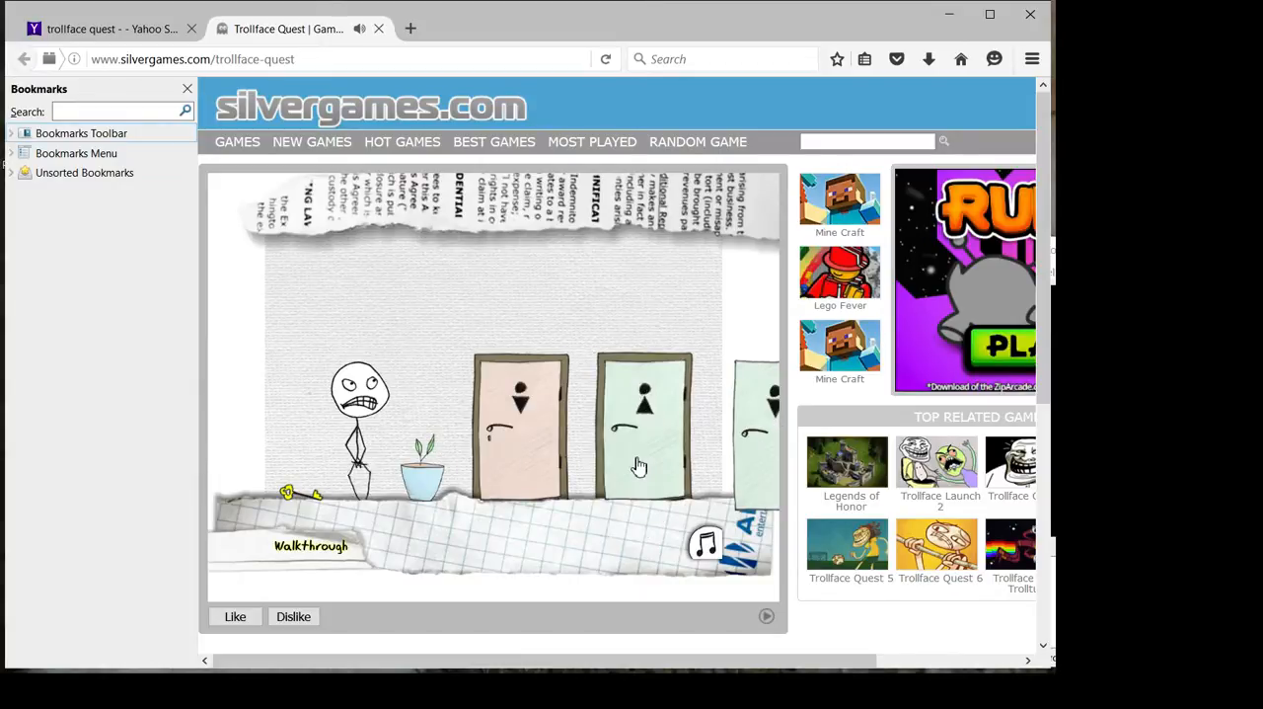
mouse_move(582, 446)
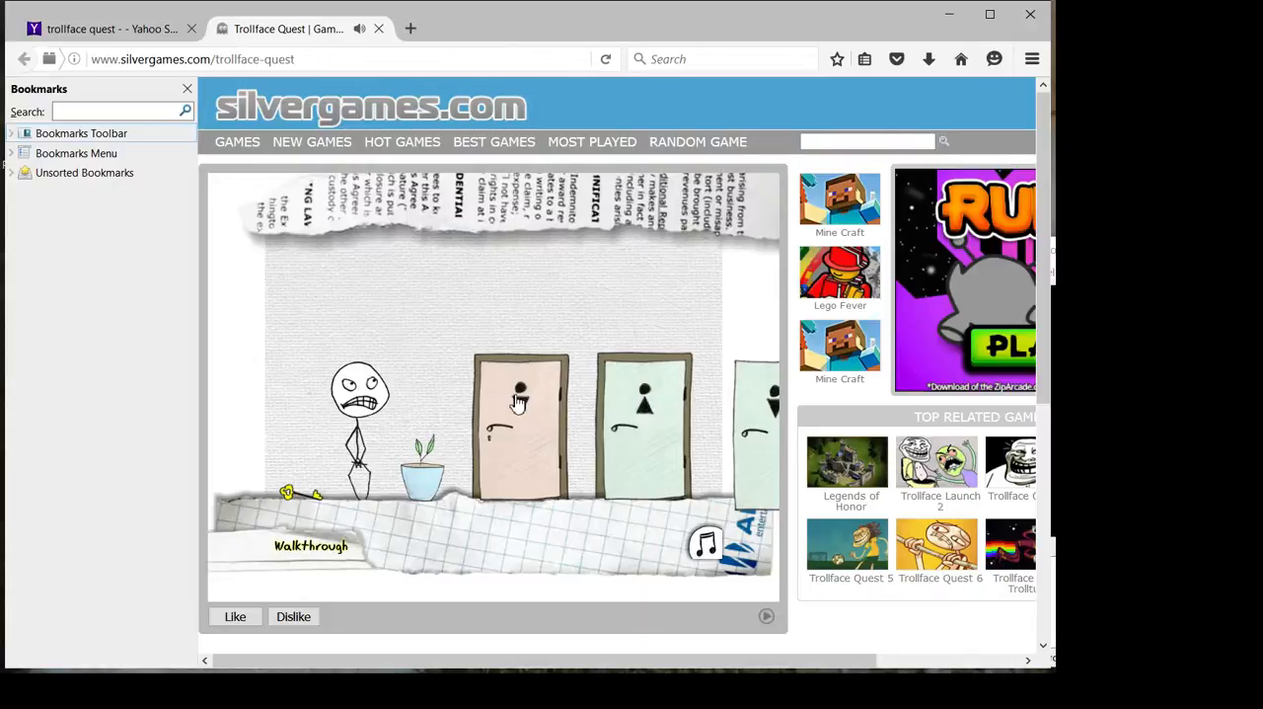
mouse_move(413, 489)
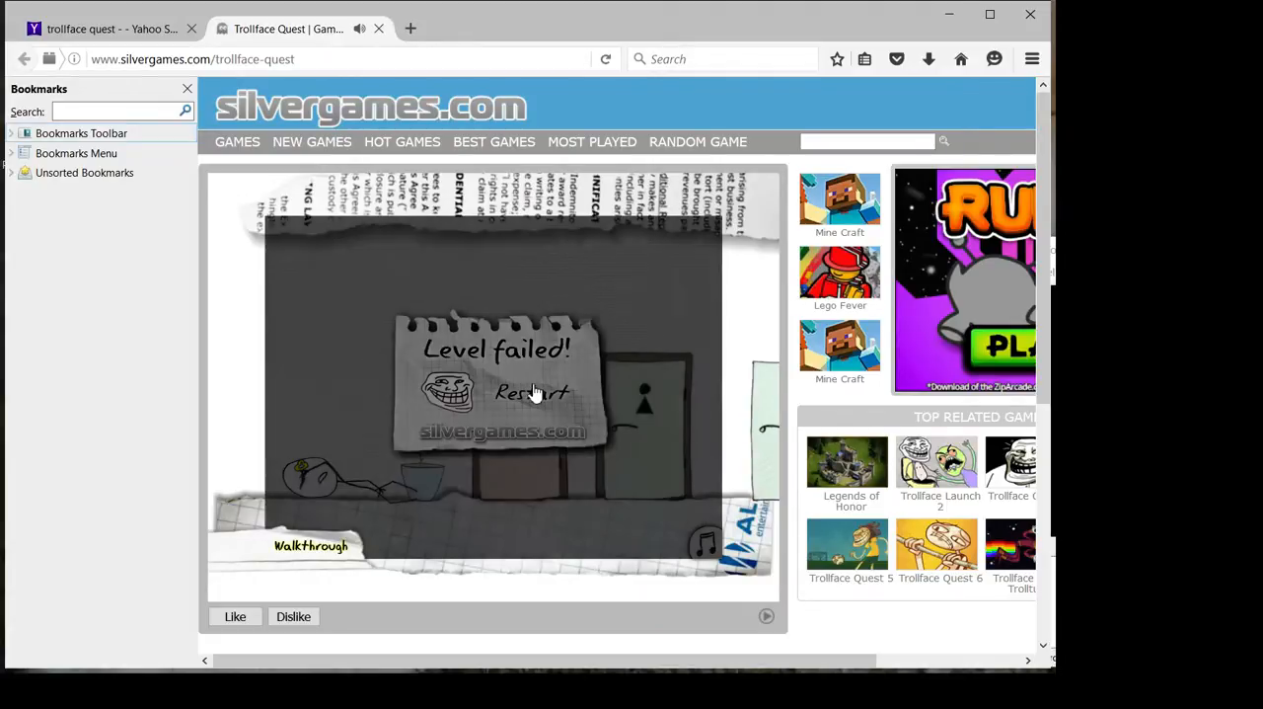
left_click(531, 391)
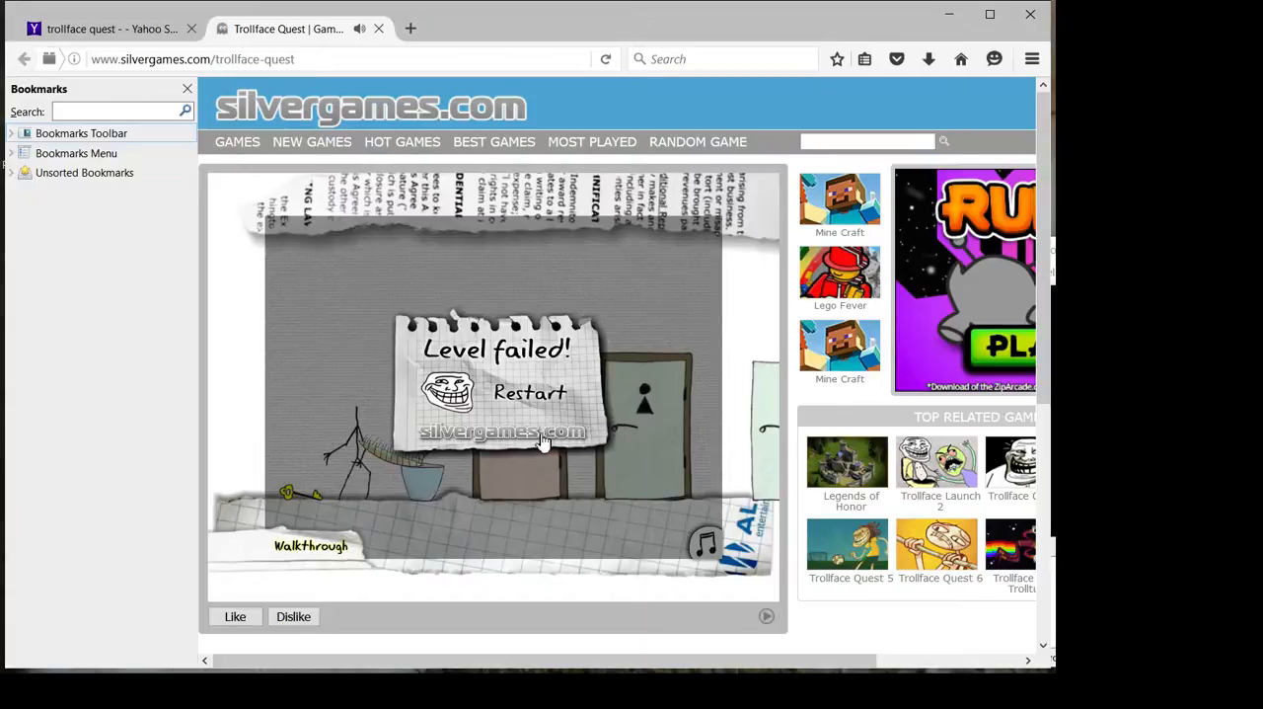
left_click(529, 393)
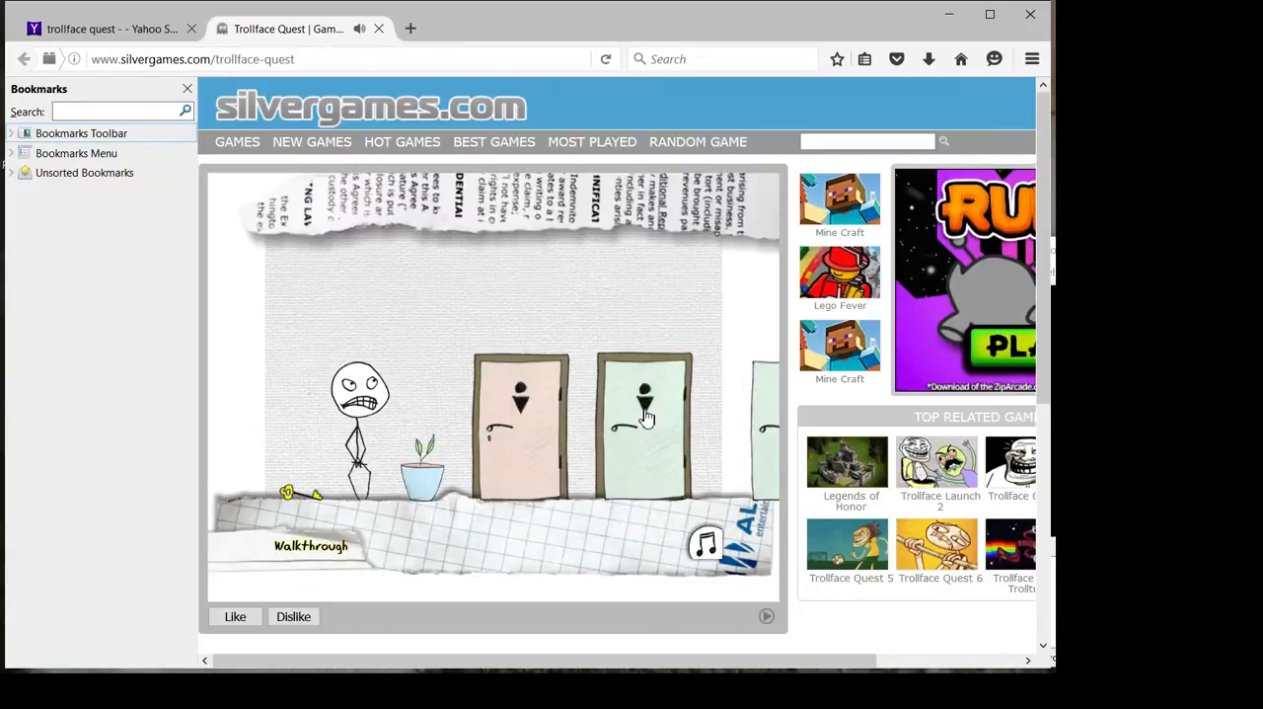
left_click(645, 414)
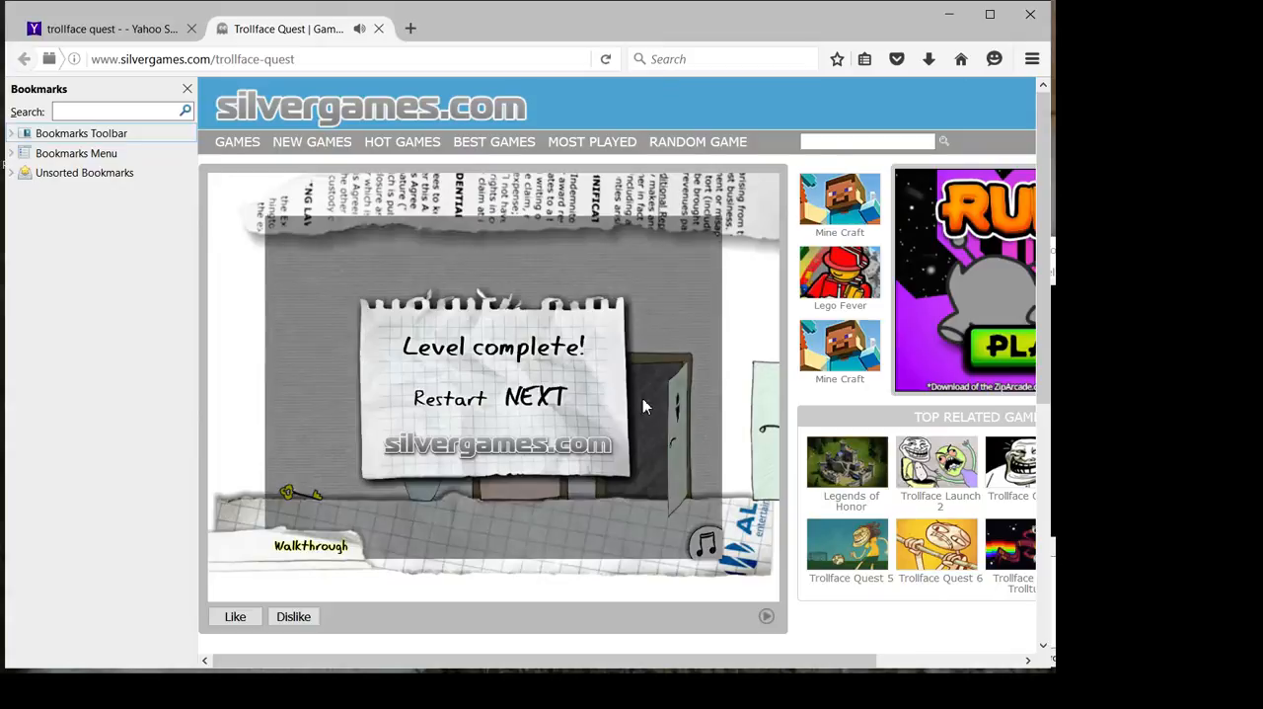
mouse_move(511, 344)
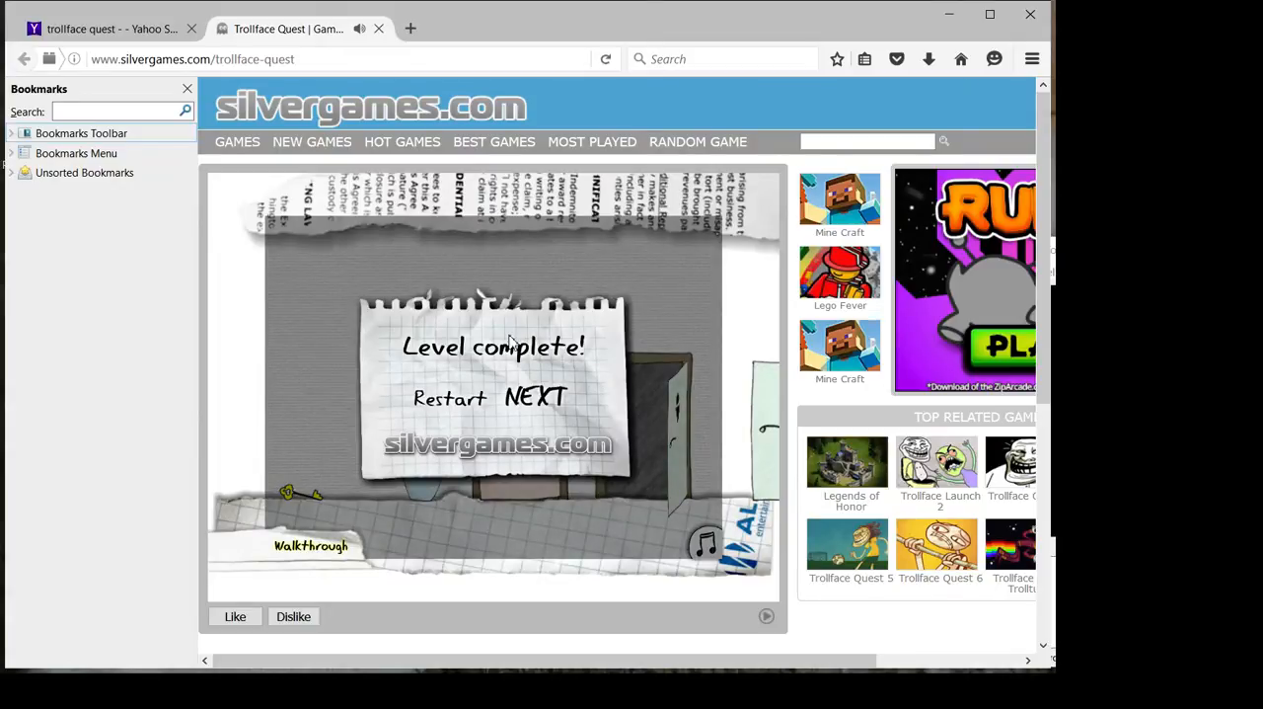
Advance to the gas-pipe level, restart after each failure and solve the pipe puzzle
left_click(535, 397)
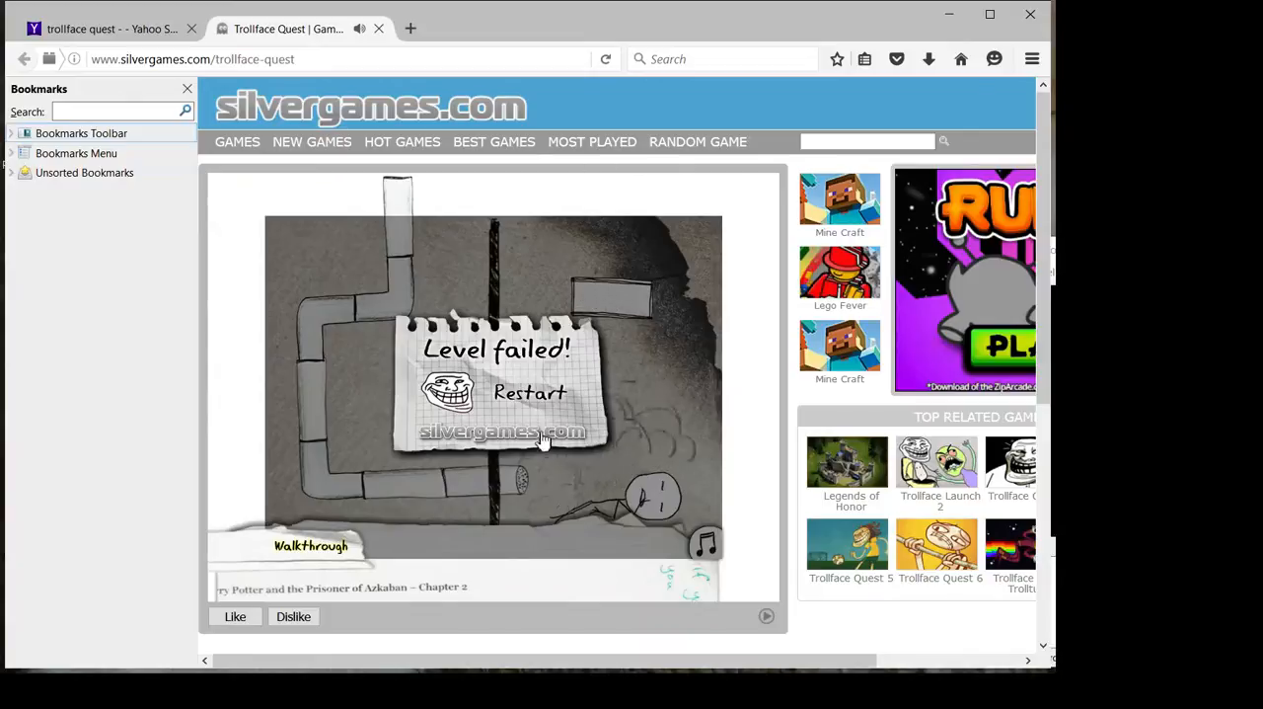
left_click(529, 392)
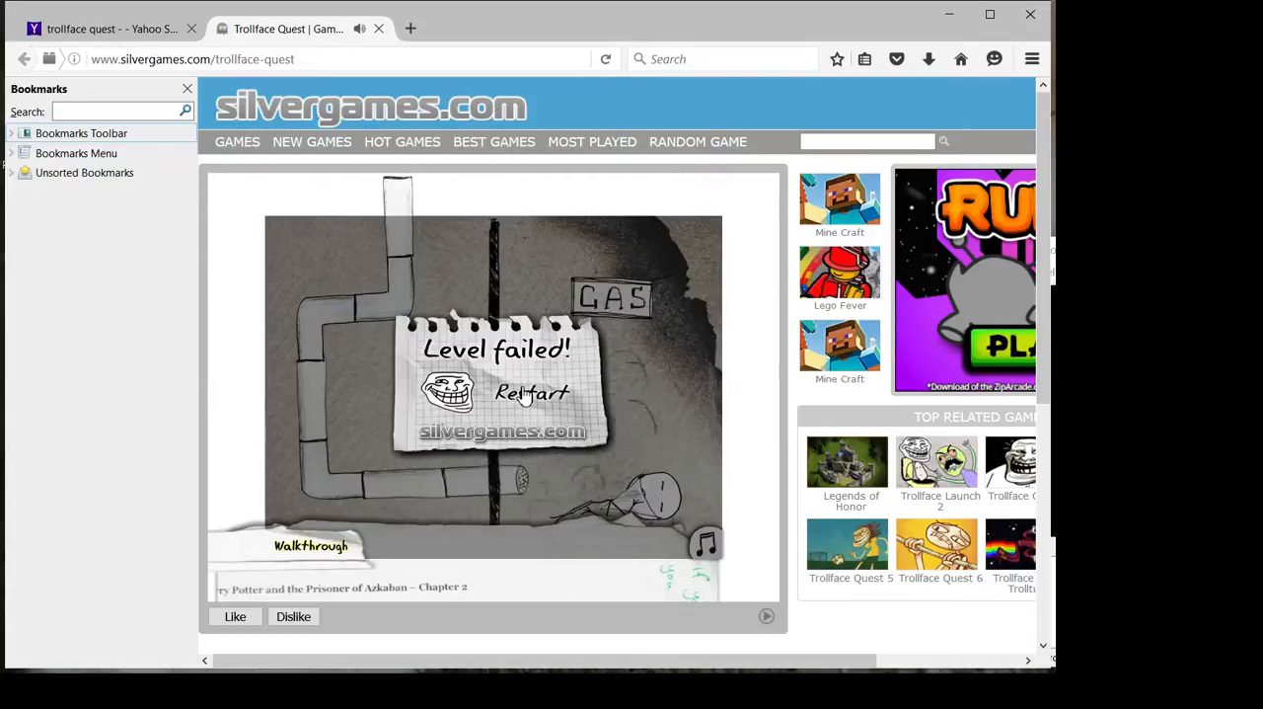
left_click(531, 393)
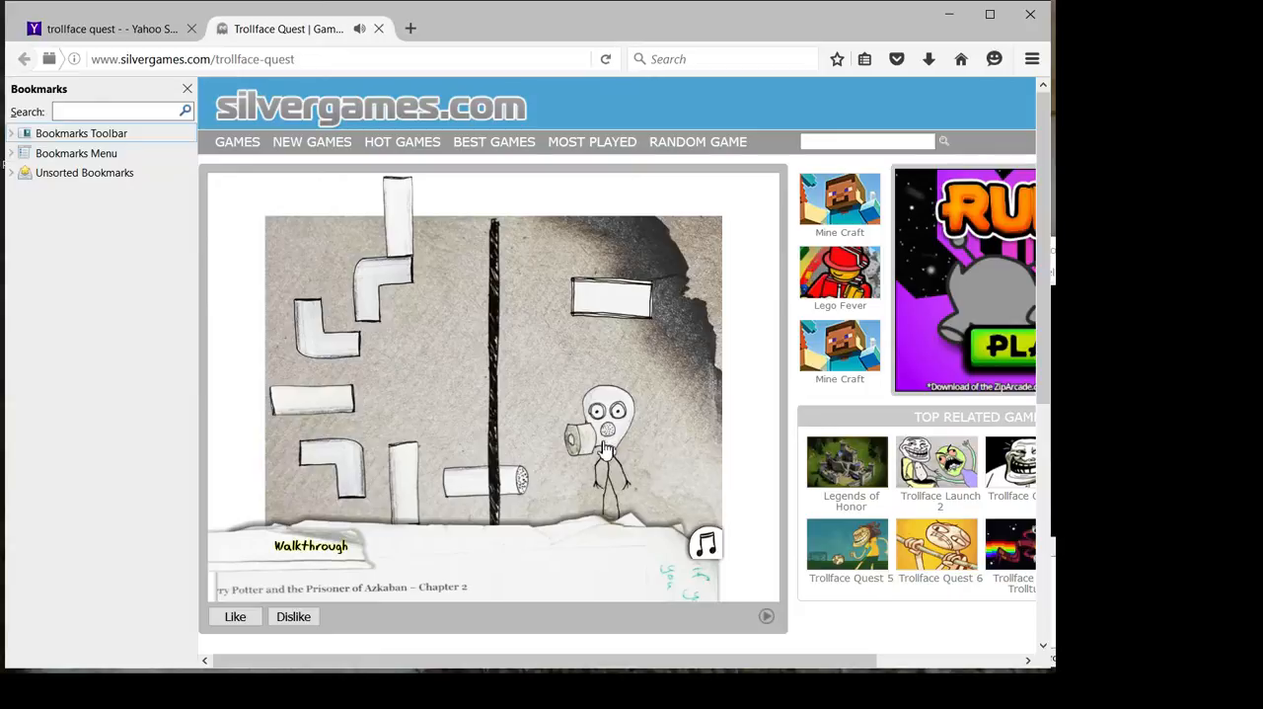
left_click(608, 444)
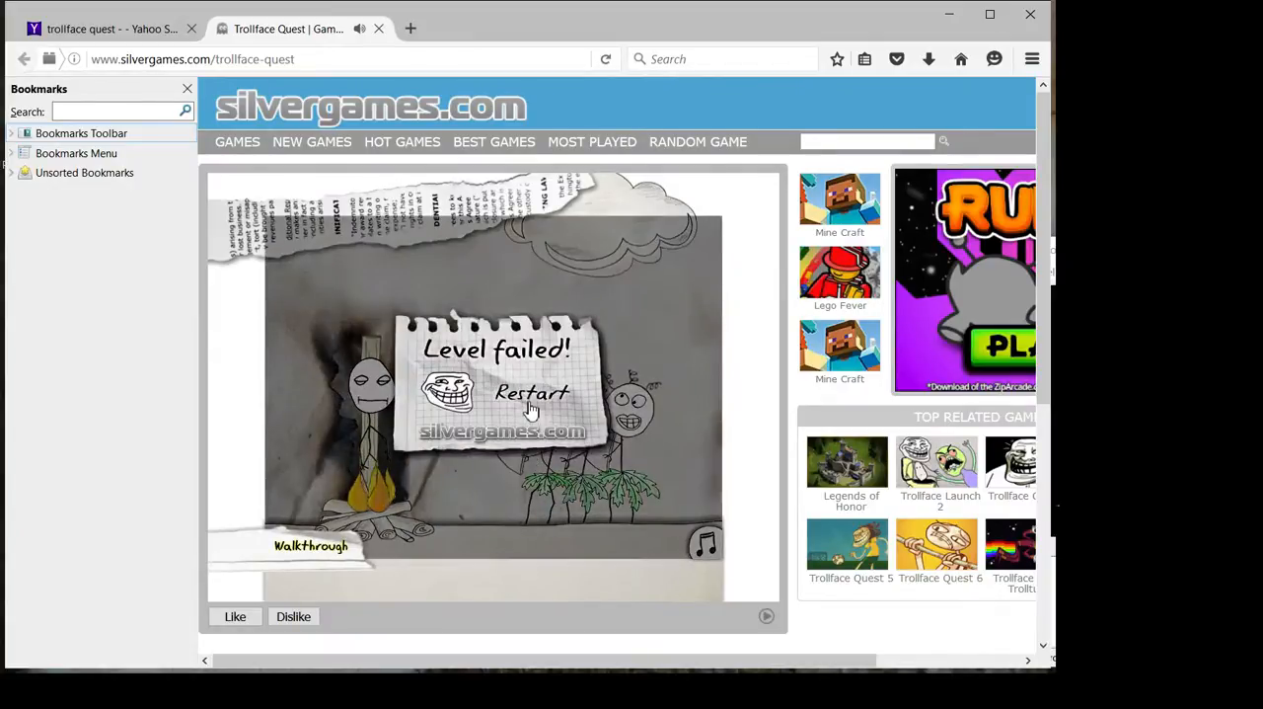
Restart the campfire level after each failure until it is cleared
left_click(531, 392)
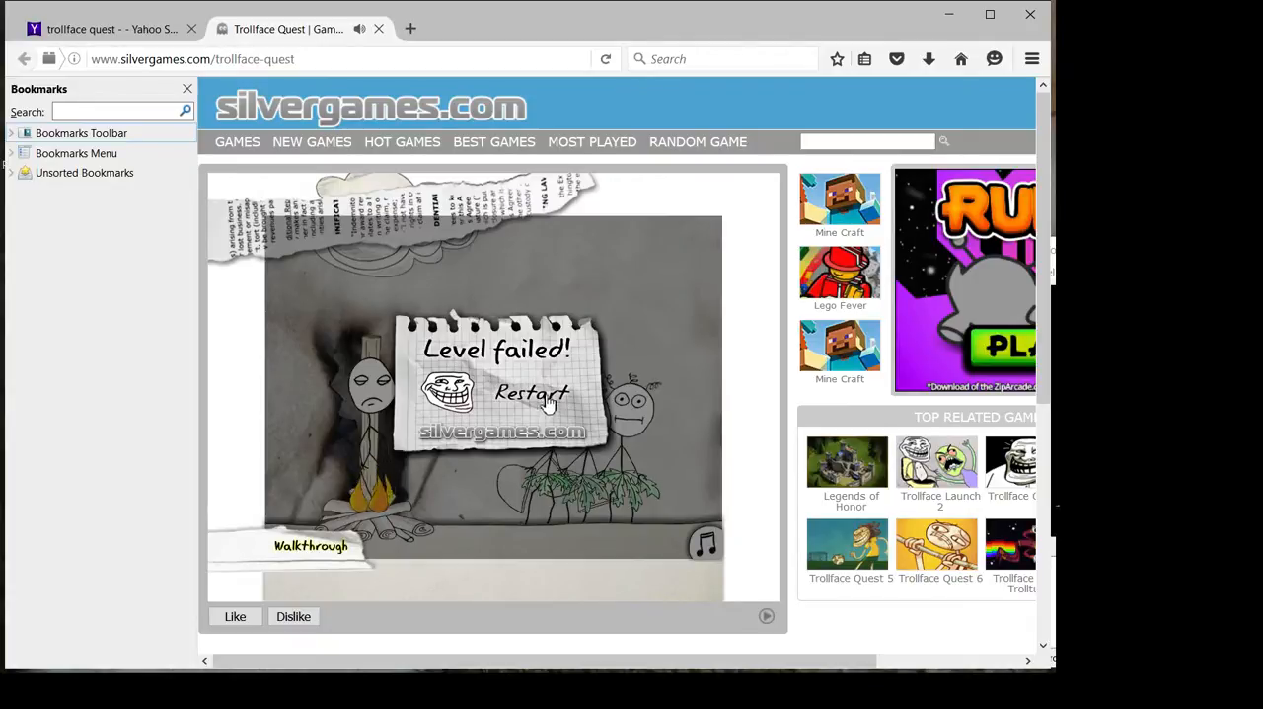
left_click(531, 395)
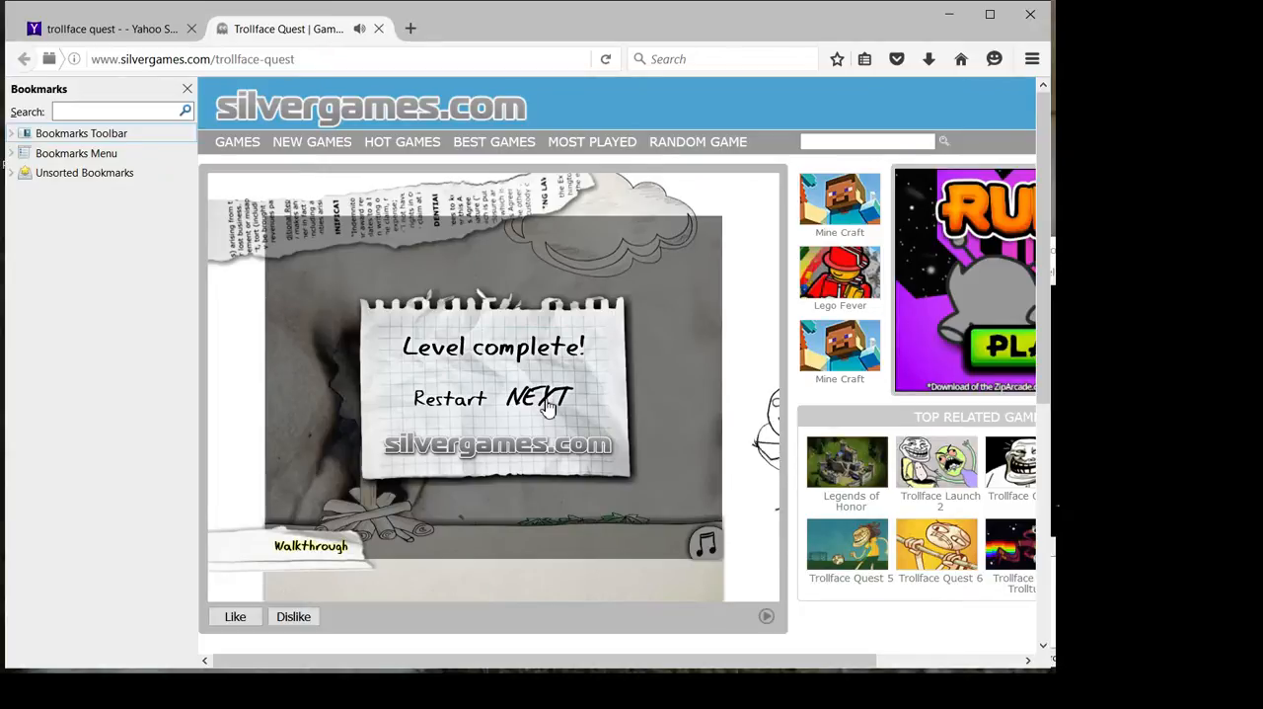
Advance to the bullfighter level and restart it after each of two failures
left_click(541, 399)
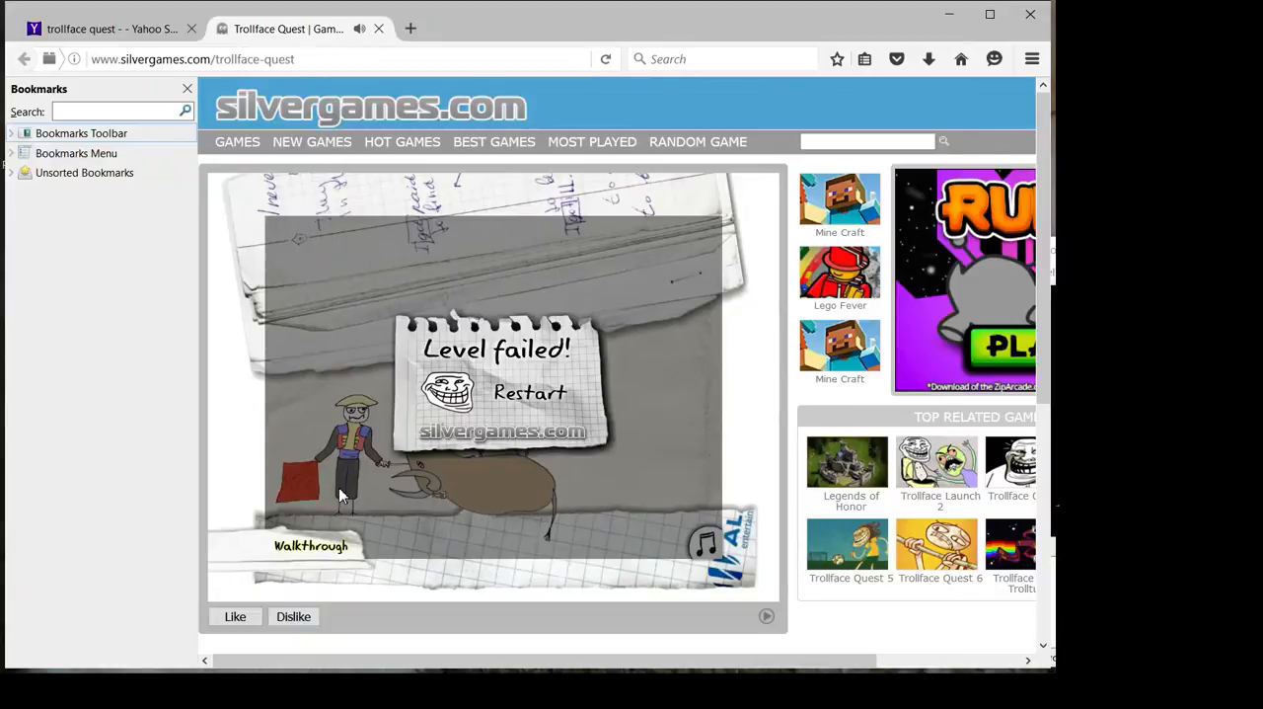
mouse_move(312, 452)
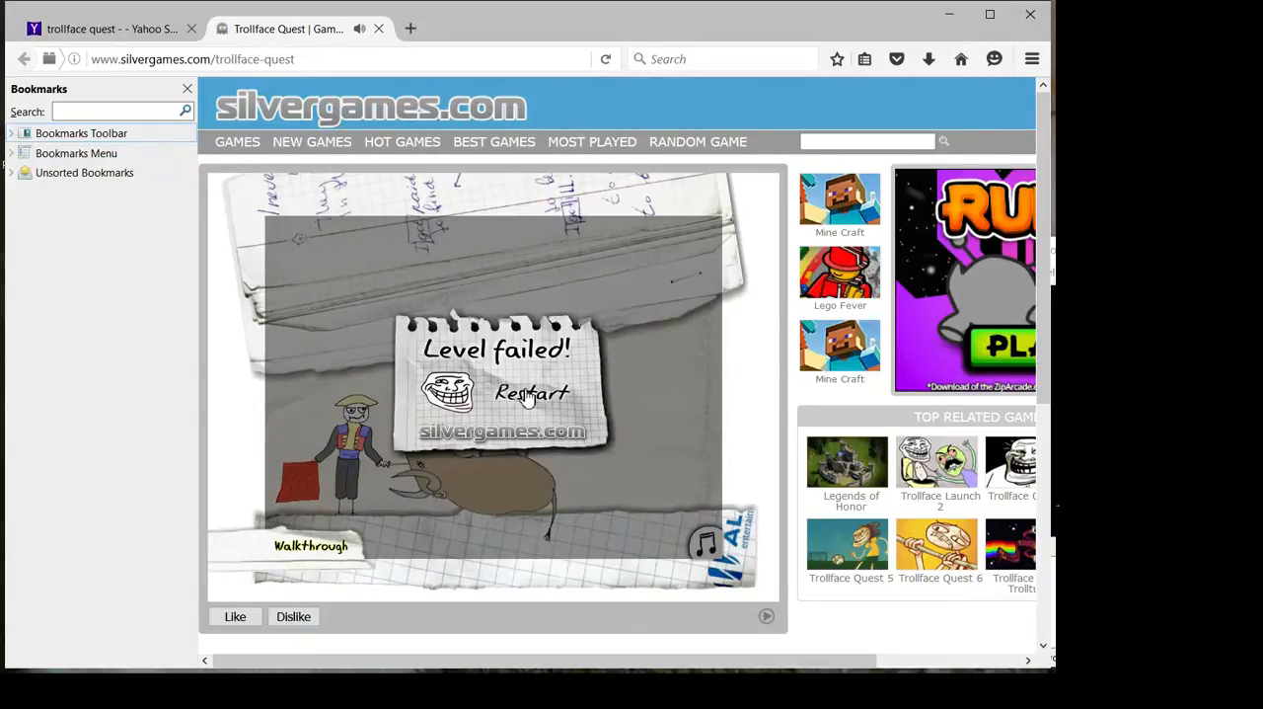
left_click(531, 393)
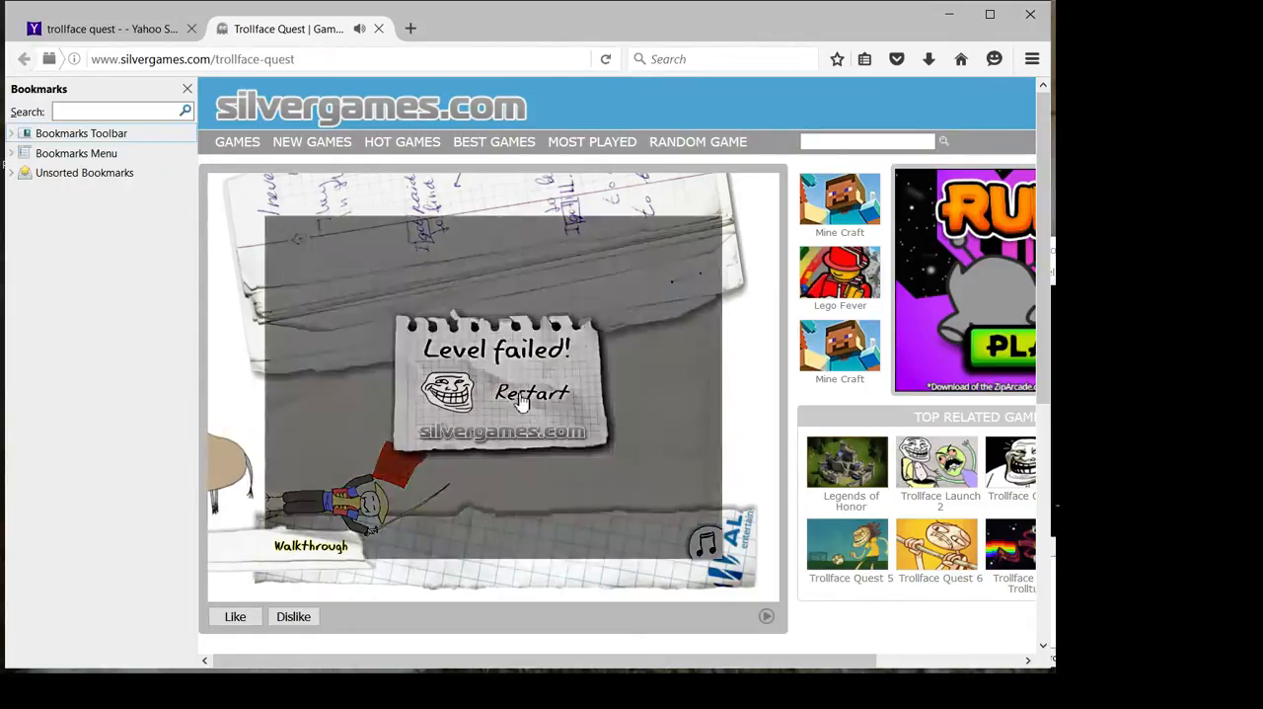
left_click(529, 393)
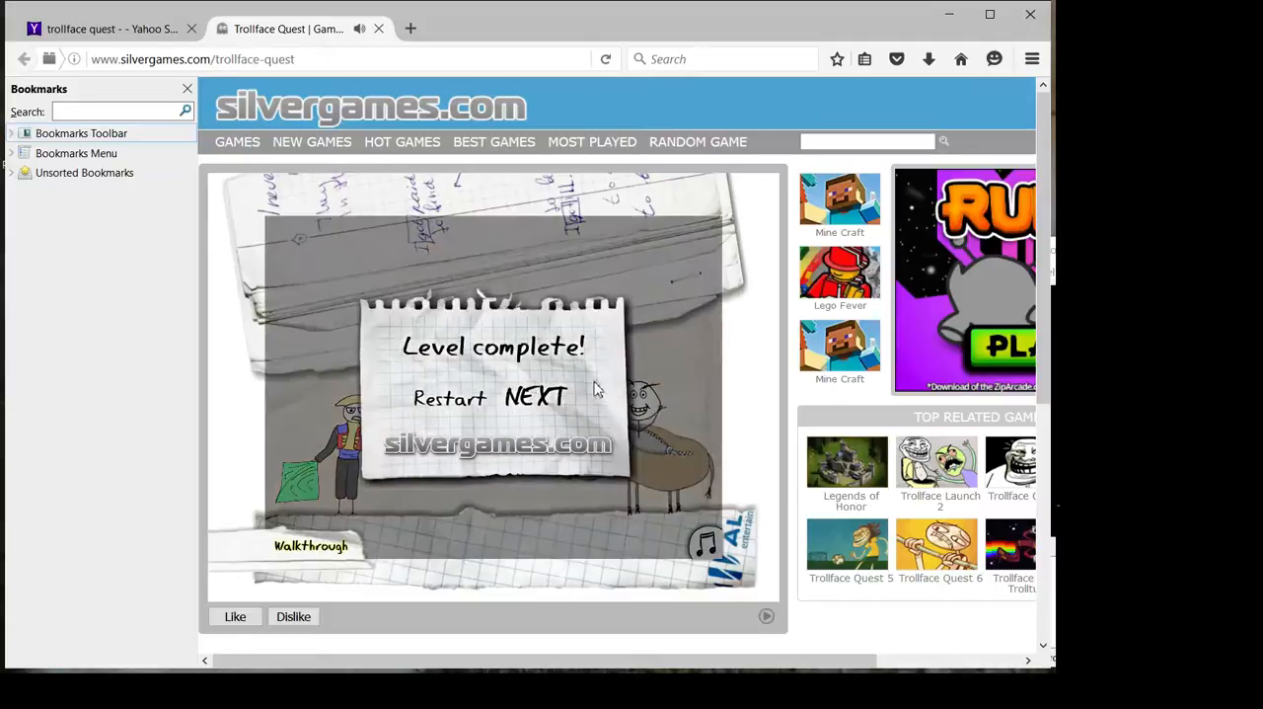
Advance from the bullfighter level to the drum level
left_click(537, 399)
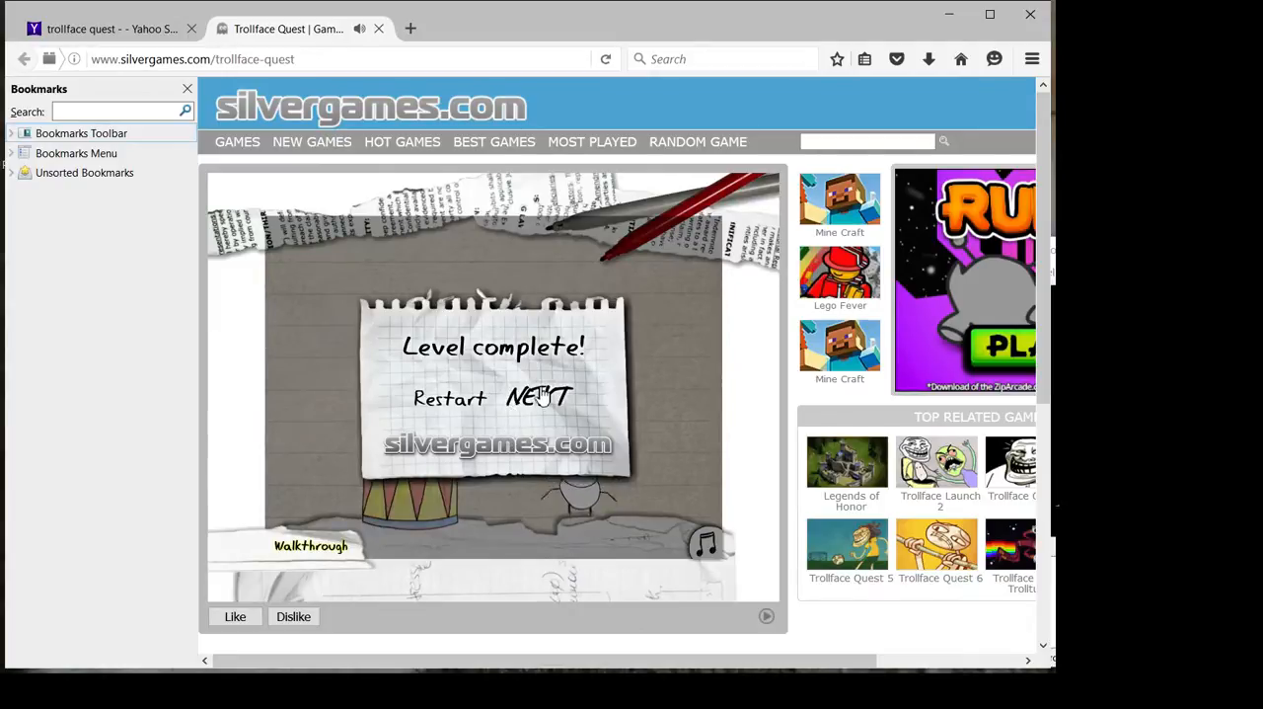
Advance to the green-flag level and restart it after failing
left_click(541, 399)
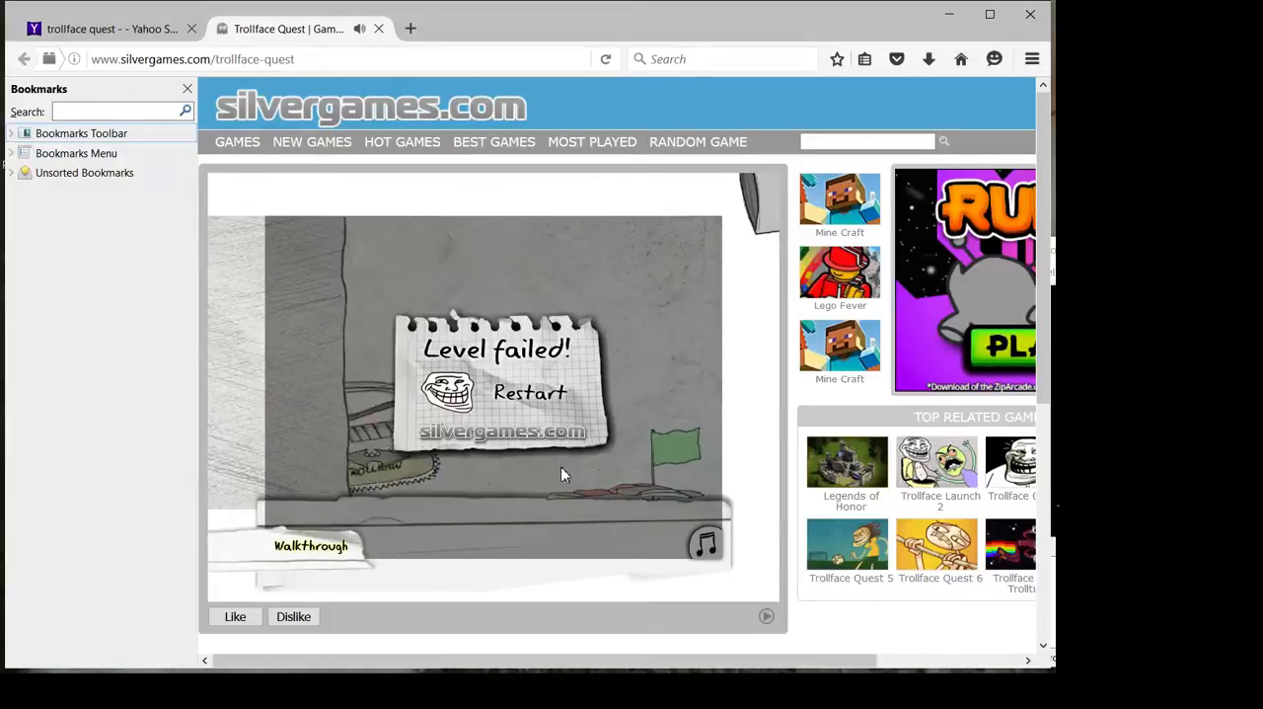
left_click(529, 391)
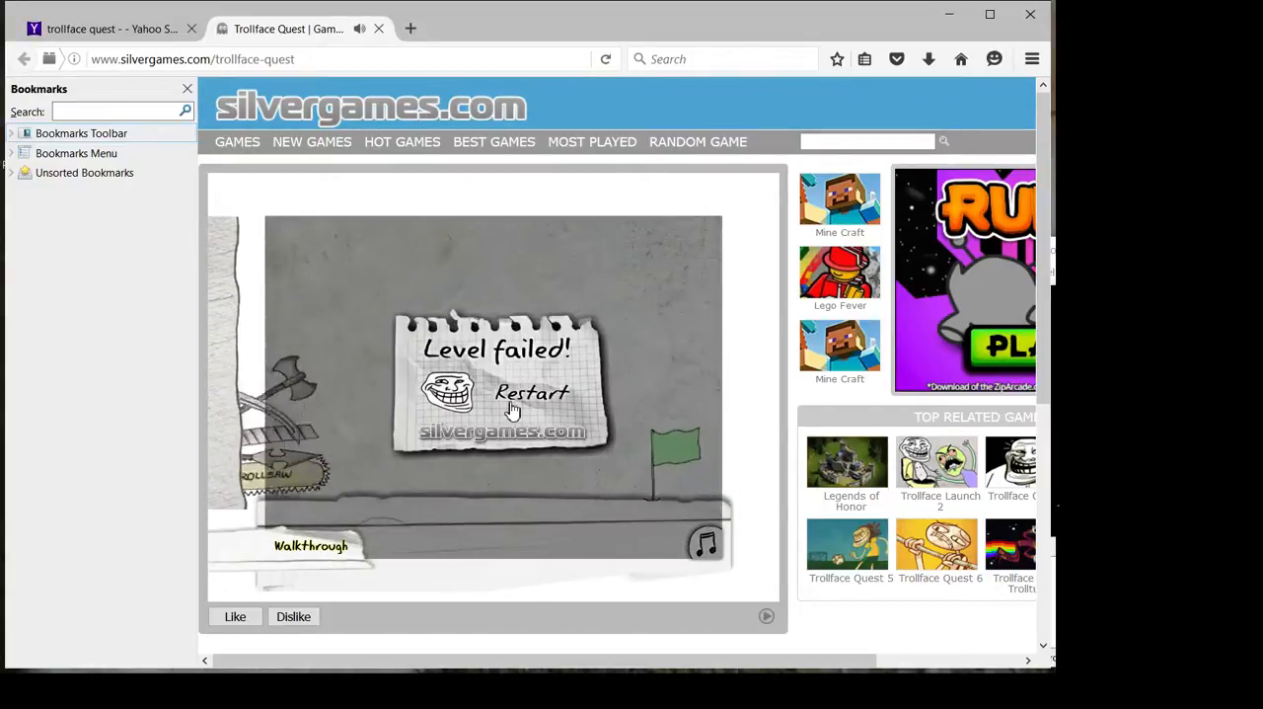
Restart and clear the green-flag level, then advance to the graph-paper level
left_click(531, 395)
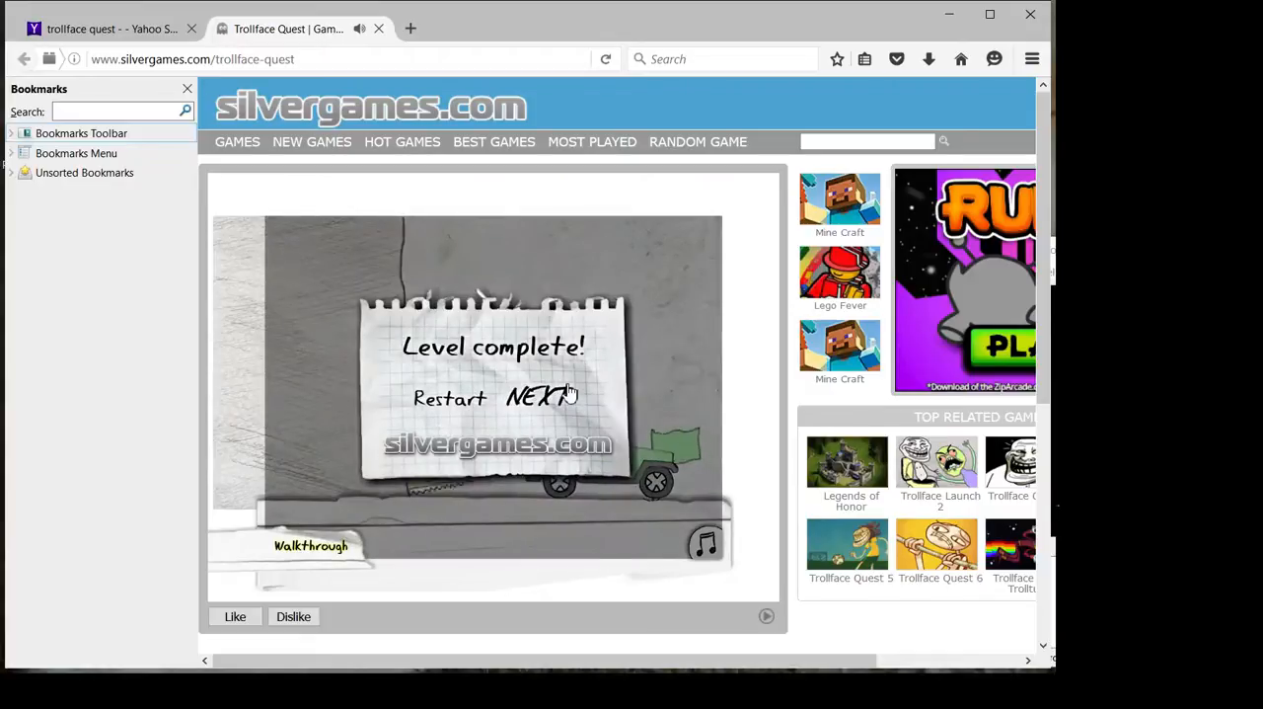
left_click(537, 398)
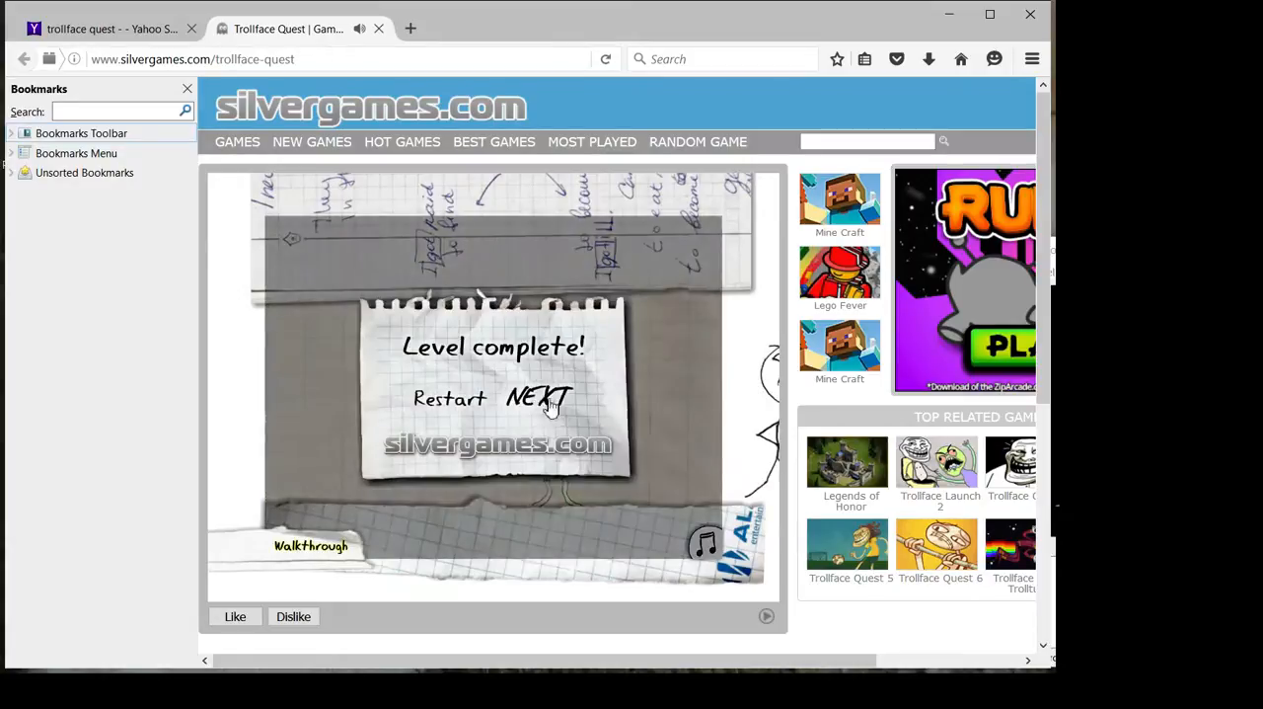
Advance to the 'Click 10 times on Trollface' level and try clicking the troll drawing, restarting after failing
left_click(537, 399)
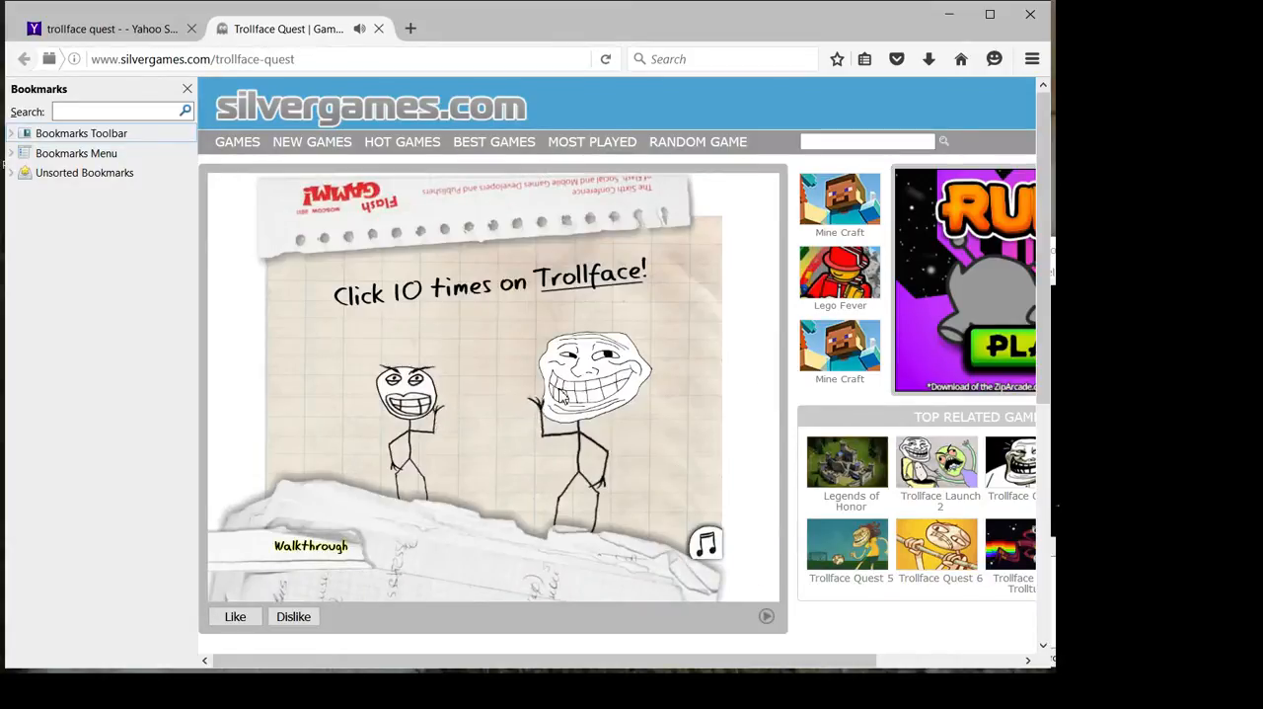
left_click(588, 371)
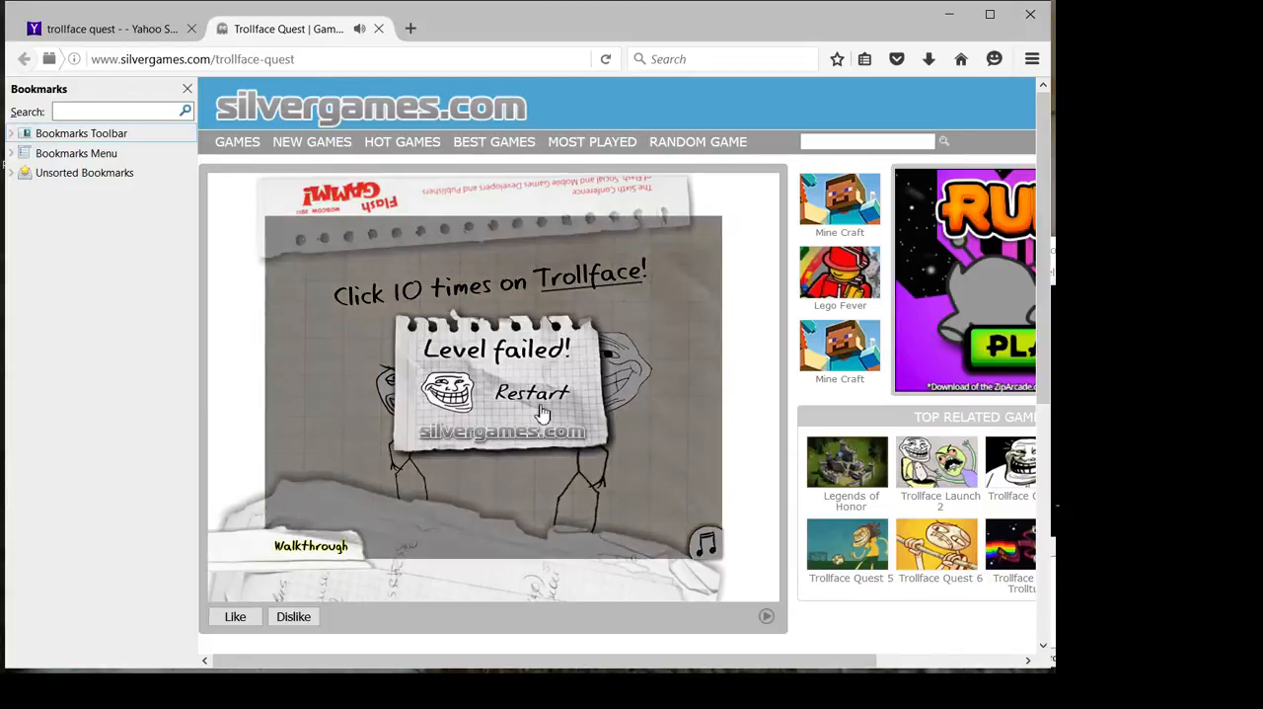
left_click(531, 395)
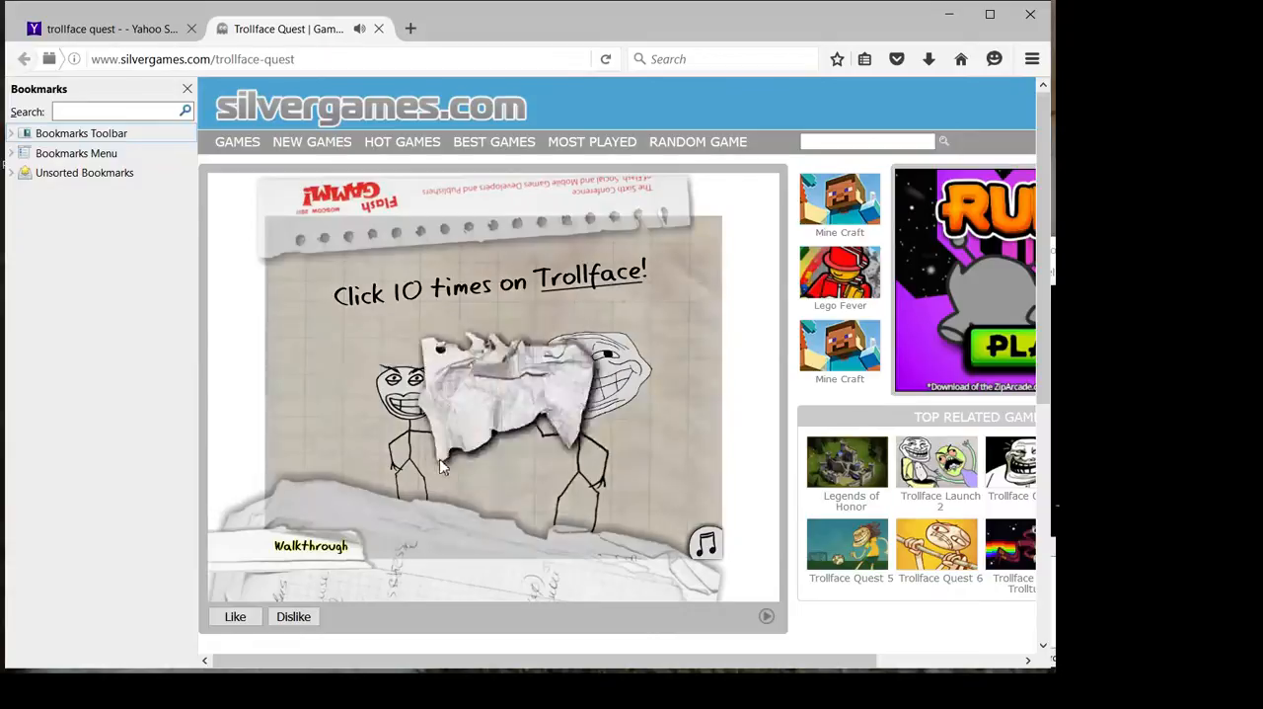
left_click(442, 468)
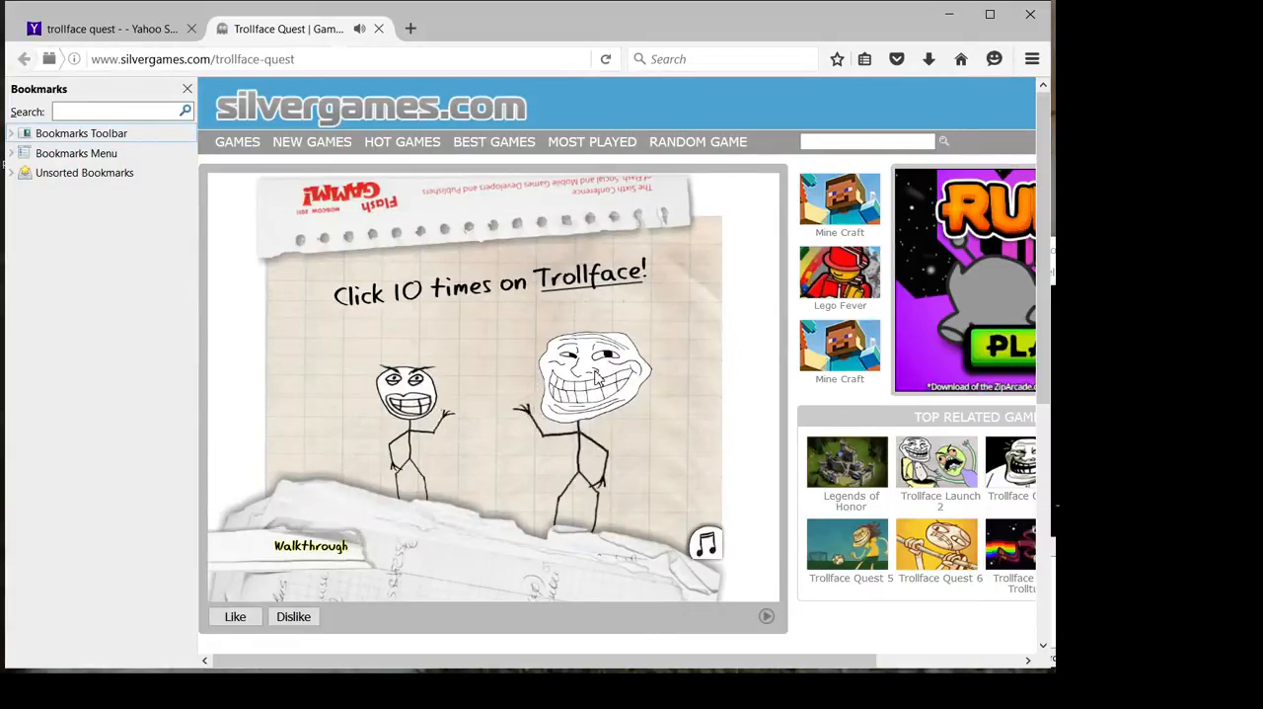
left_click(582, 375)
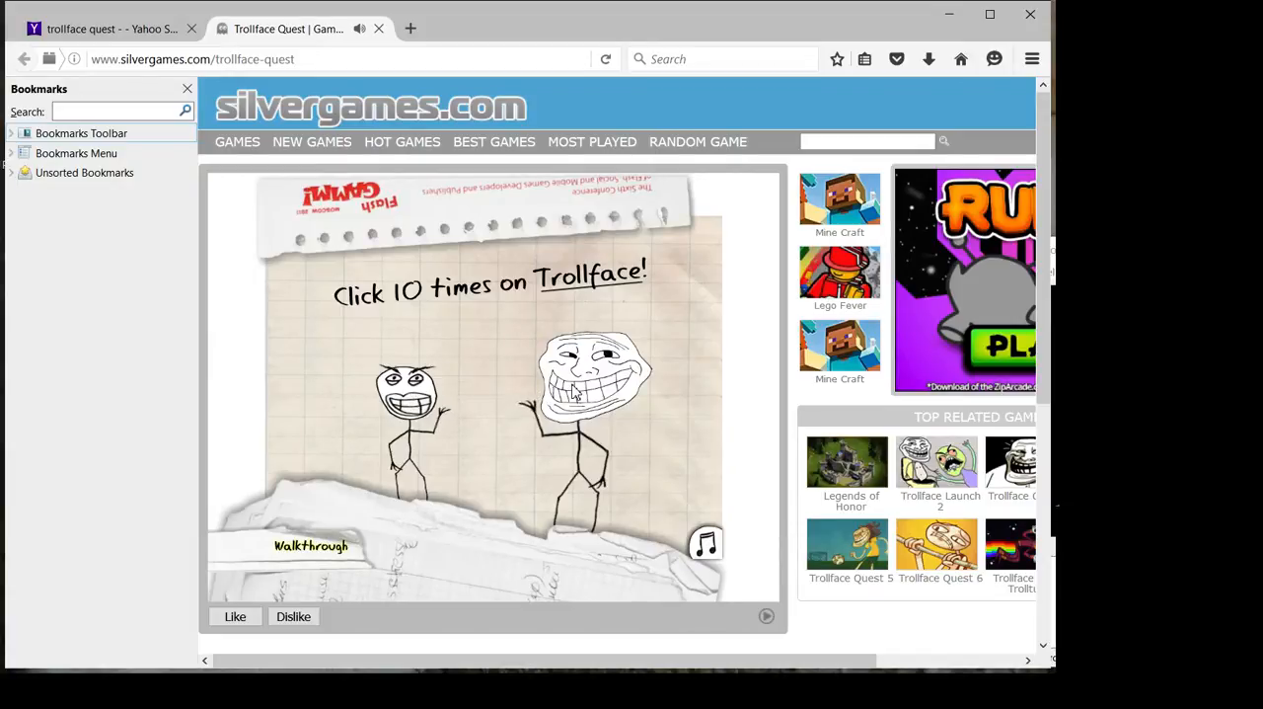
Restart again and click the word Trollface in the heading instead of the drawing
left_click(577, 385)
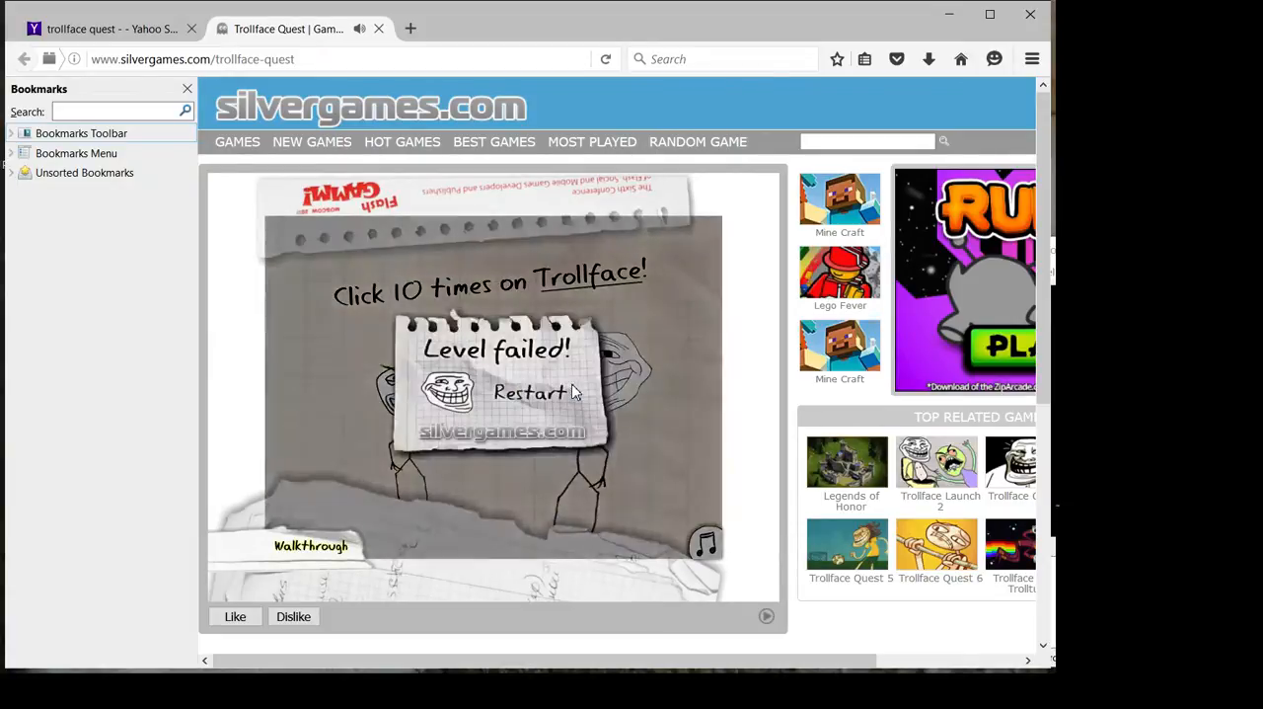
left_click(529, 391)
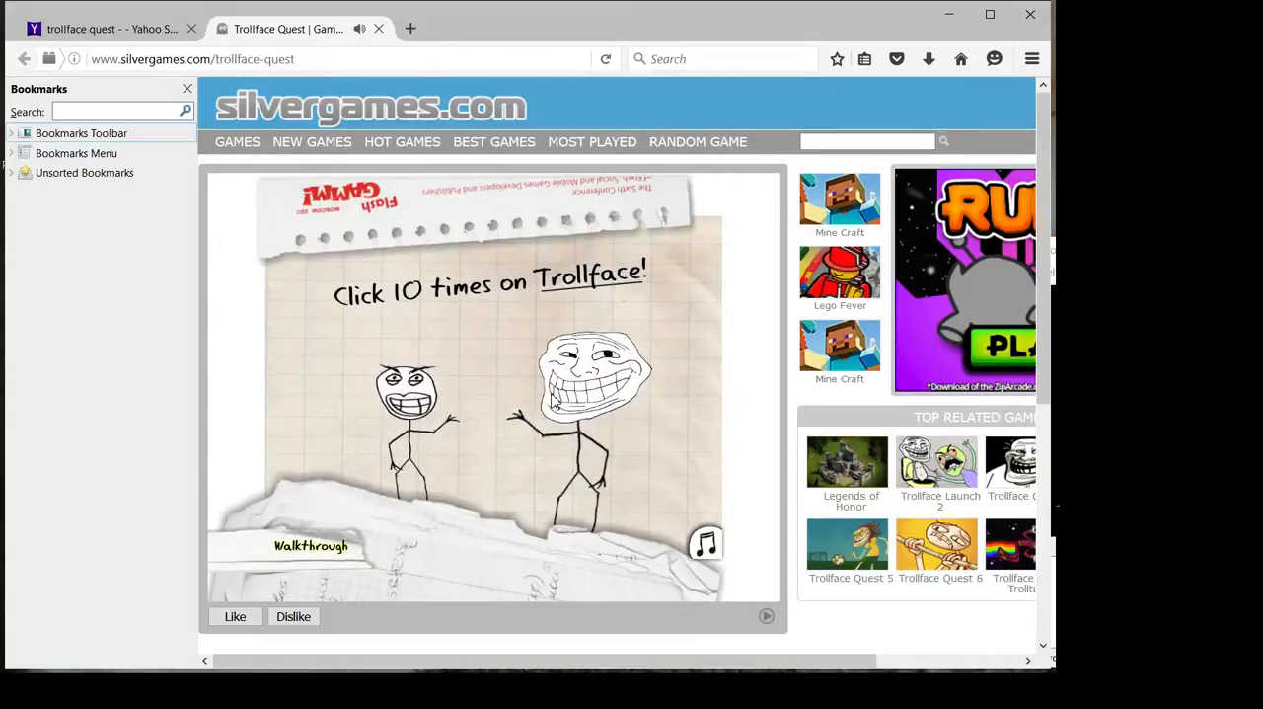
left_click(577, 394)
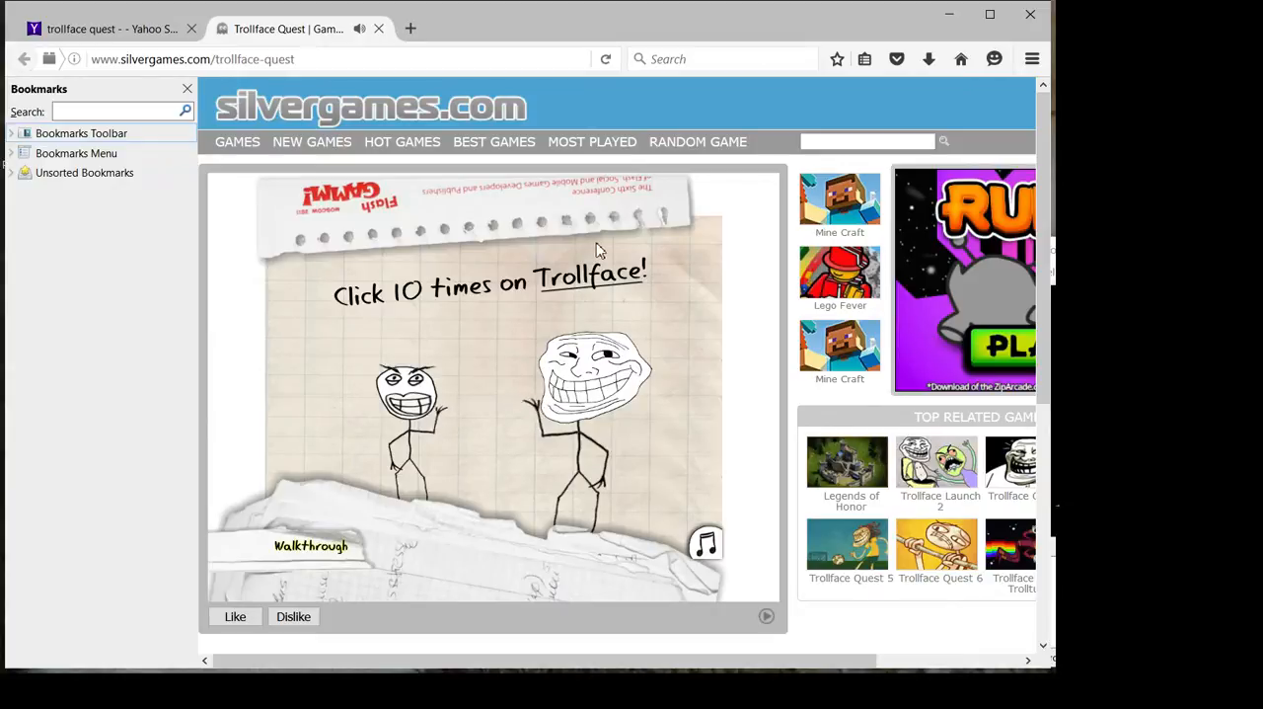
mouse_move(529, 286)
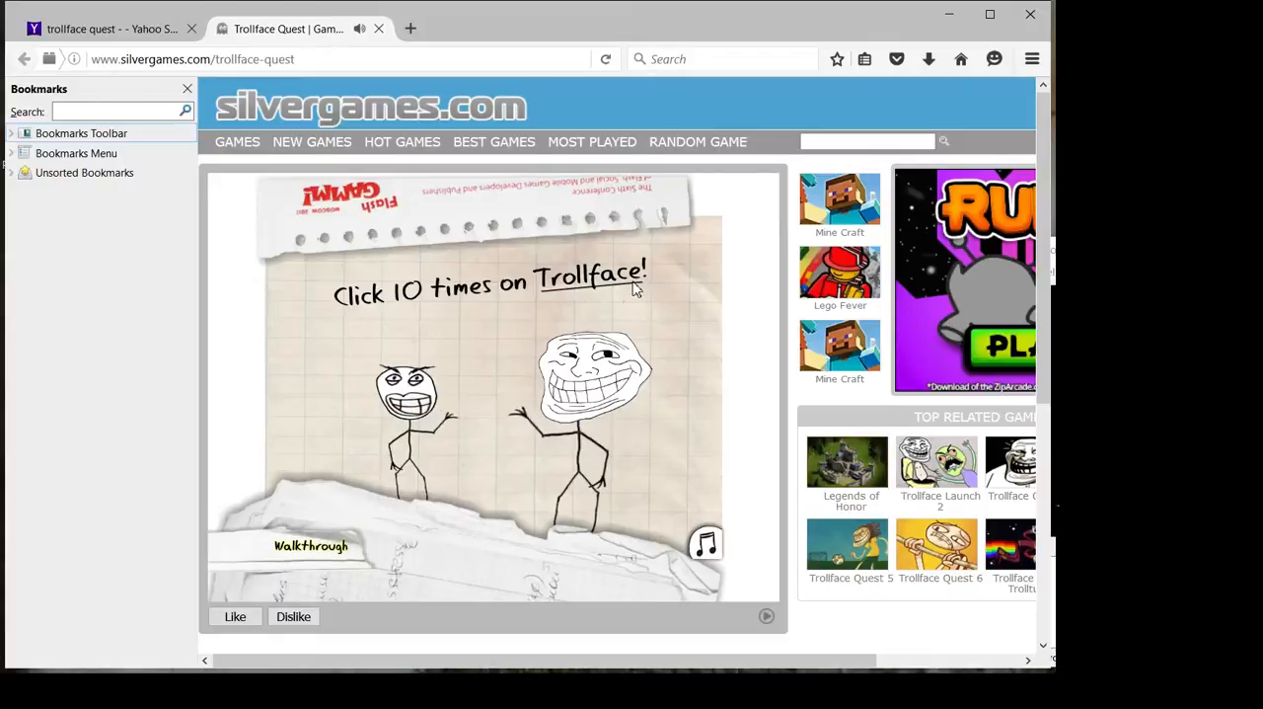
left_click(593, 375)
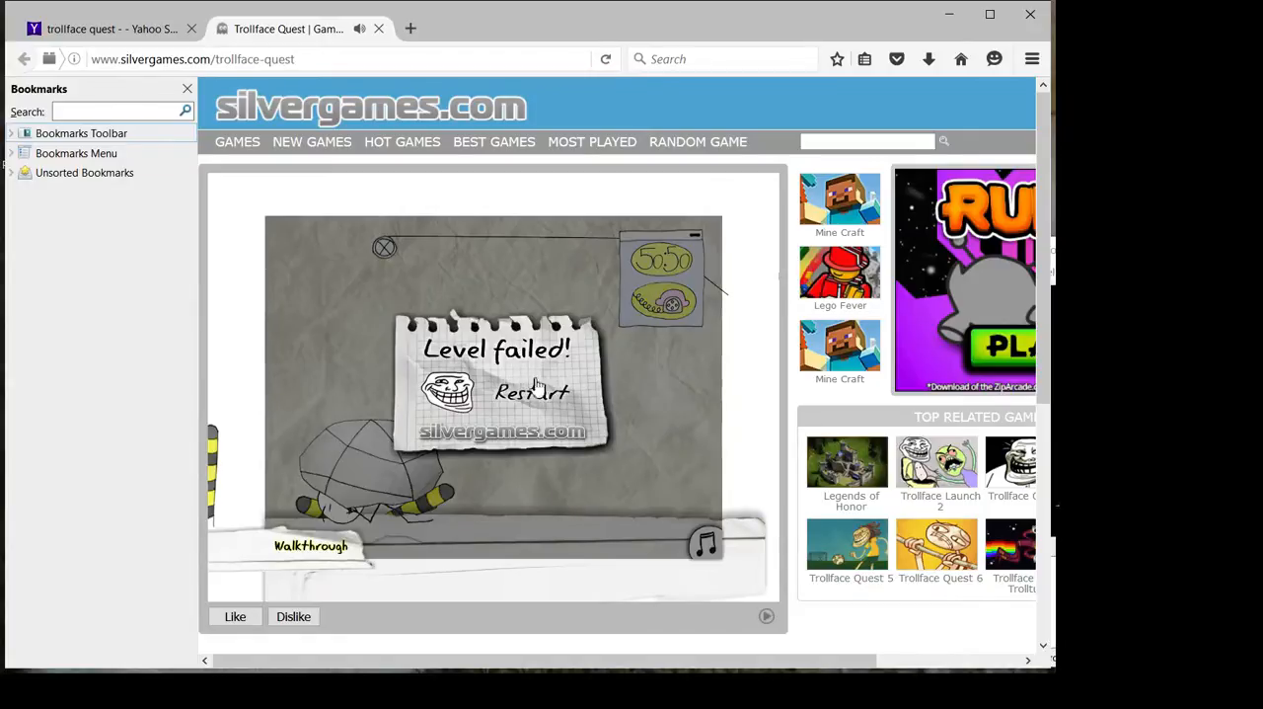
Restart the boulder-and-pillars level after each of five failed attempts
left_click(531, 391)
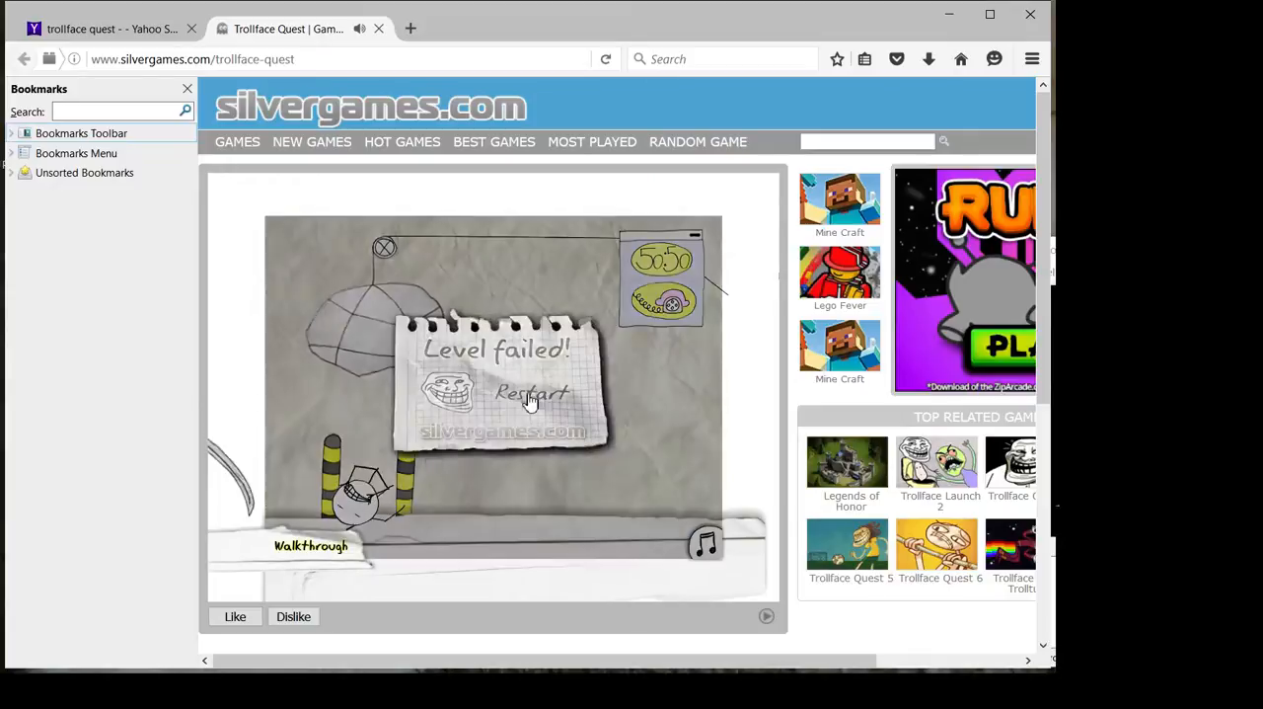
left_click(531, 395)
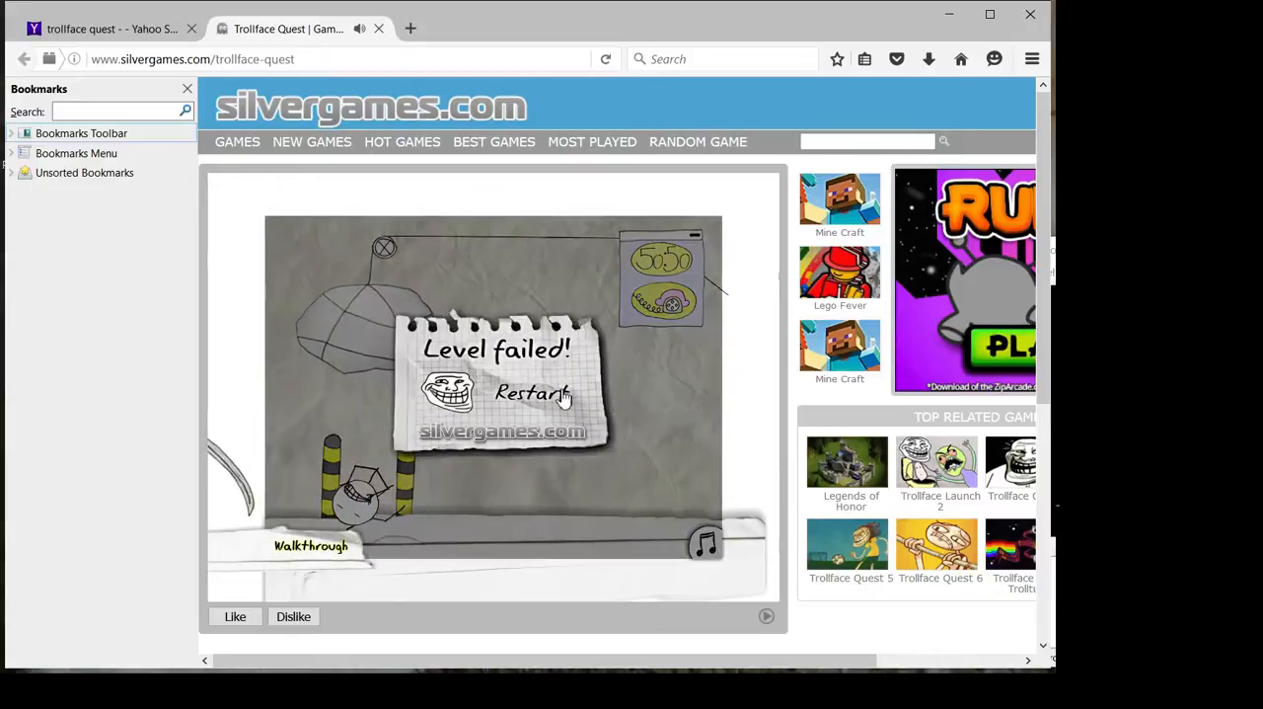
left_click(533, 393)
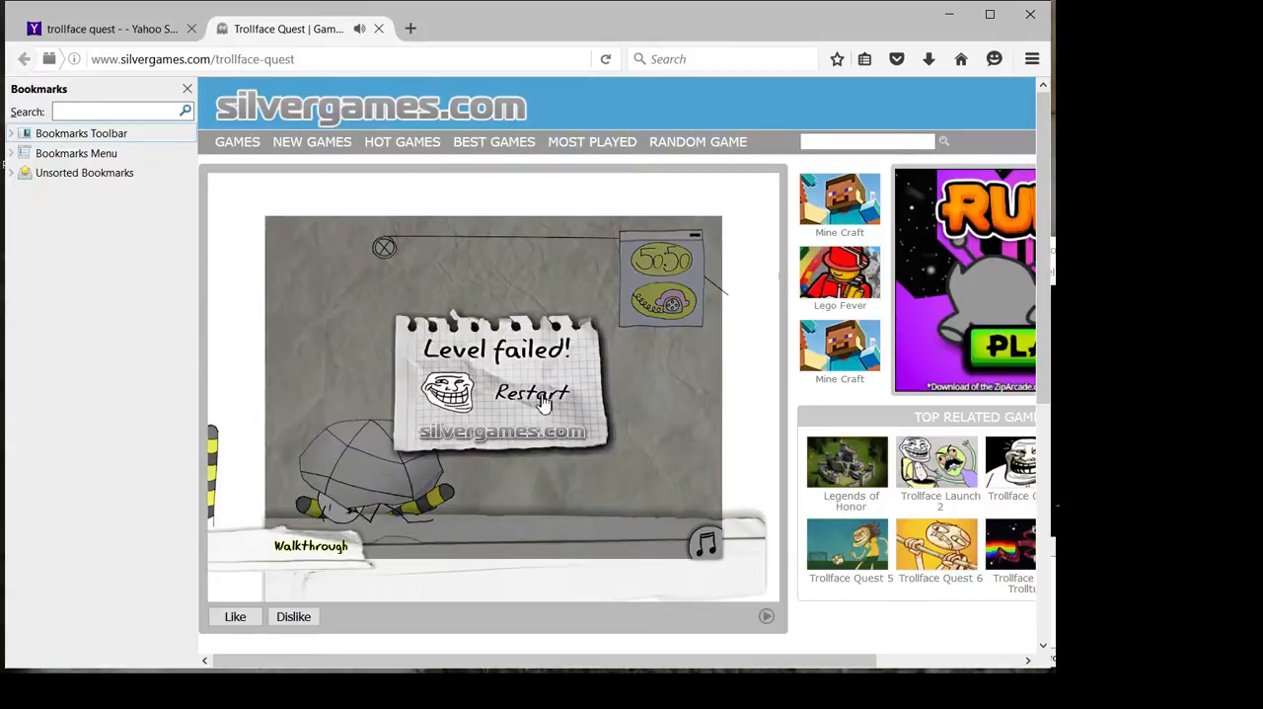
left_click(531, 394)
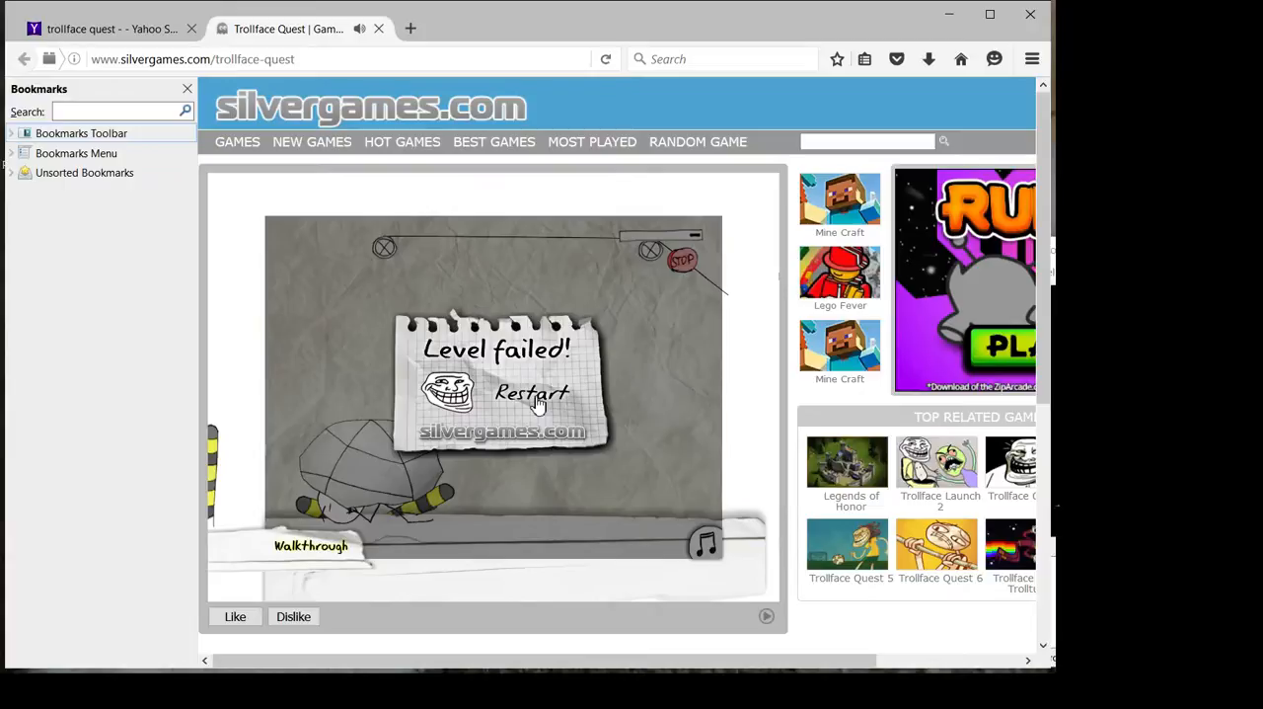
mouse_move(517, 407)
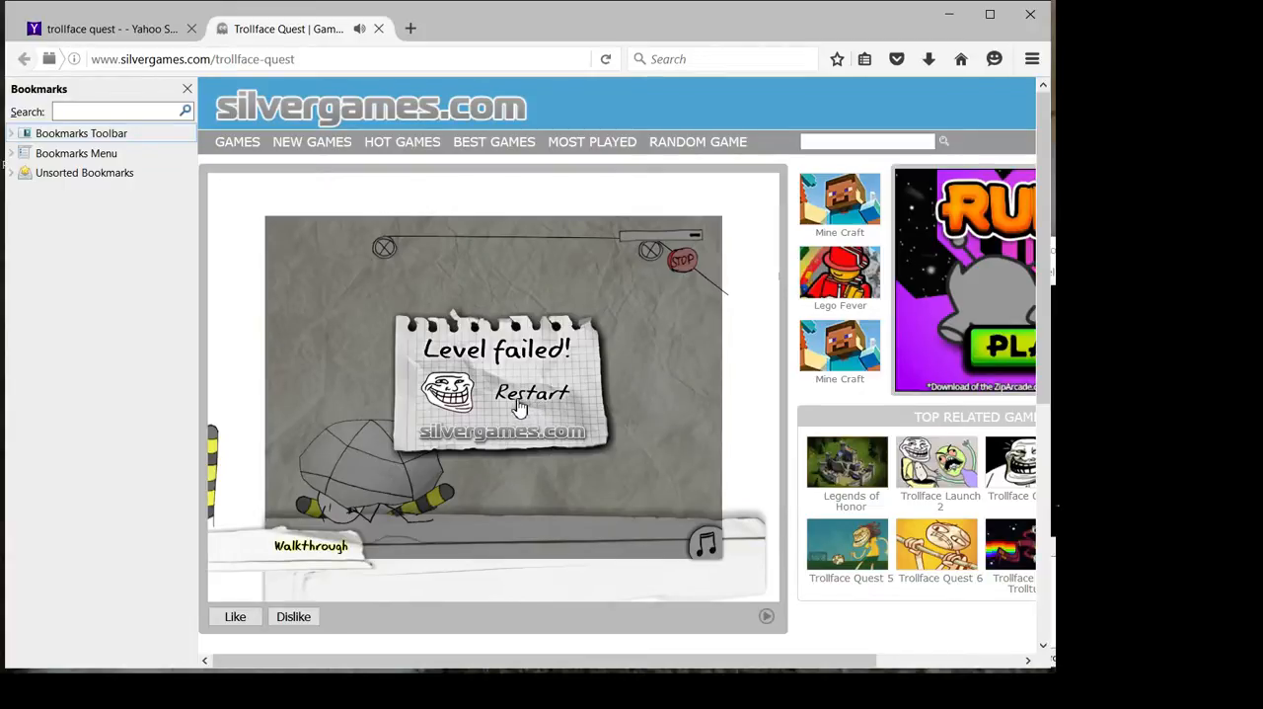
left_click(529, 393)
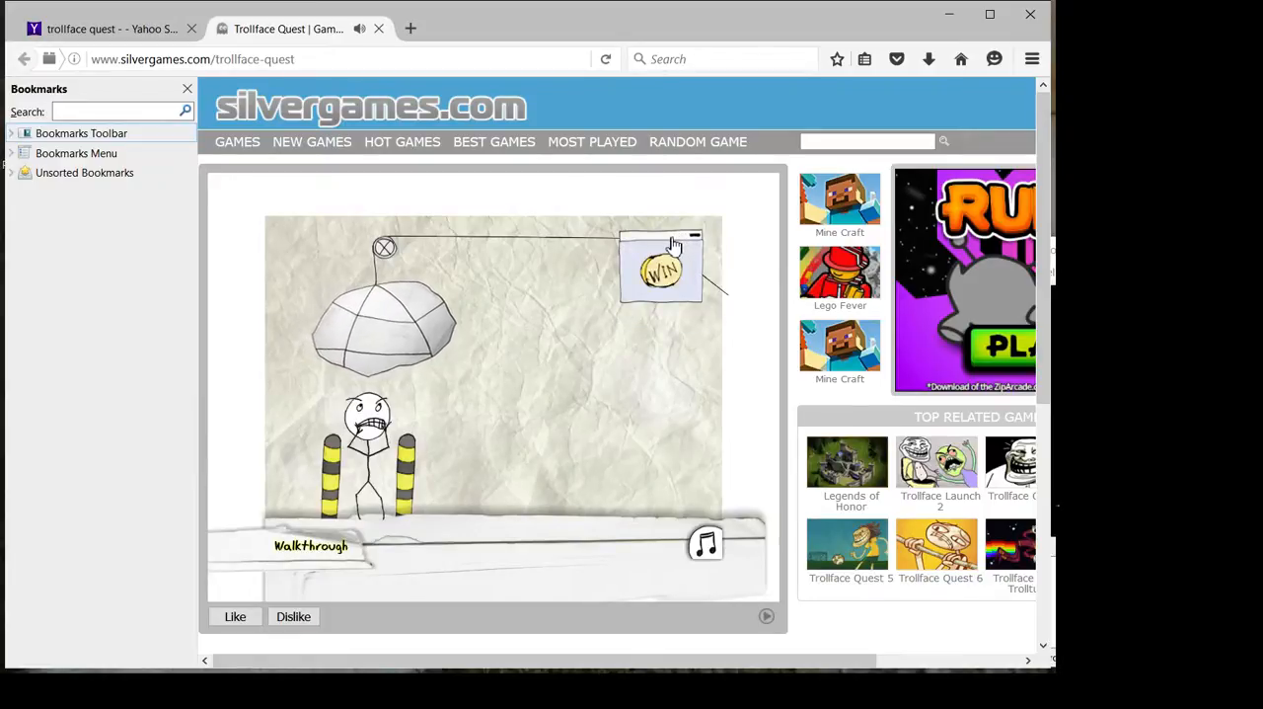
mouse_move(651, 267)
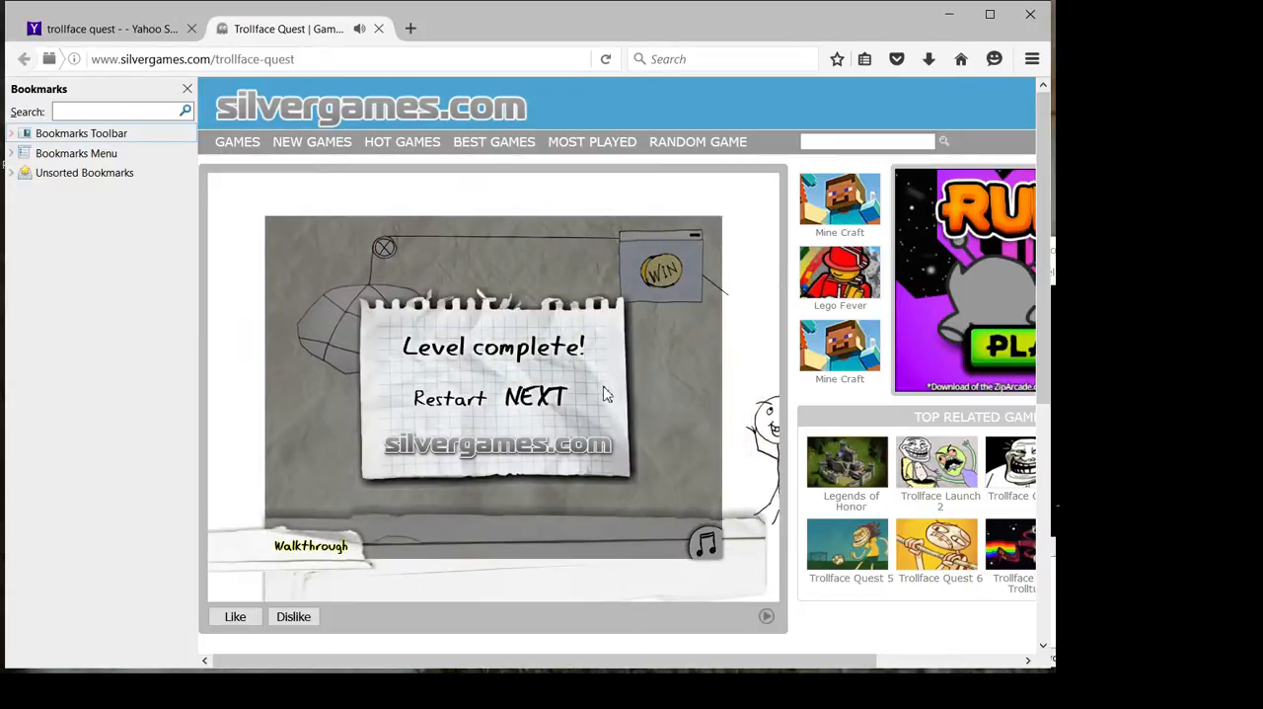
Pick up the candy, steer it through the maze, and restart after each failure
left_click(537, 398)
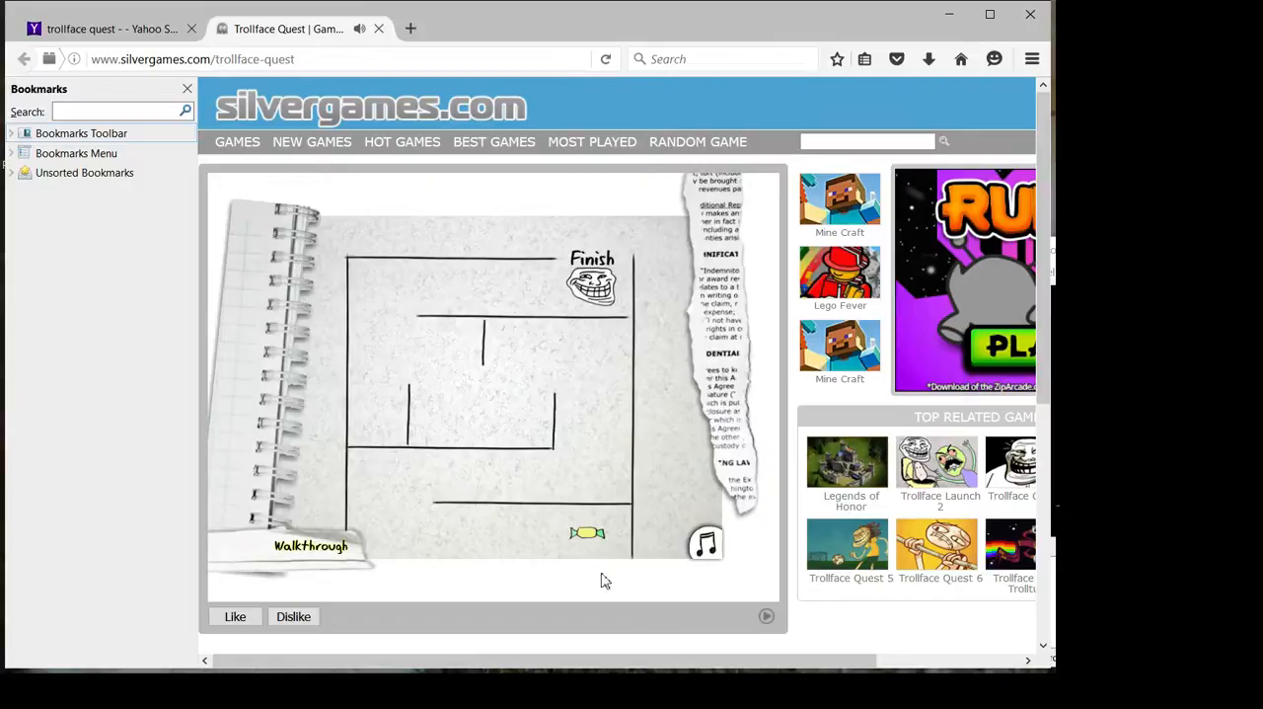
mouse_move(588, 541)
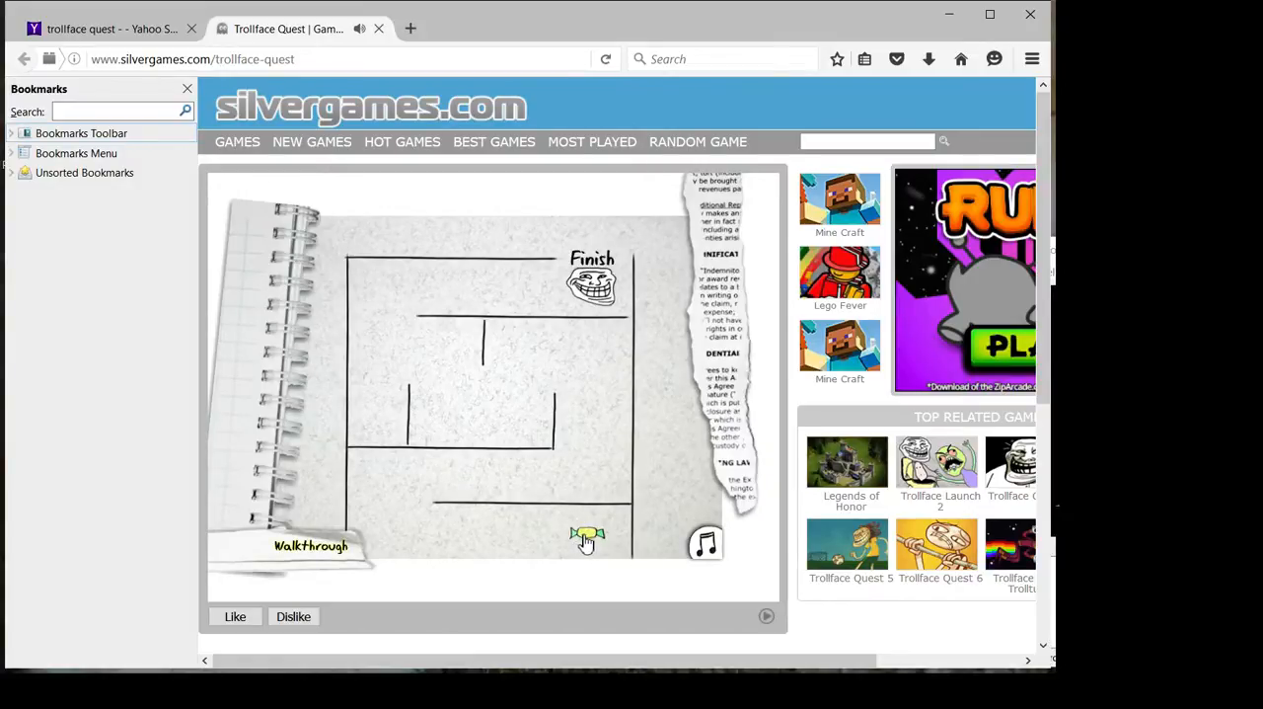
mouse_move(410, 509)
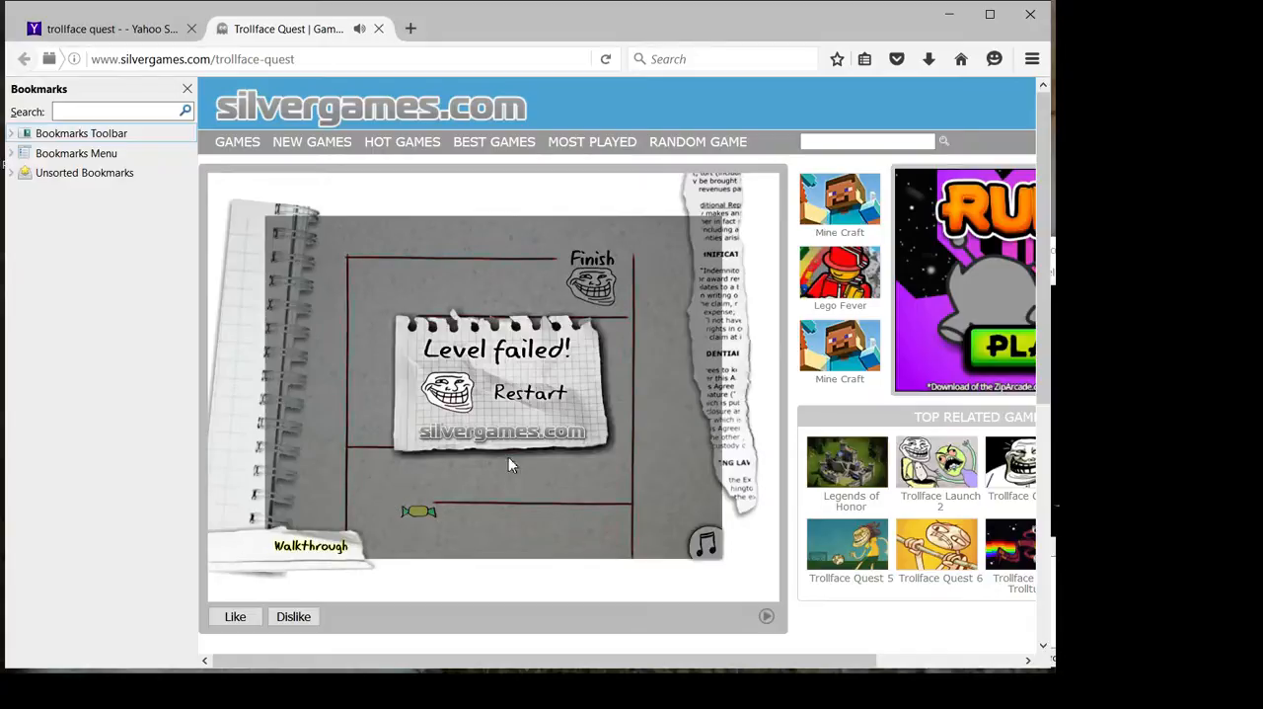
left_click(529, 393)
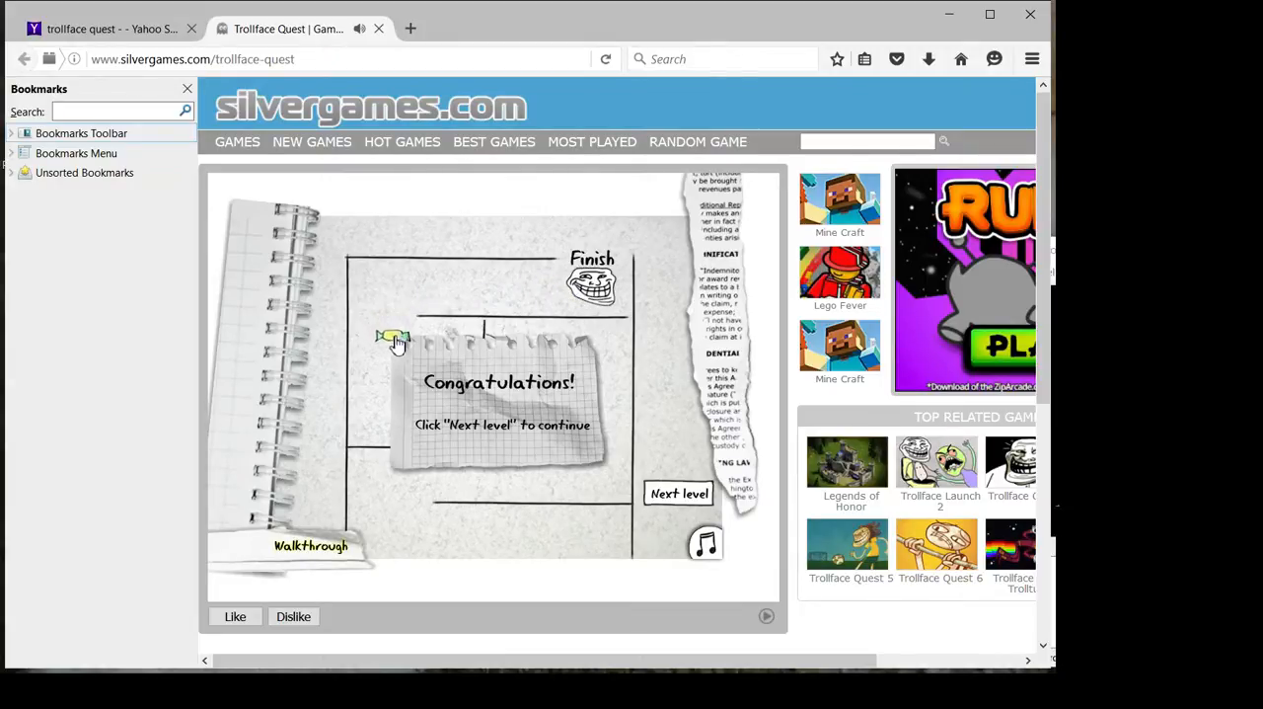
left_click(679, 494)
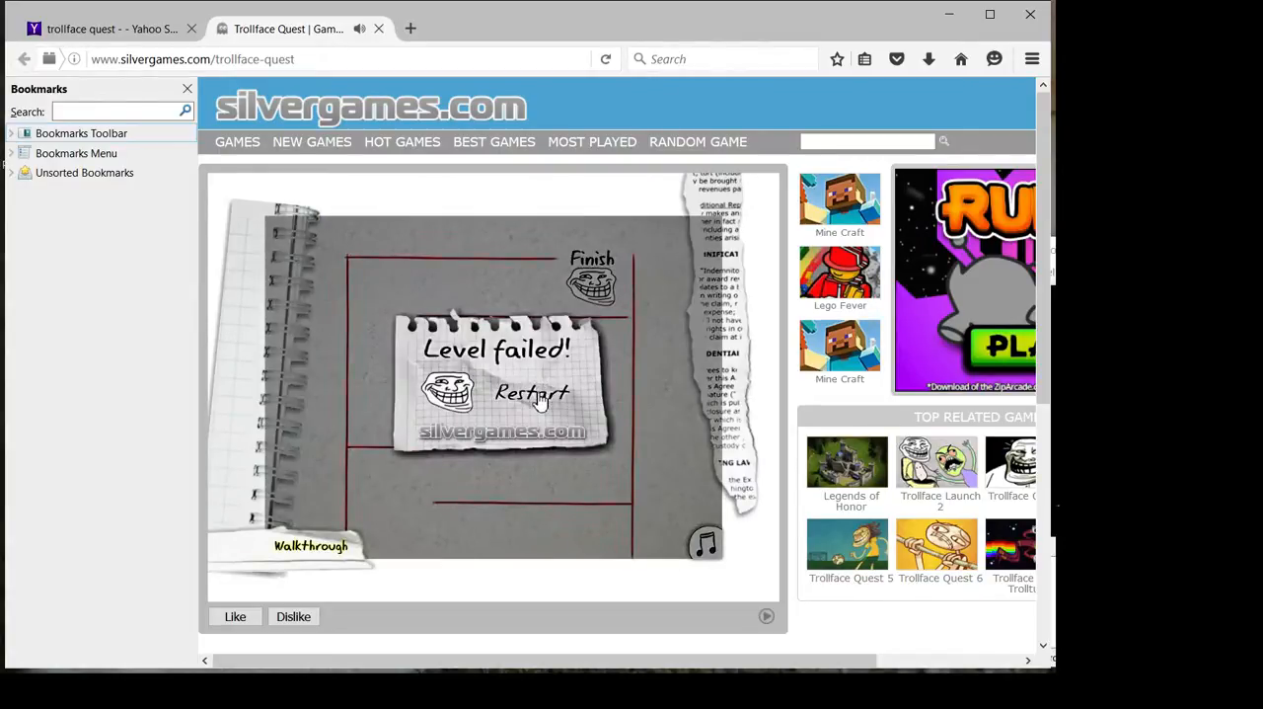
left_click(531, 395)
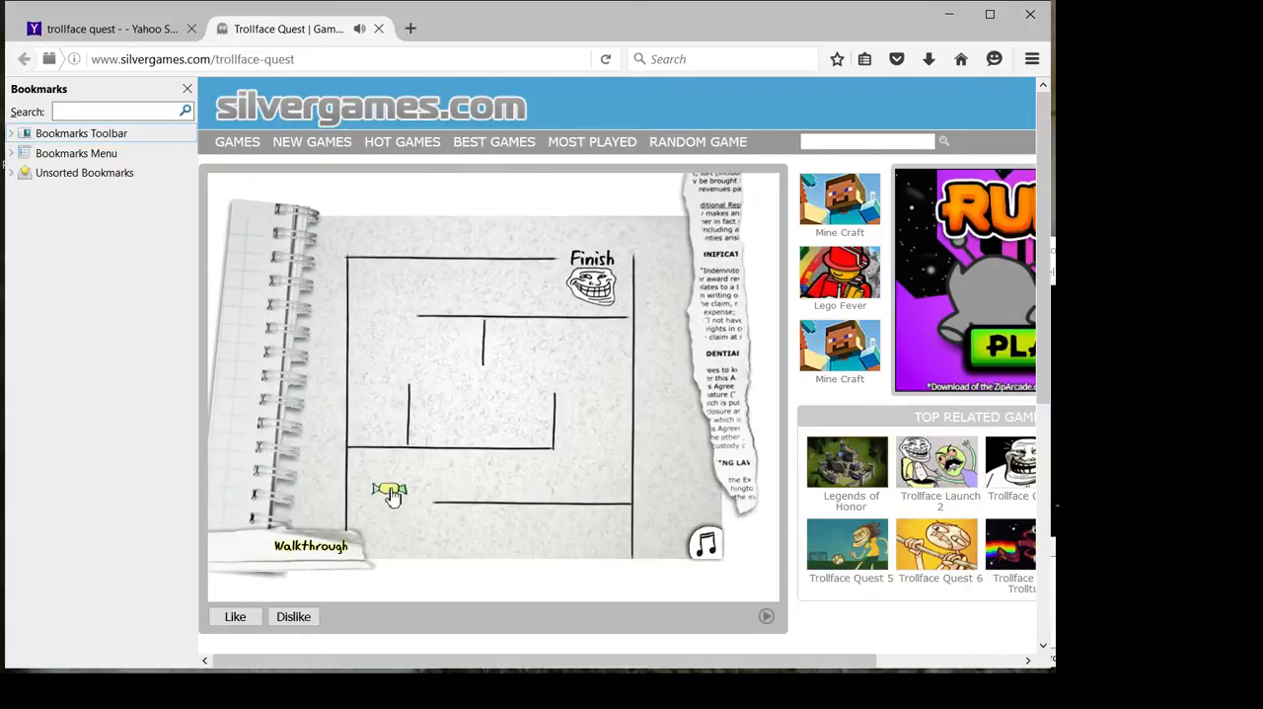
mouse_move(590, 415)
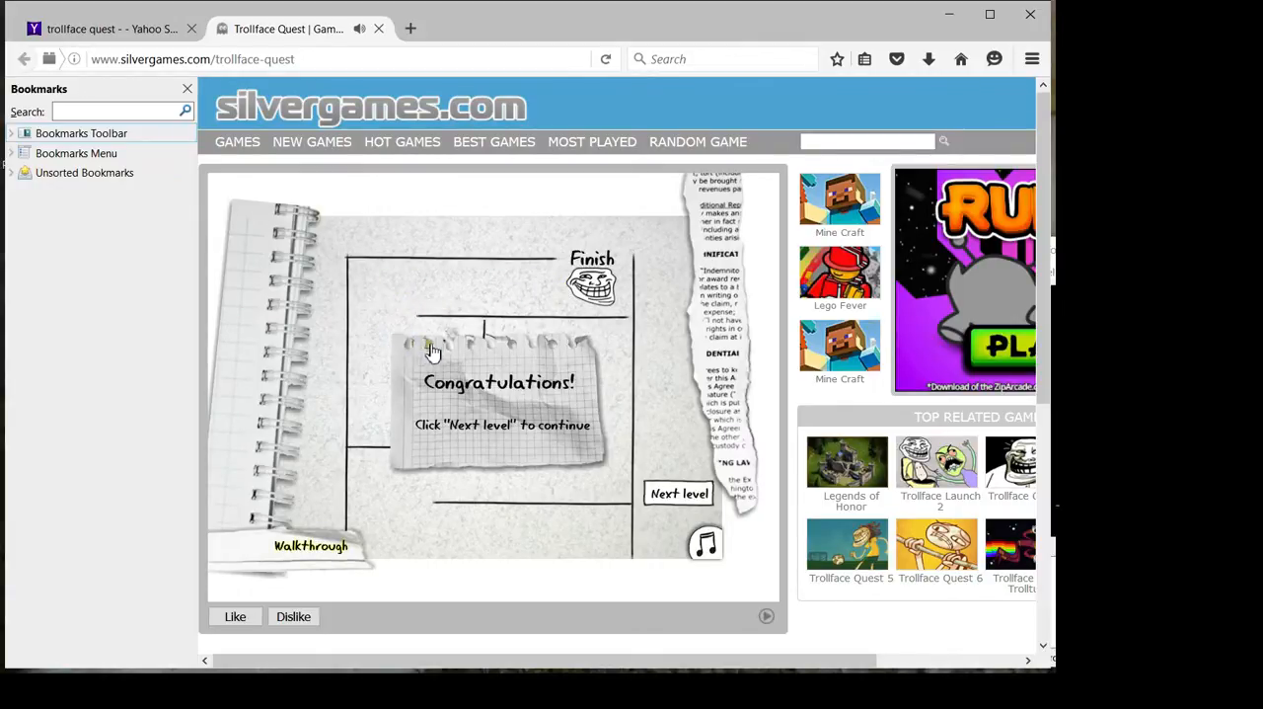
mouse_move(470, 428)
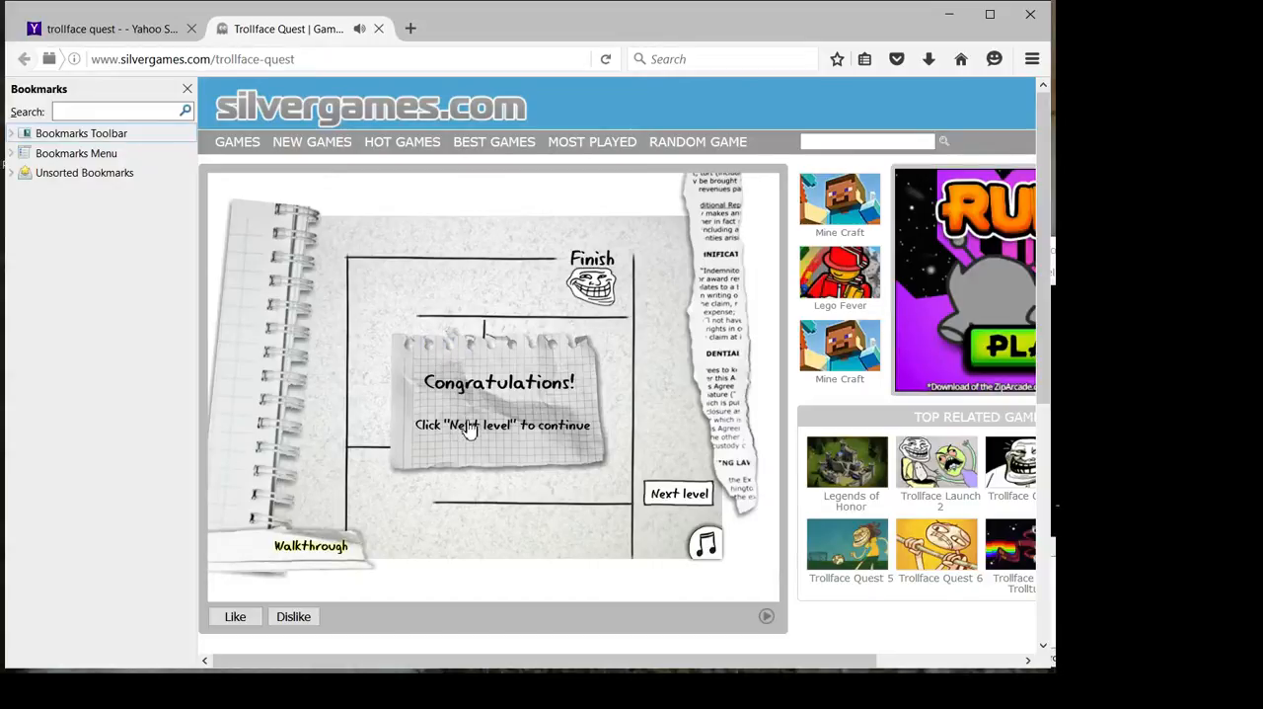
mouse_move(456, 393)
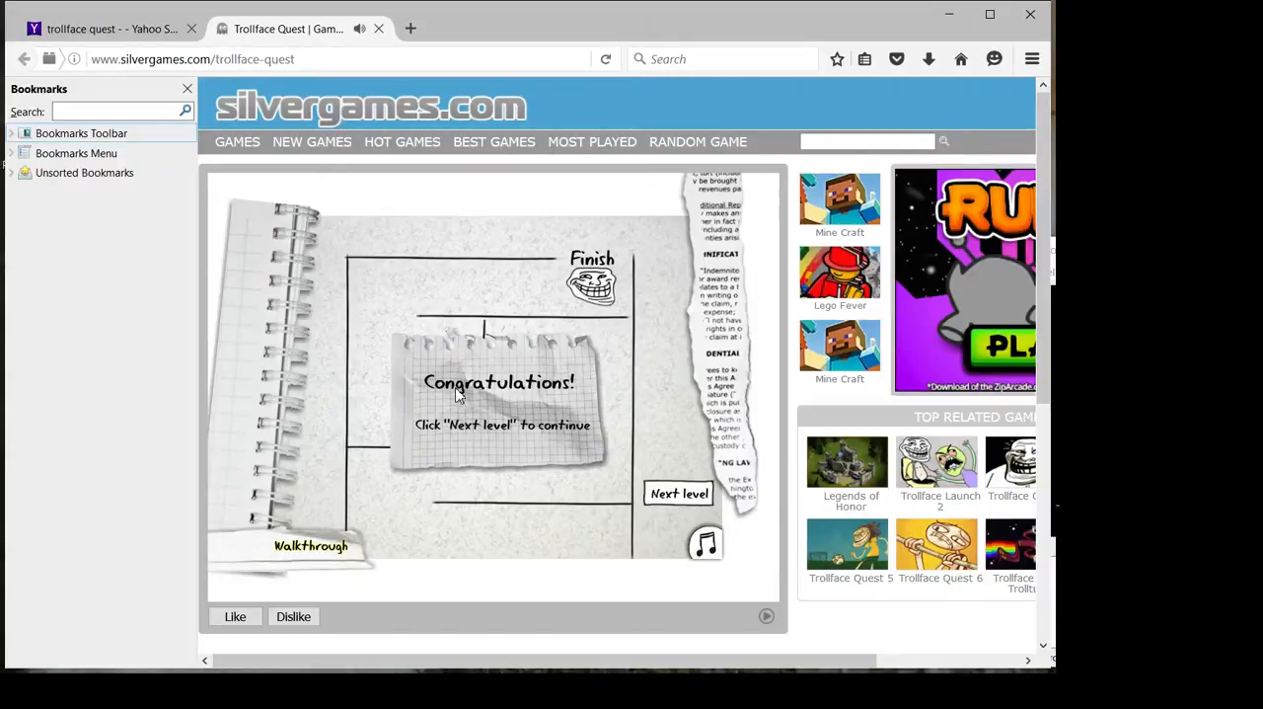
mouse_move(403, 339)
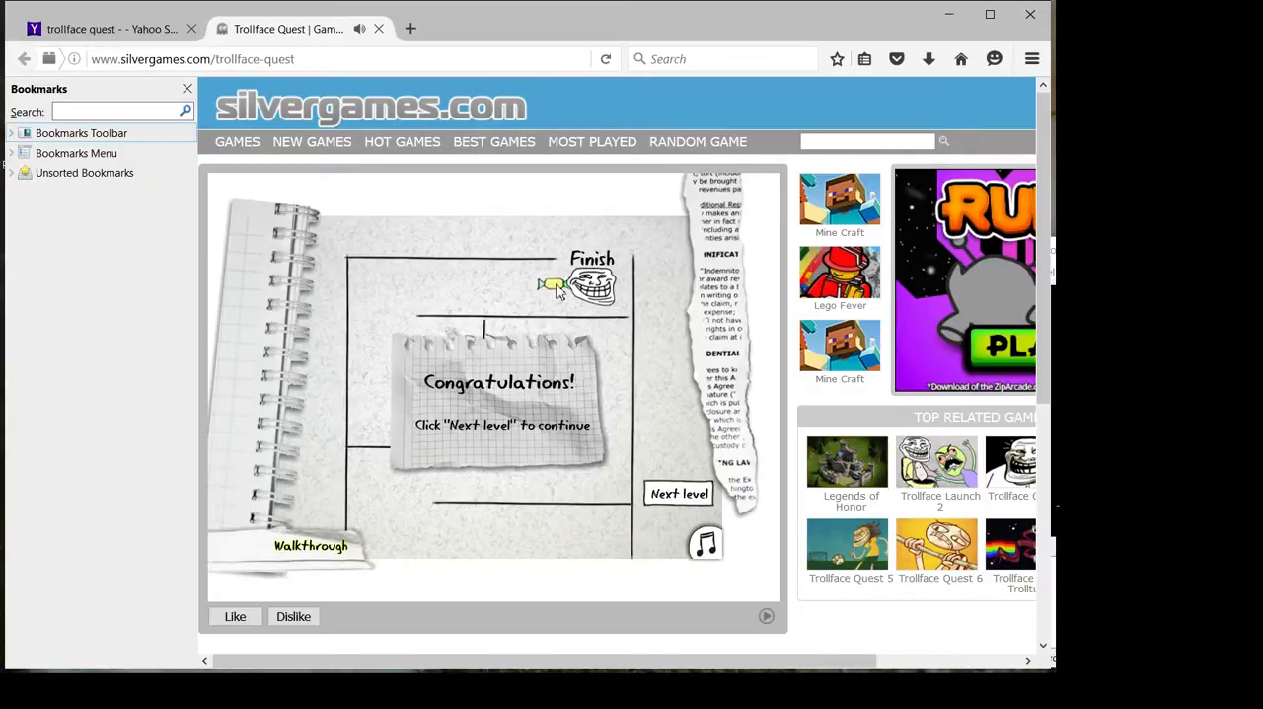
Get past the fake Congratulations note and reach the maze's real Level complete
left_click(679, 493)
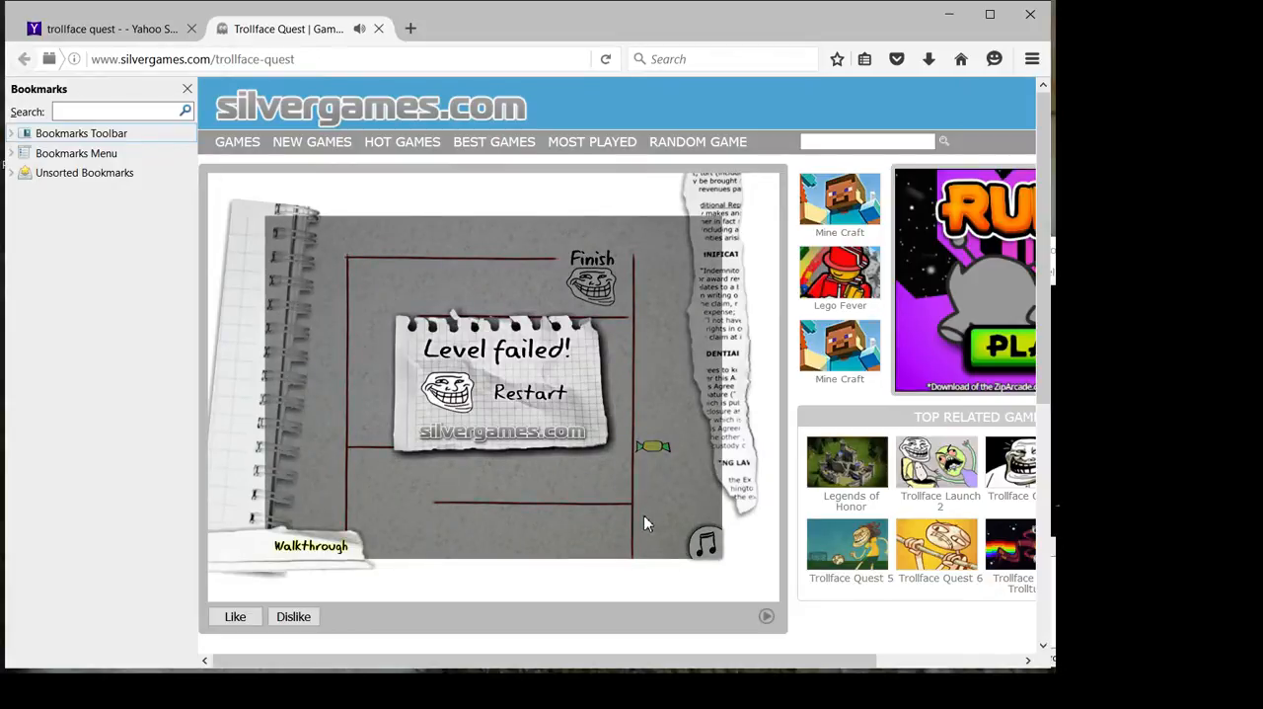
mouse_move(576, 367)
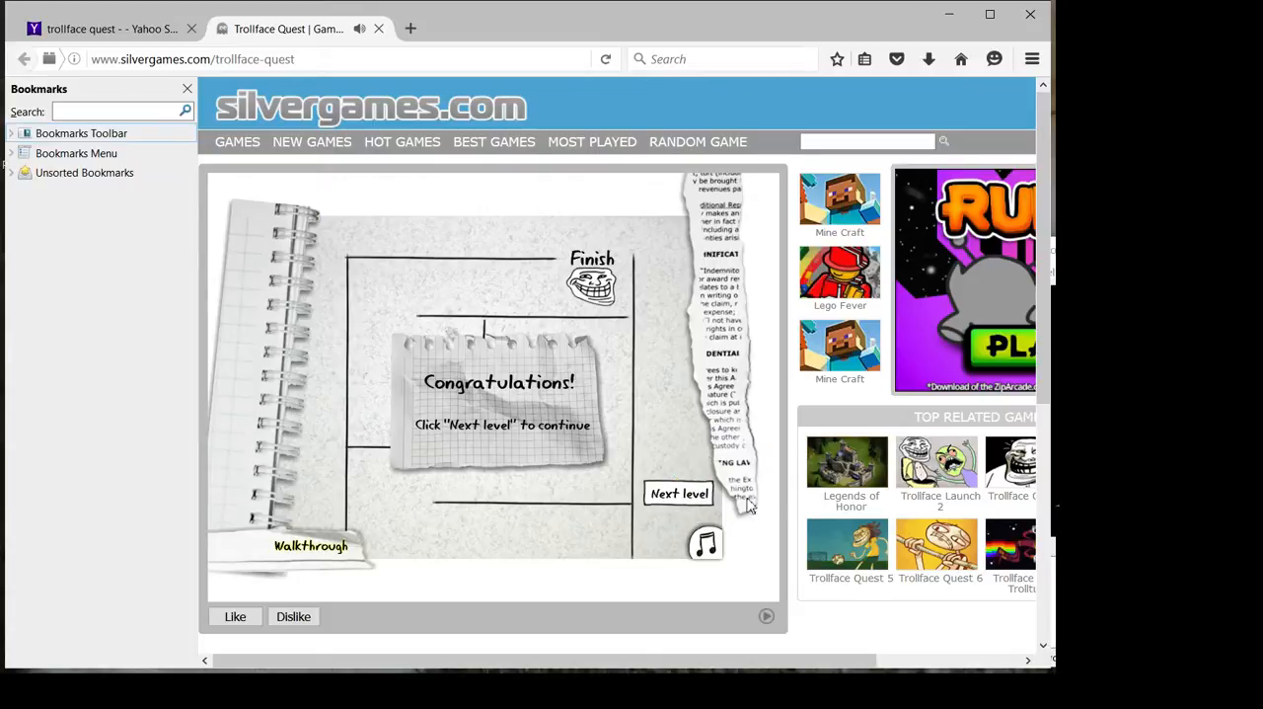
left_click(679, 493)
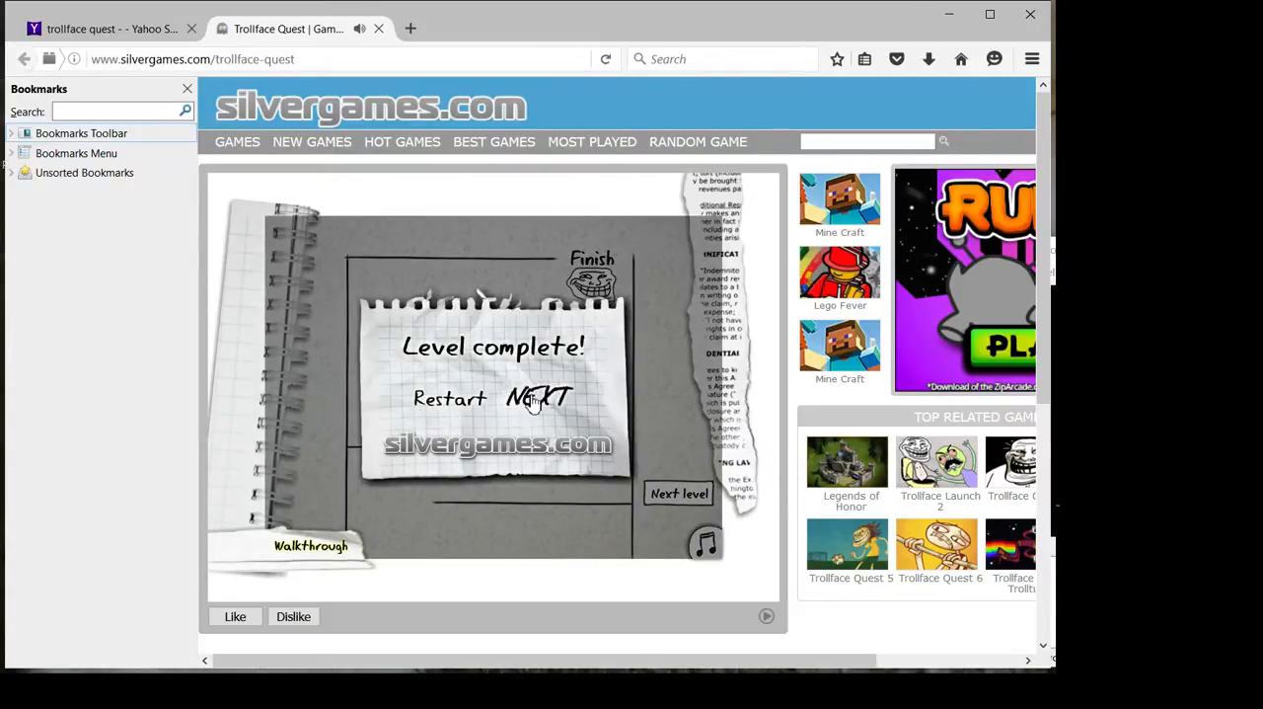
Start the two-black-squares level, restart once, then Fire! at the right moment to win
left_click(537, 399)
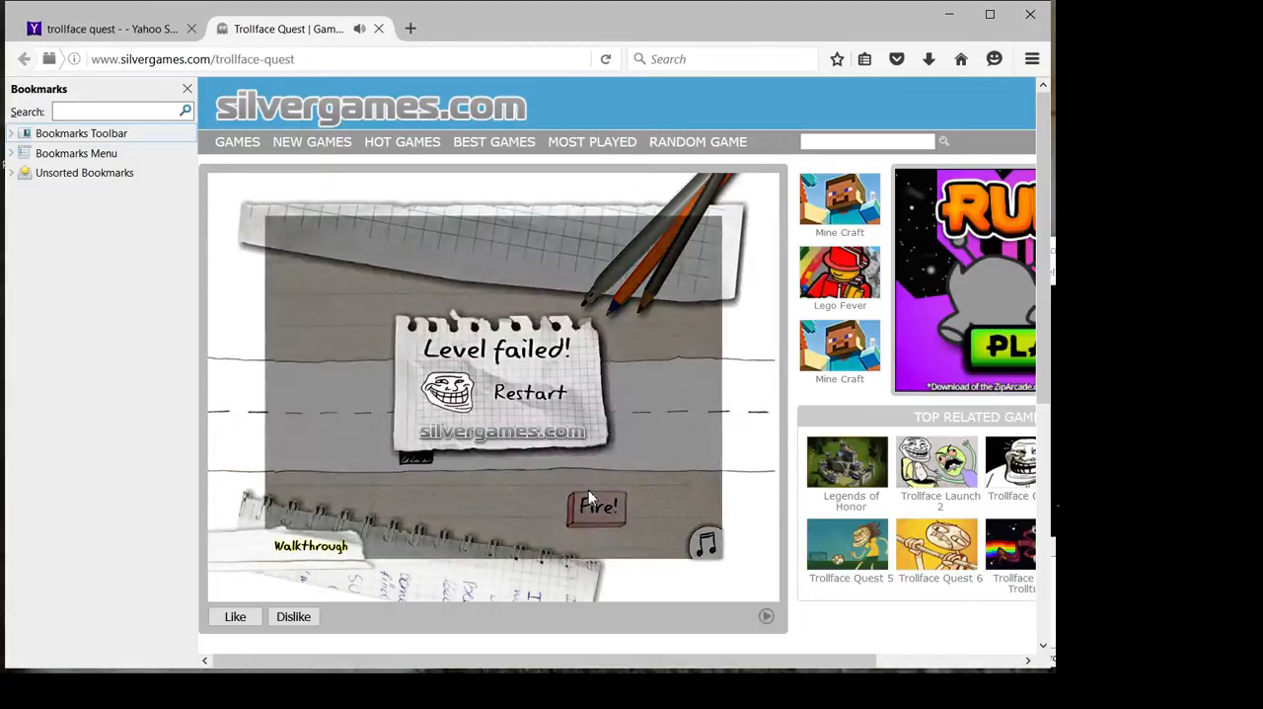
left_click(529, 393)
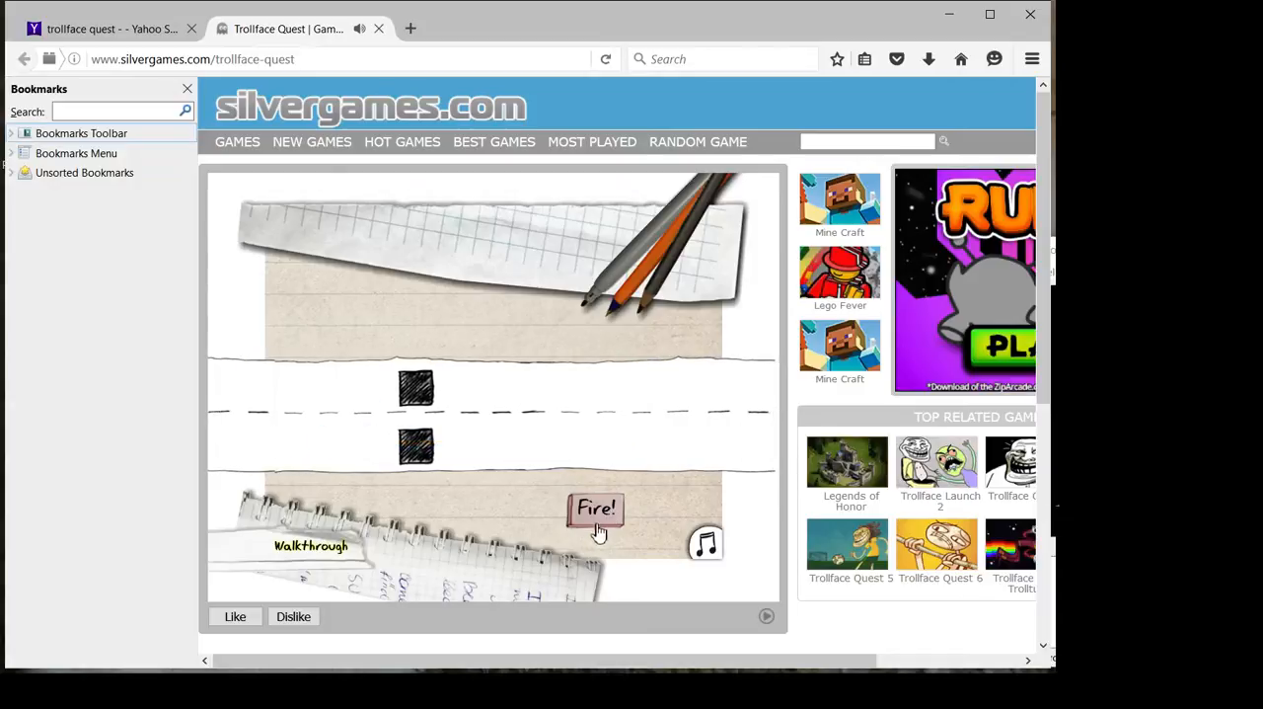
left_click(596, 507)
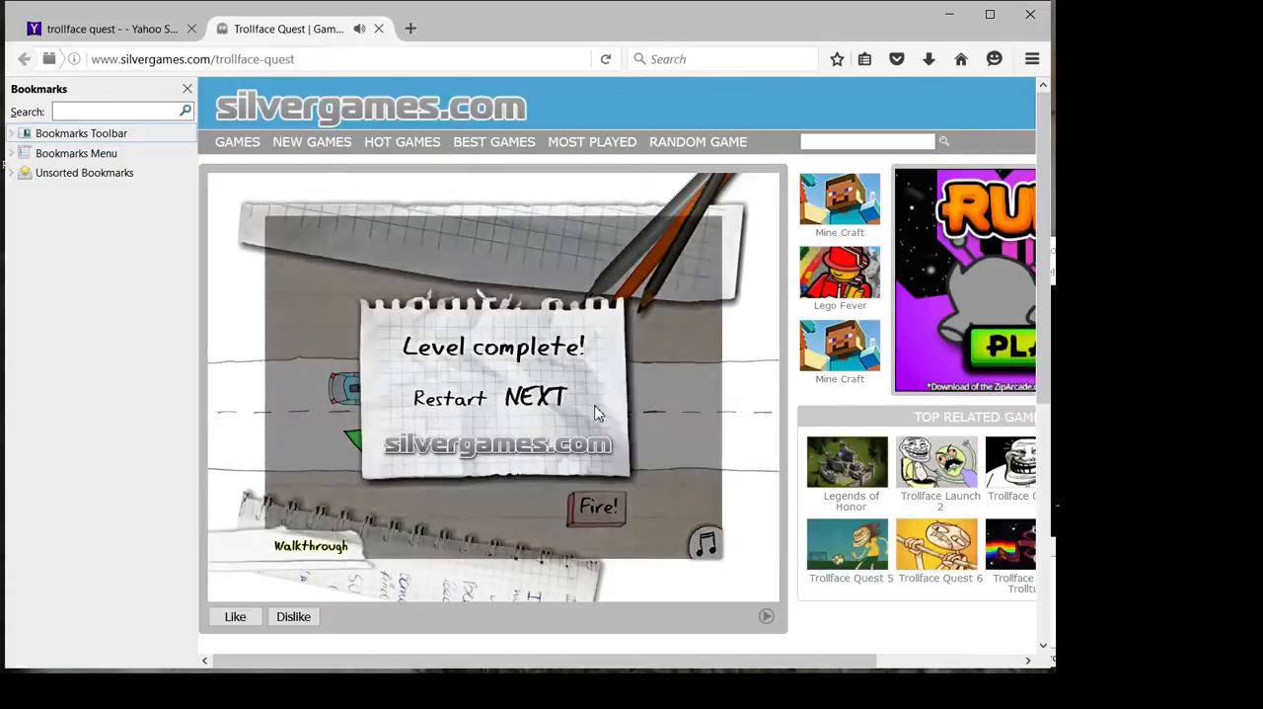
Start the notebook stick-figure level and restart it after three failed attempts
left_click(537, 399)
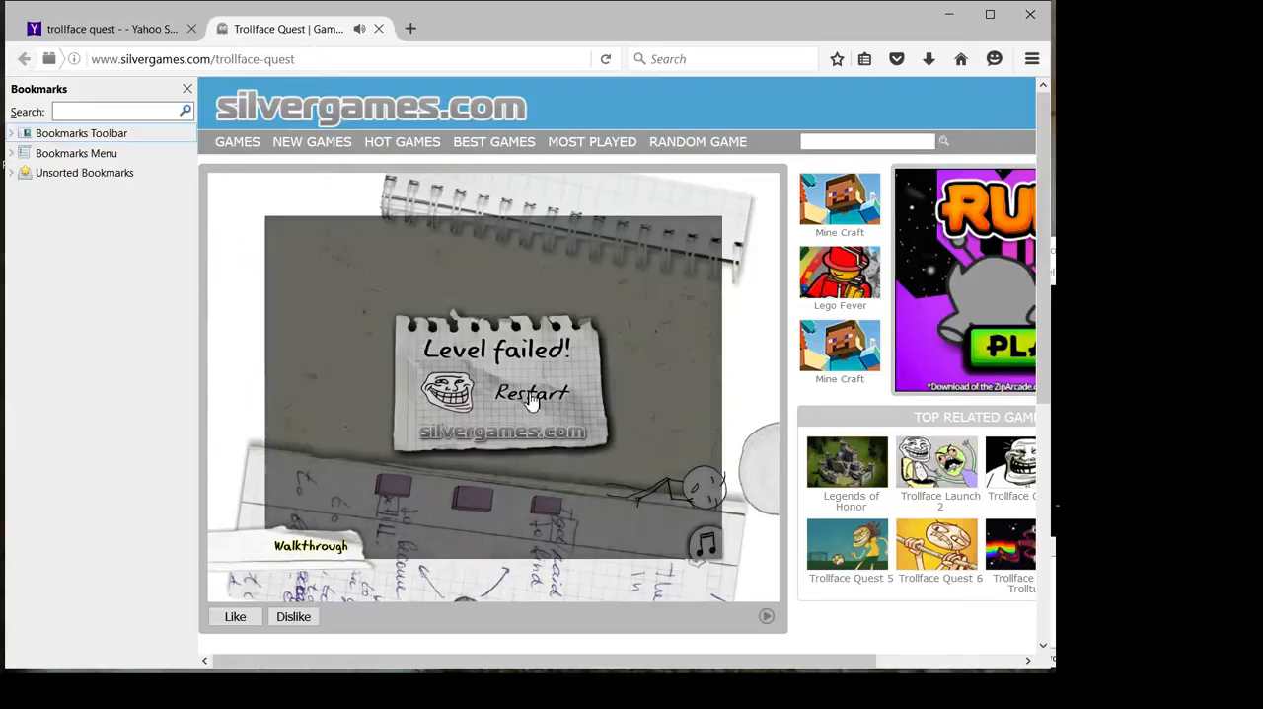
left_click(531, 395)
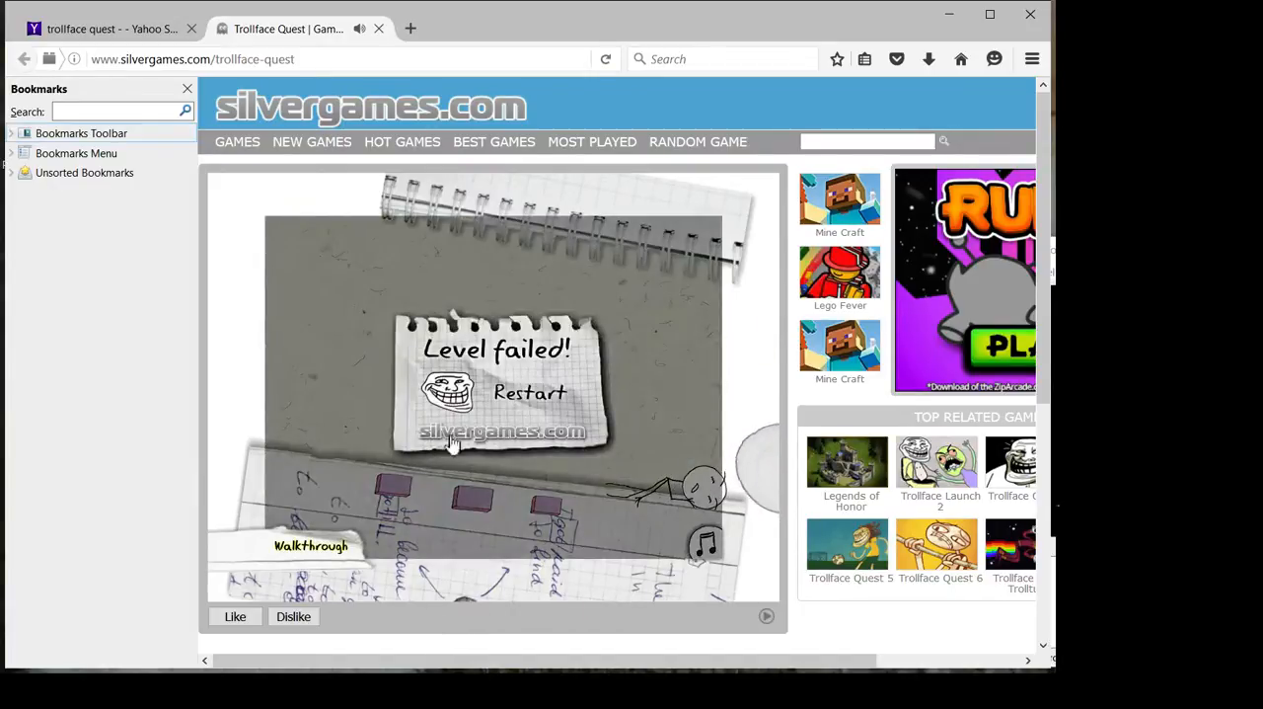
left_click(529, 392)
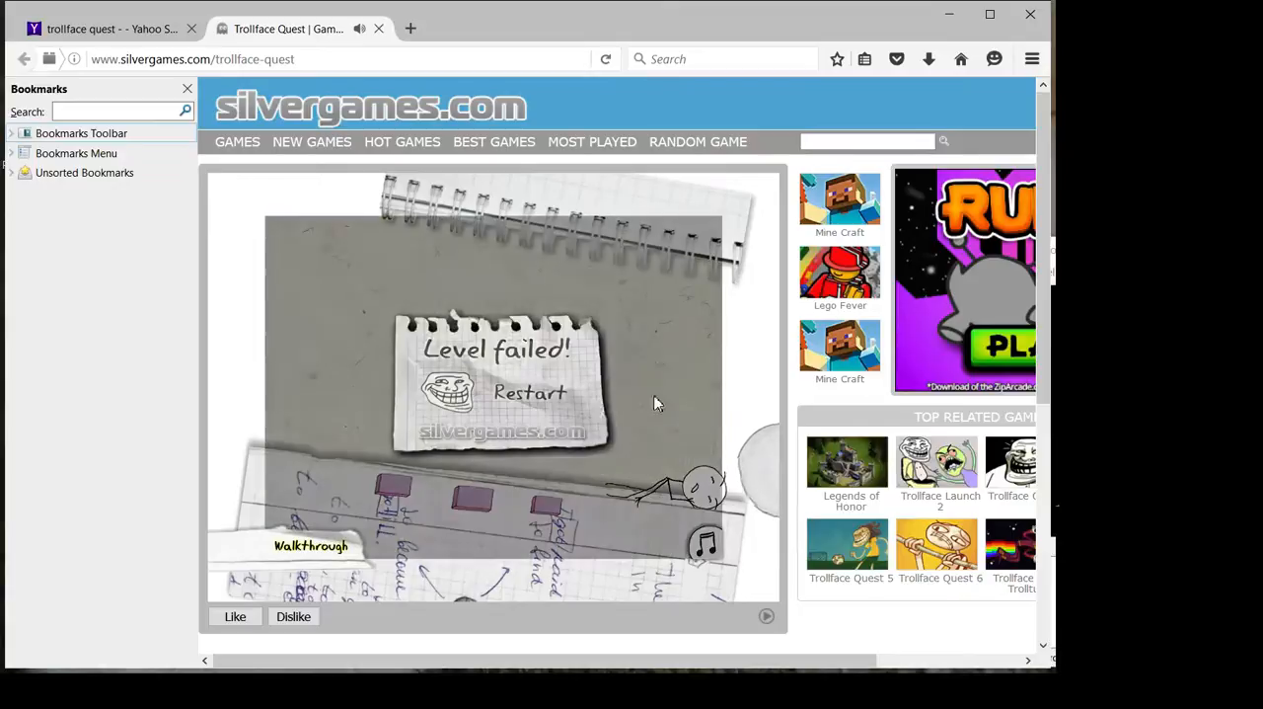
left_click(529, 393)
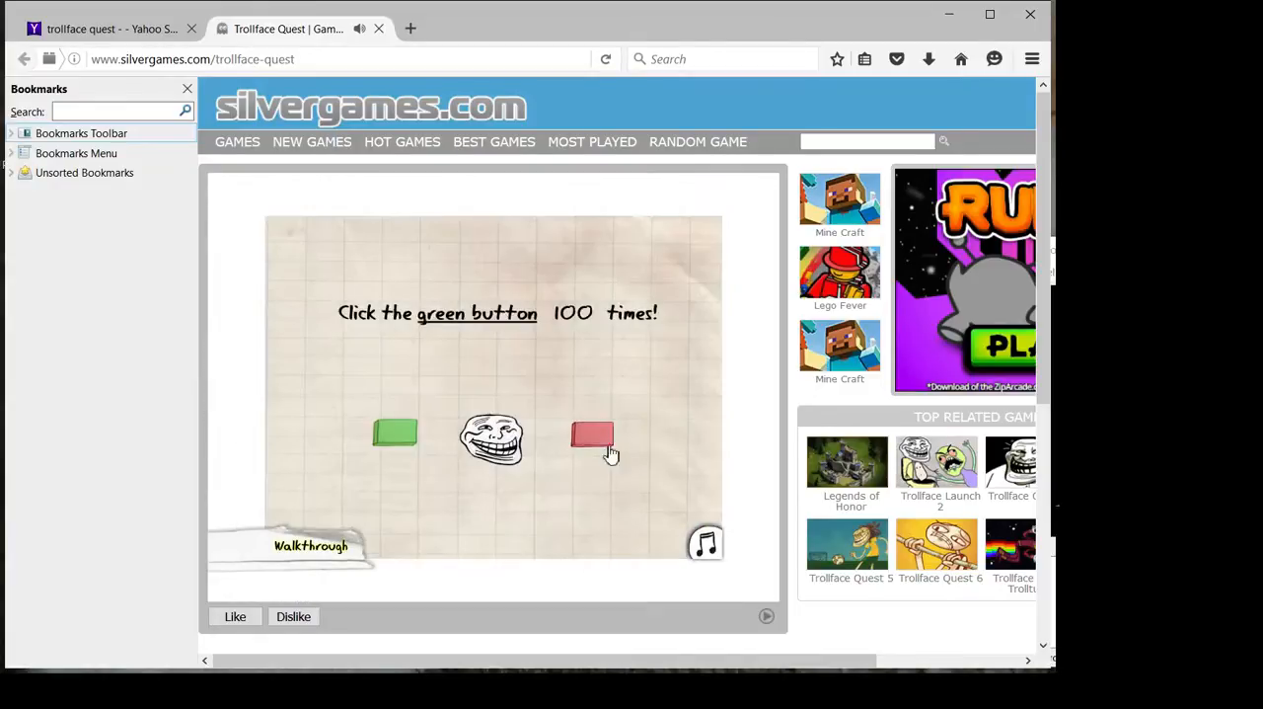
mouse_move(484, 317)
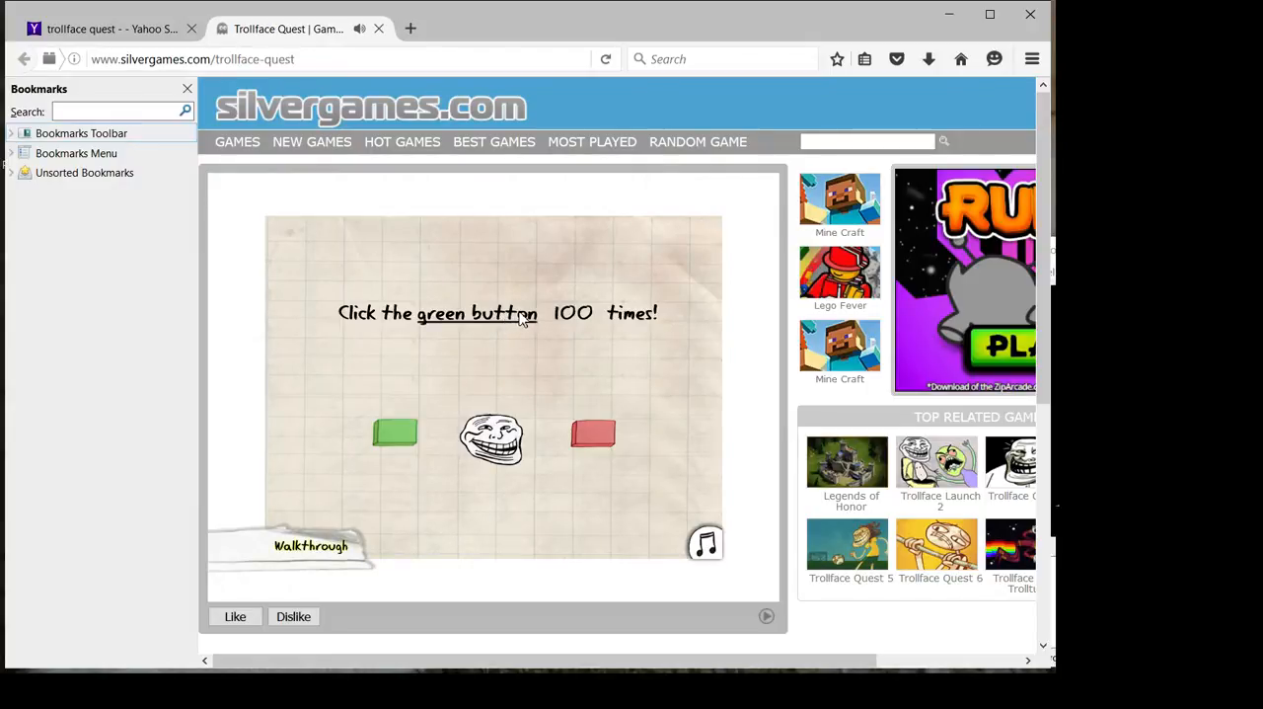
mouse_move(468, 527)
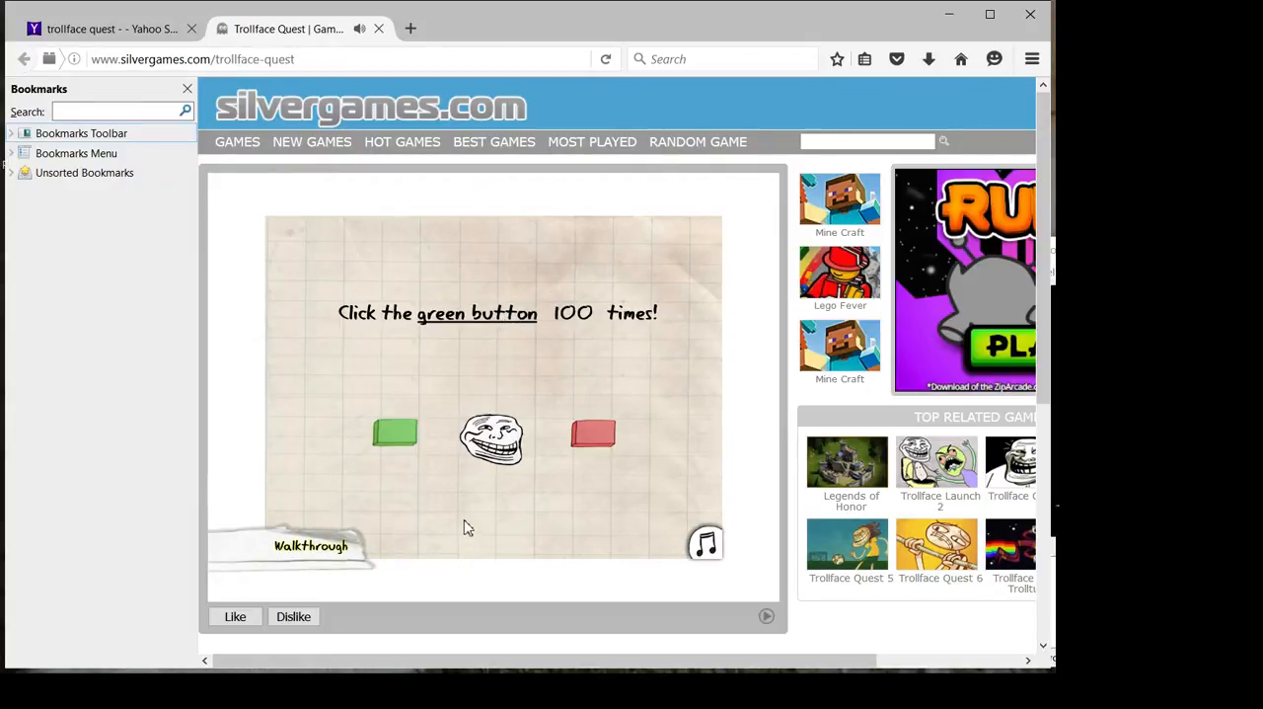
Press the green button until the counter hits zero, following it when it swaps sides
left_click(395, 433)
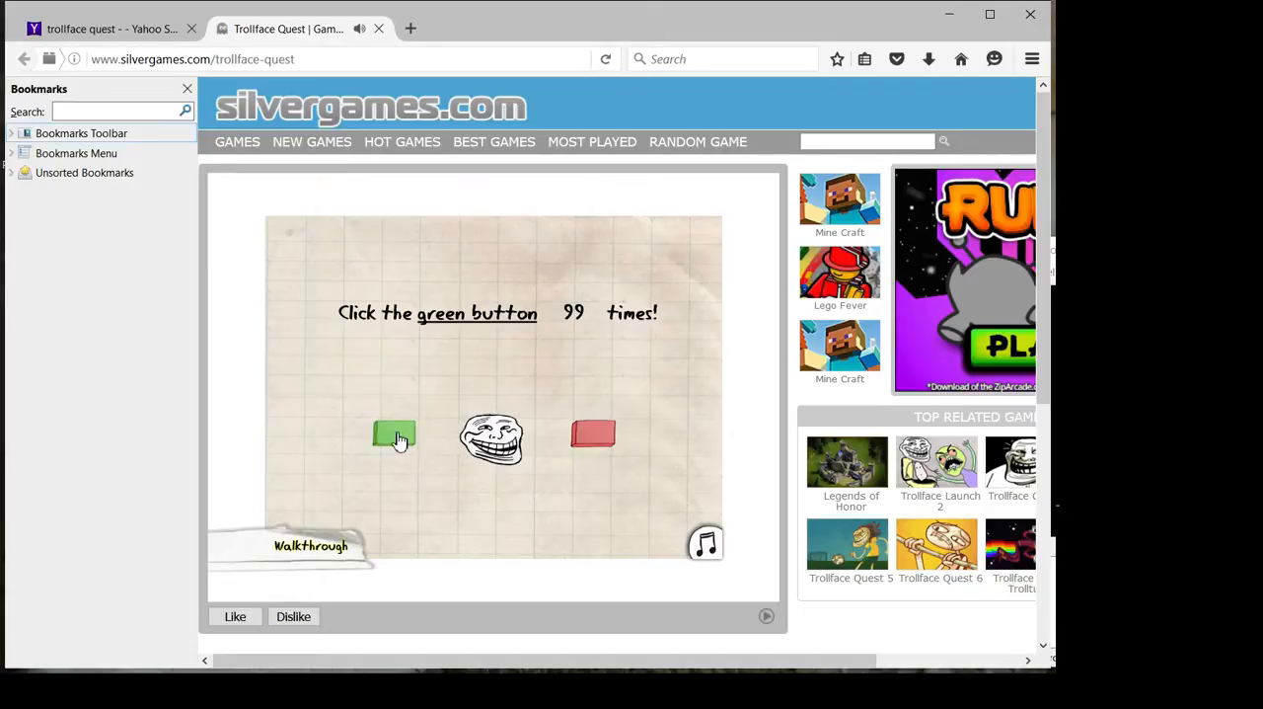
left_click(394, 434)
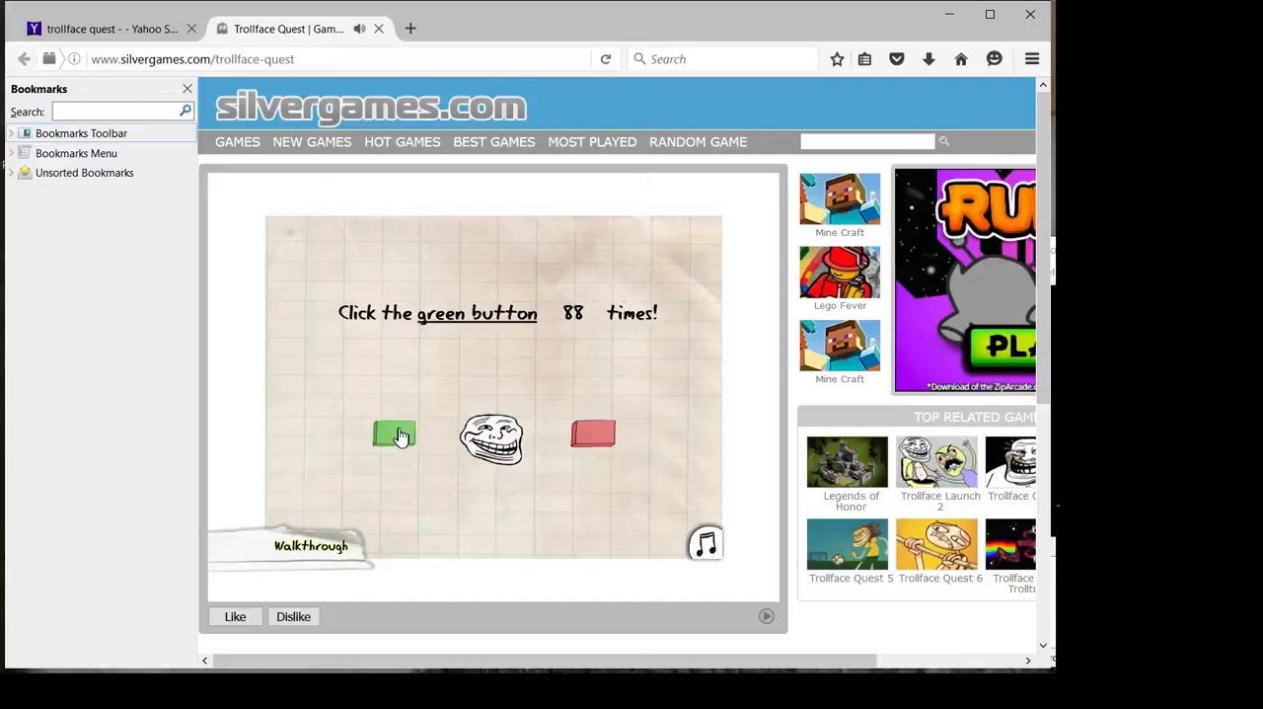
left_click(395, 434)
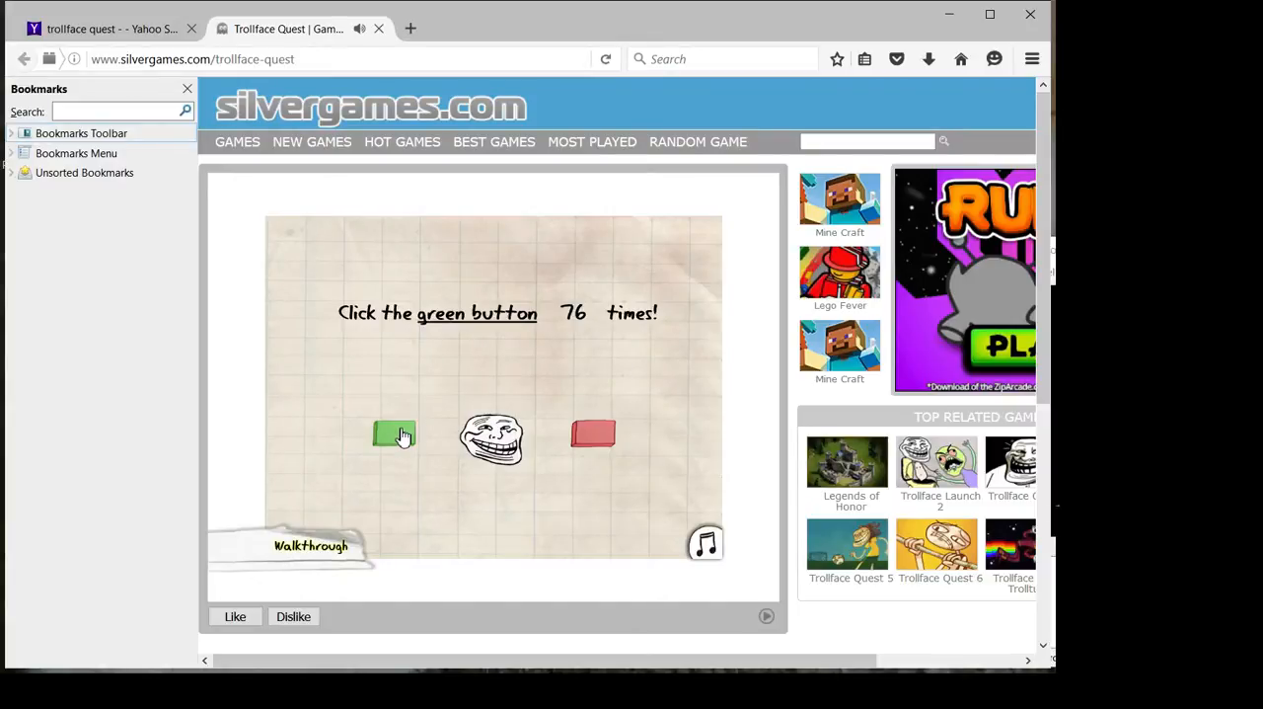
left_click(394, 433)
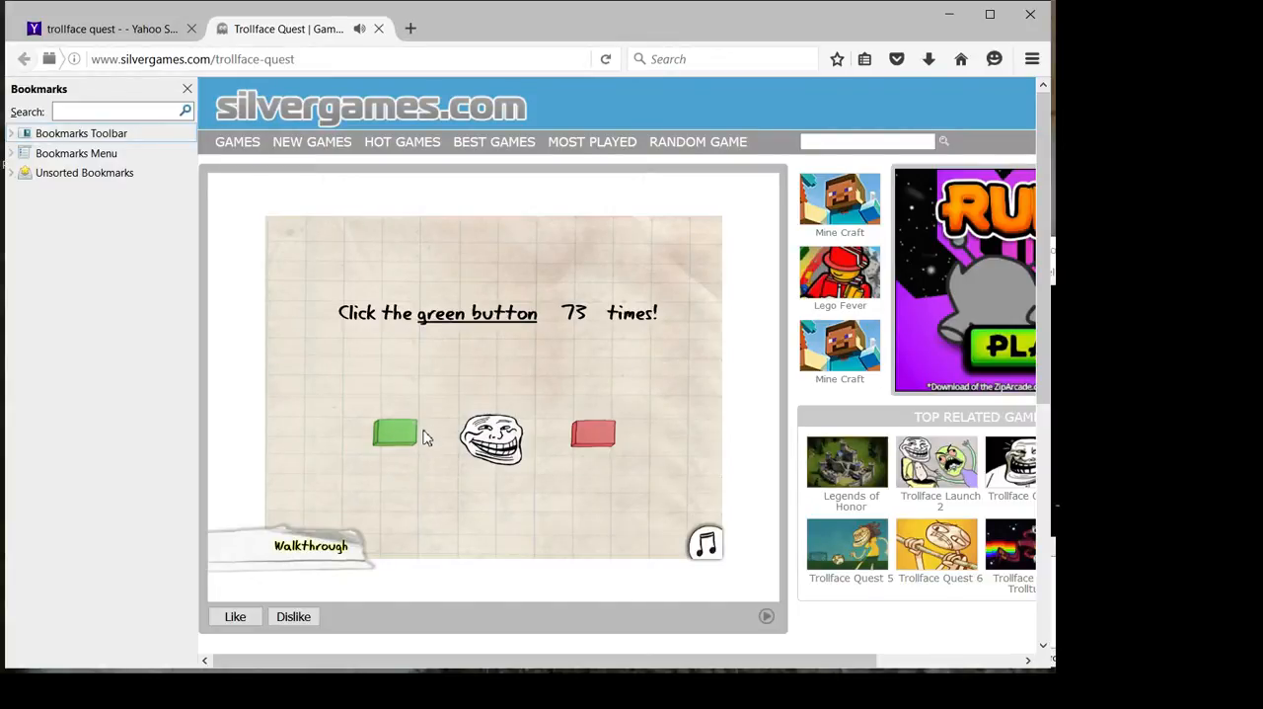
mouse_move(430, 356)
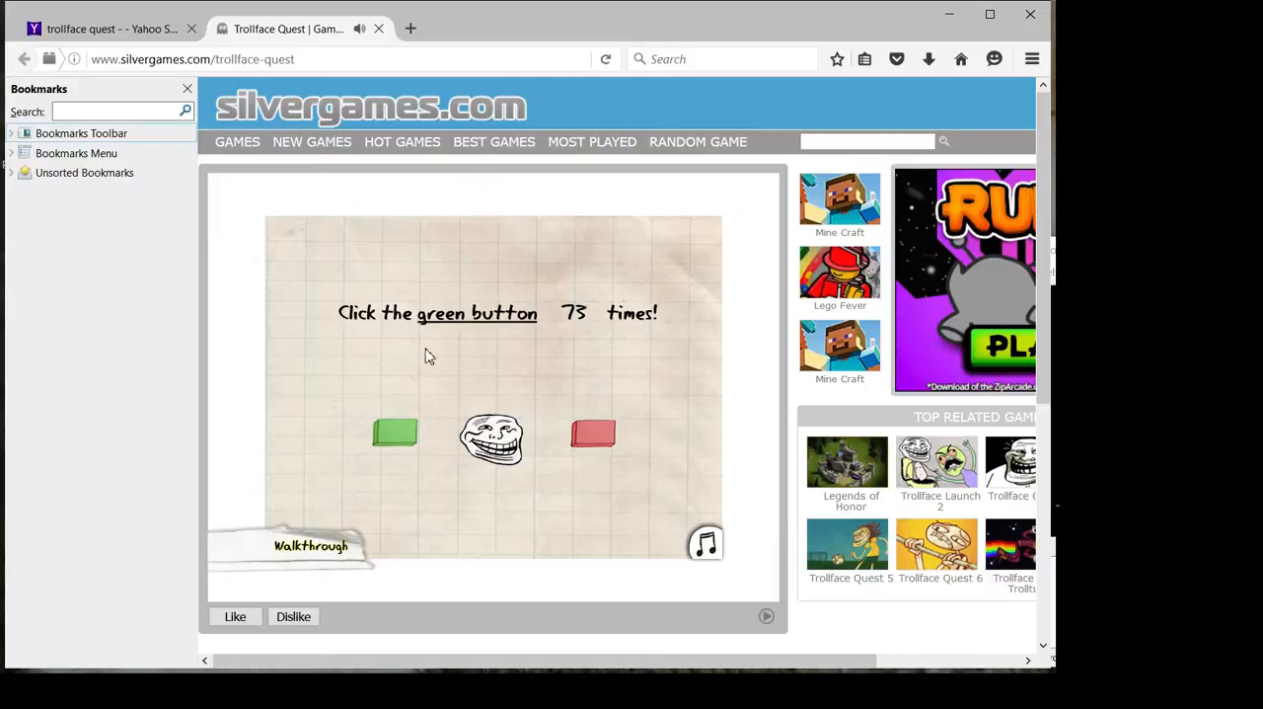
mouse_move(493, 328)
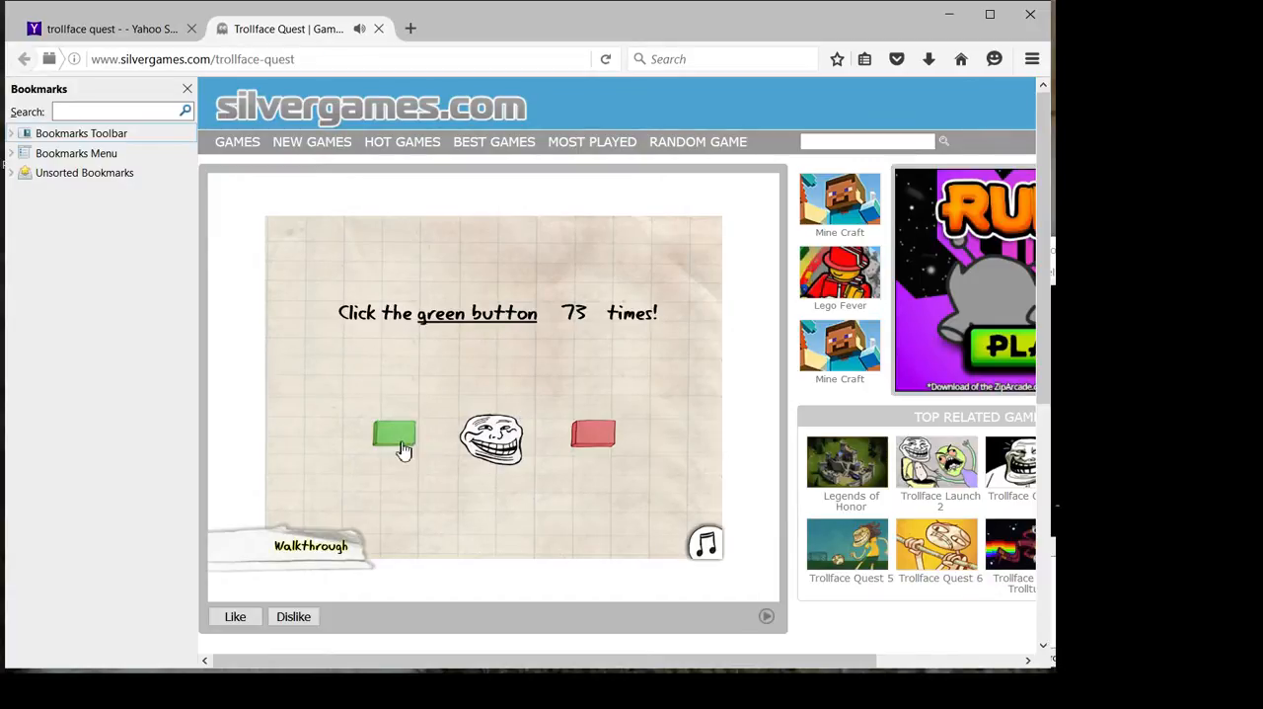
left_click(395, 434)
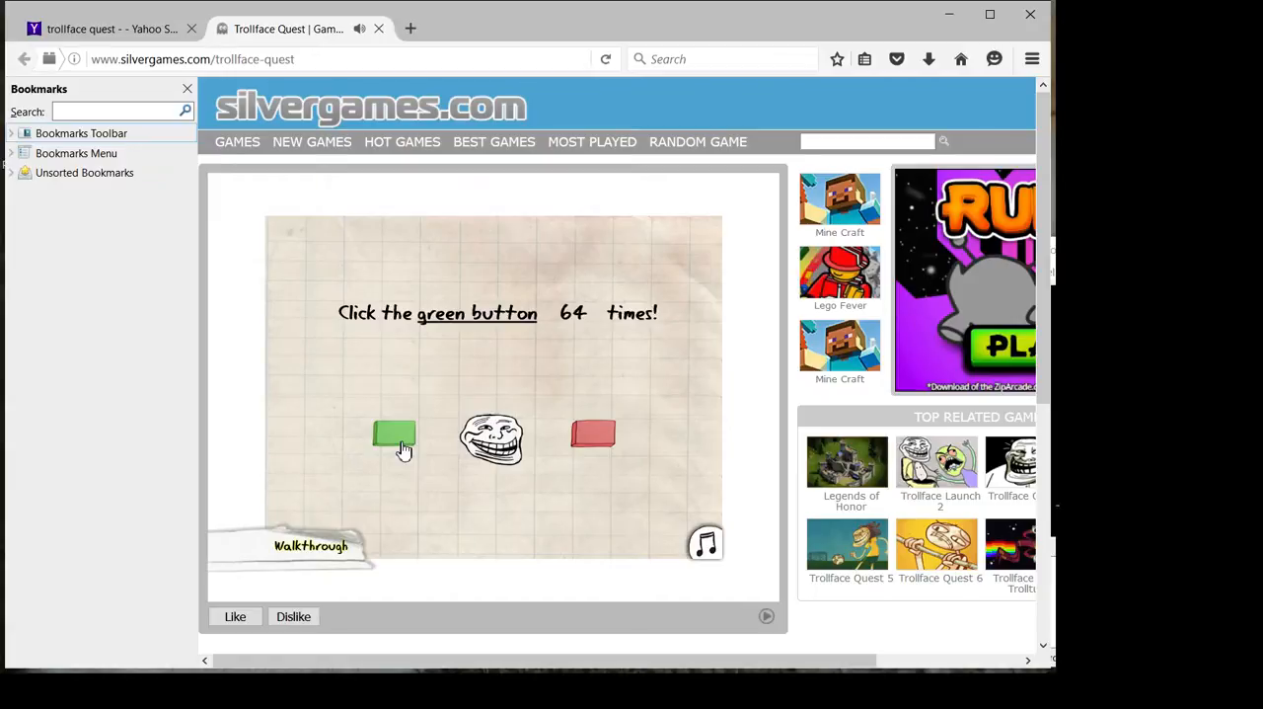
left_click(395, 436)
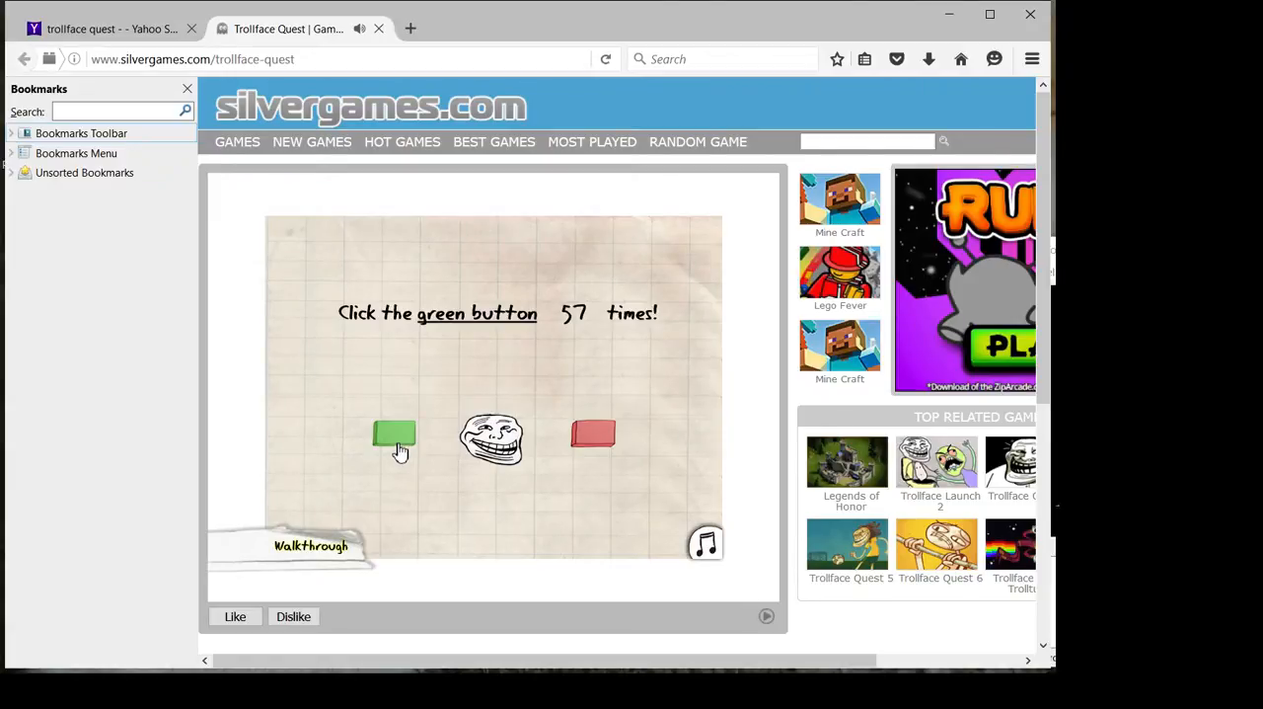
left_click(395, 435)
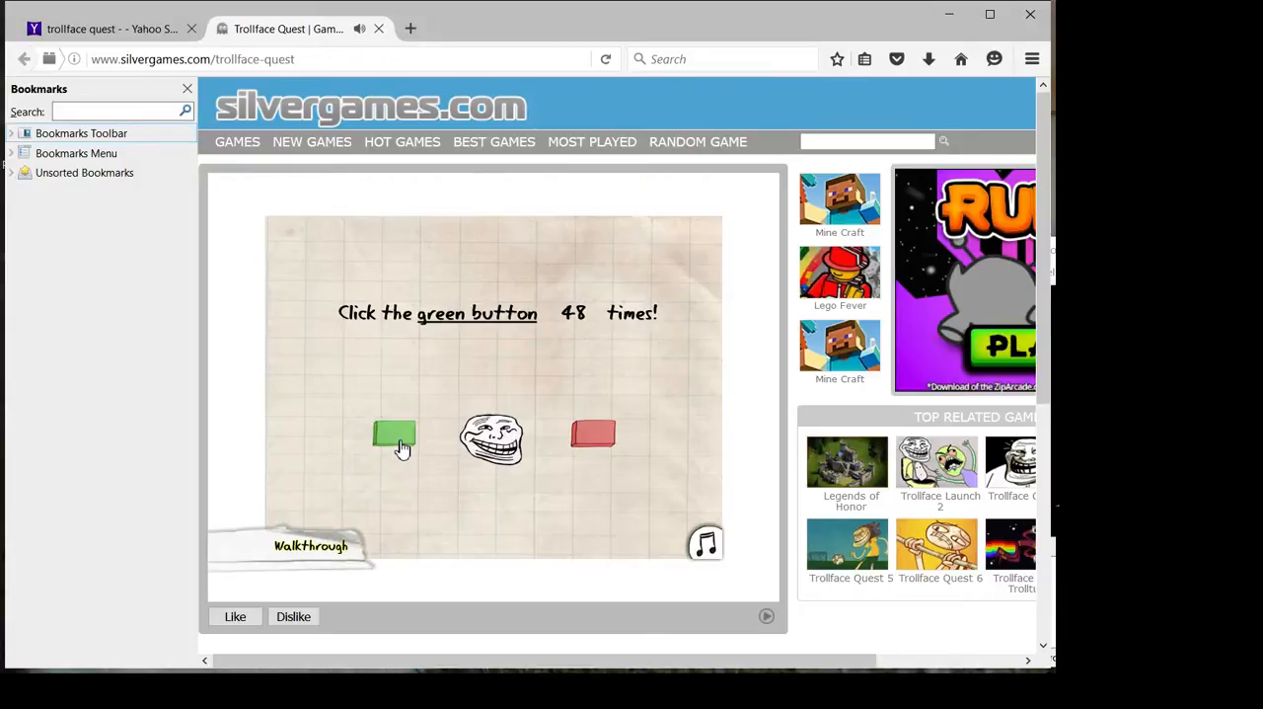
left_click(394, 434)
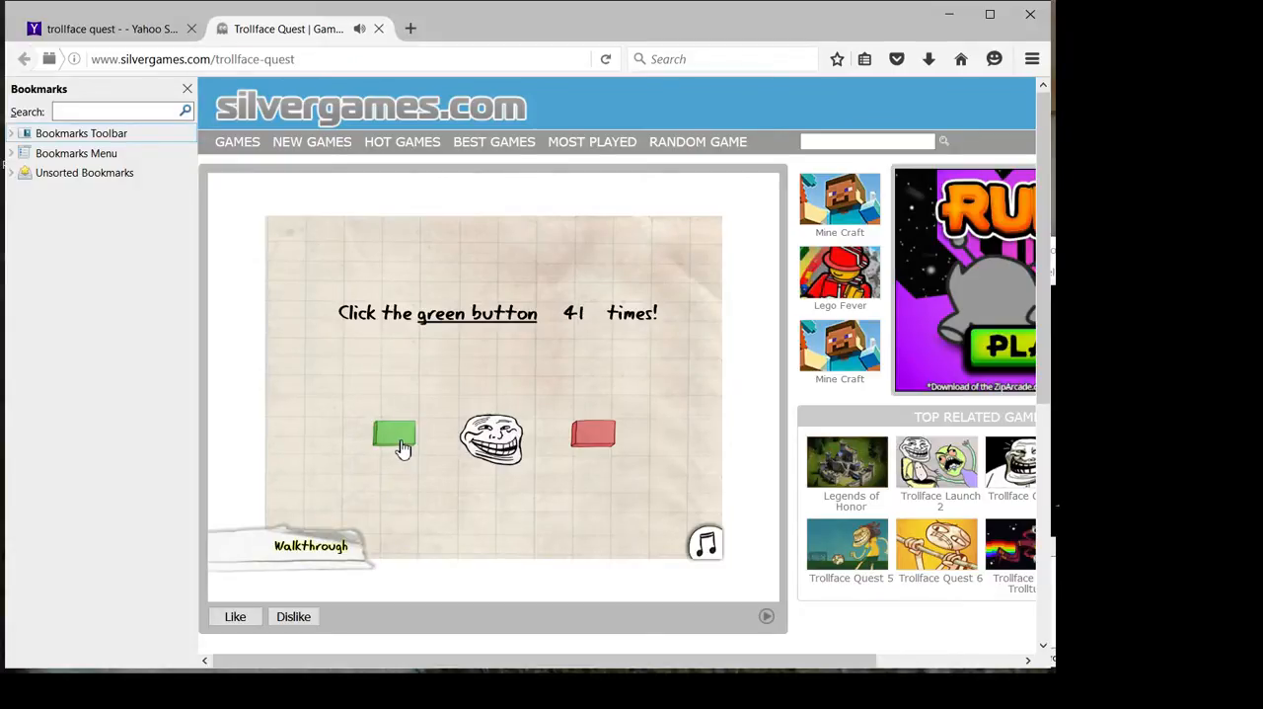
left_click(395, 434)
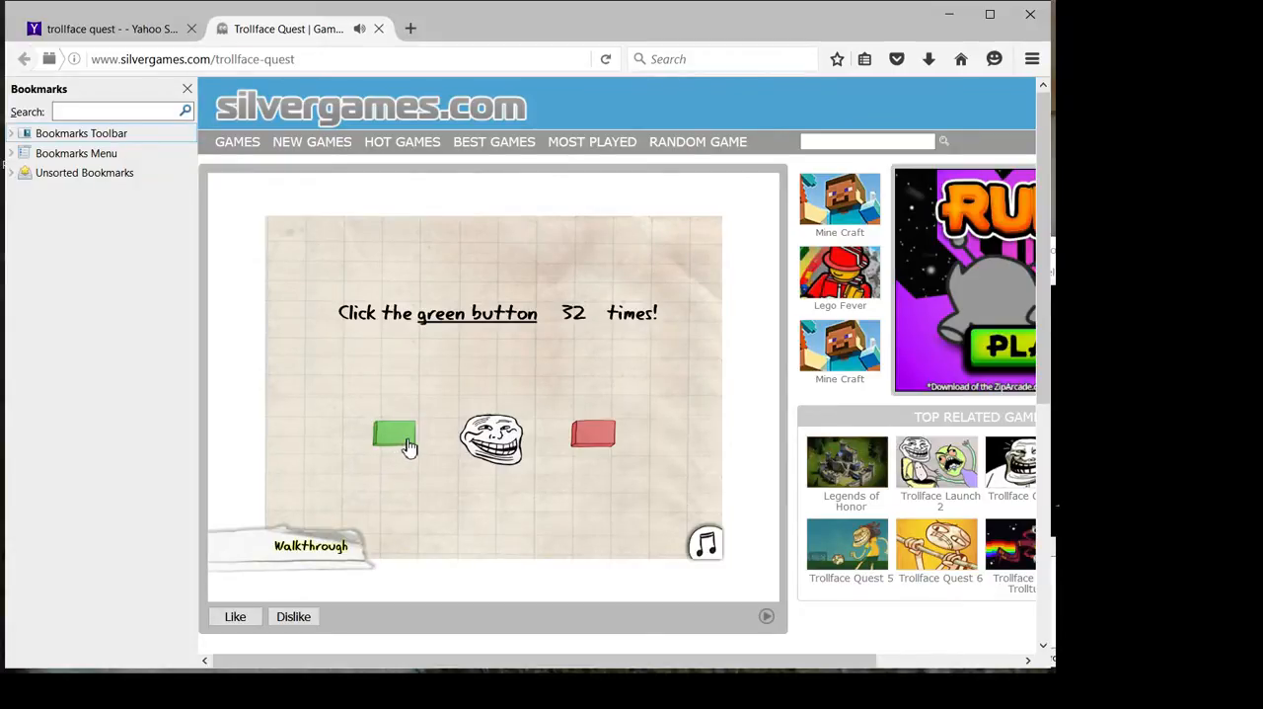
left_click(395, 434)
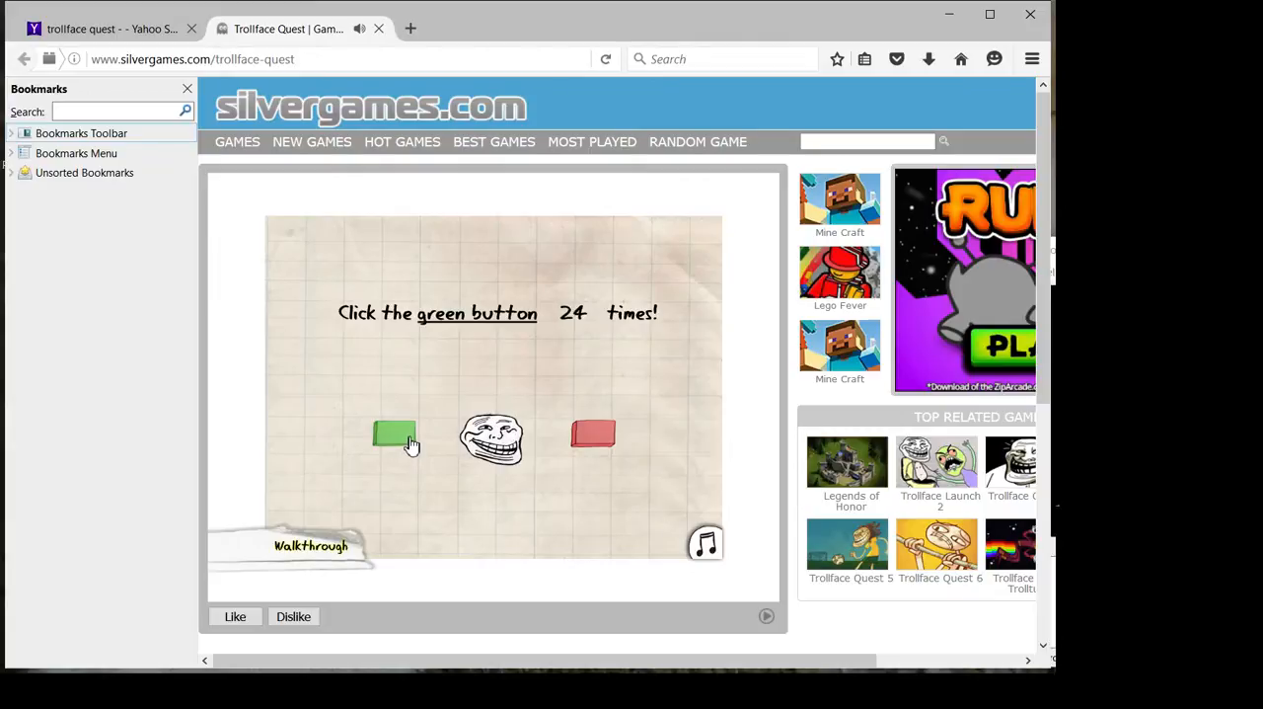
left_click(395, 434)
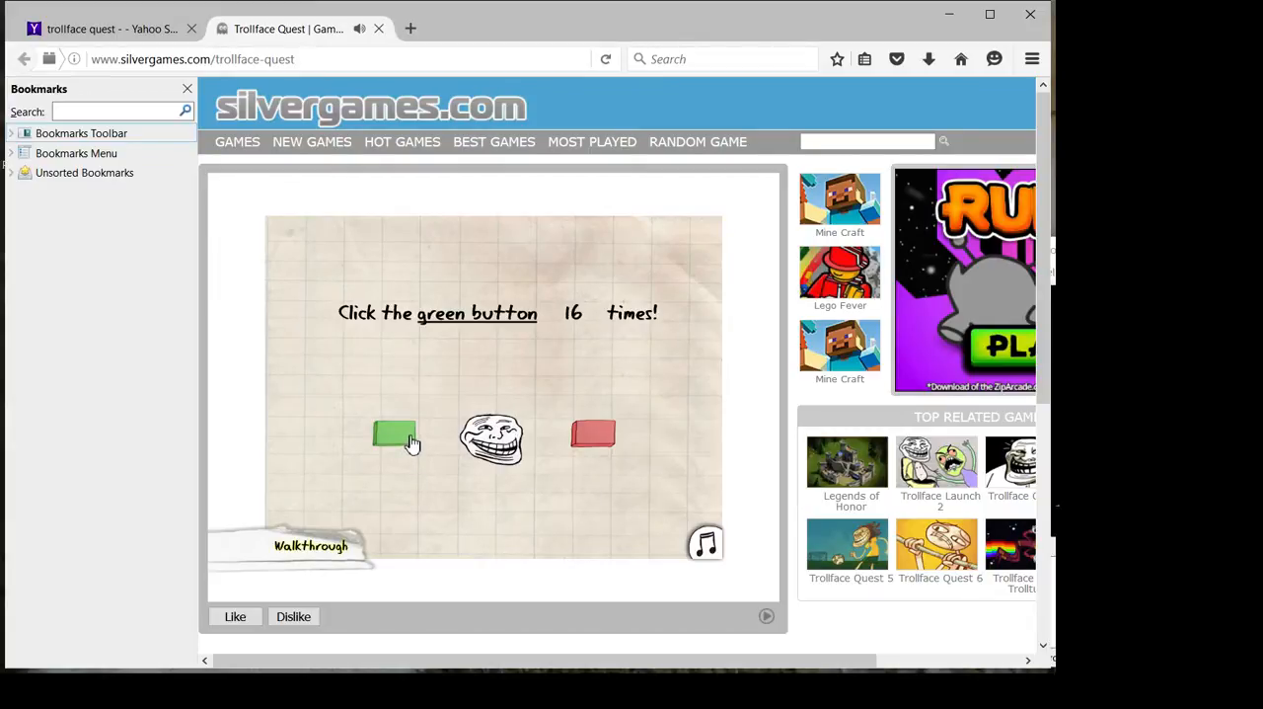
left_click(392, 435)
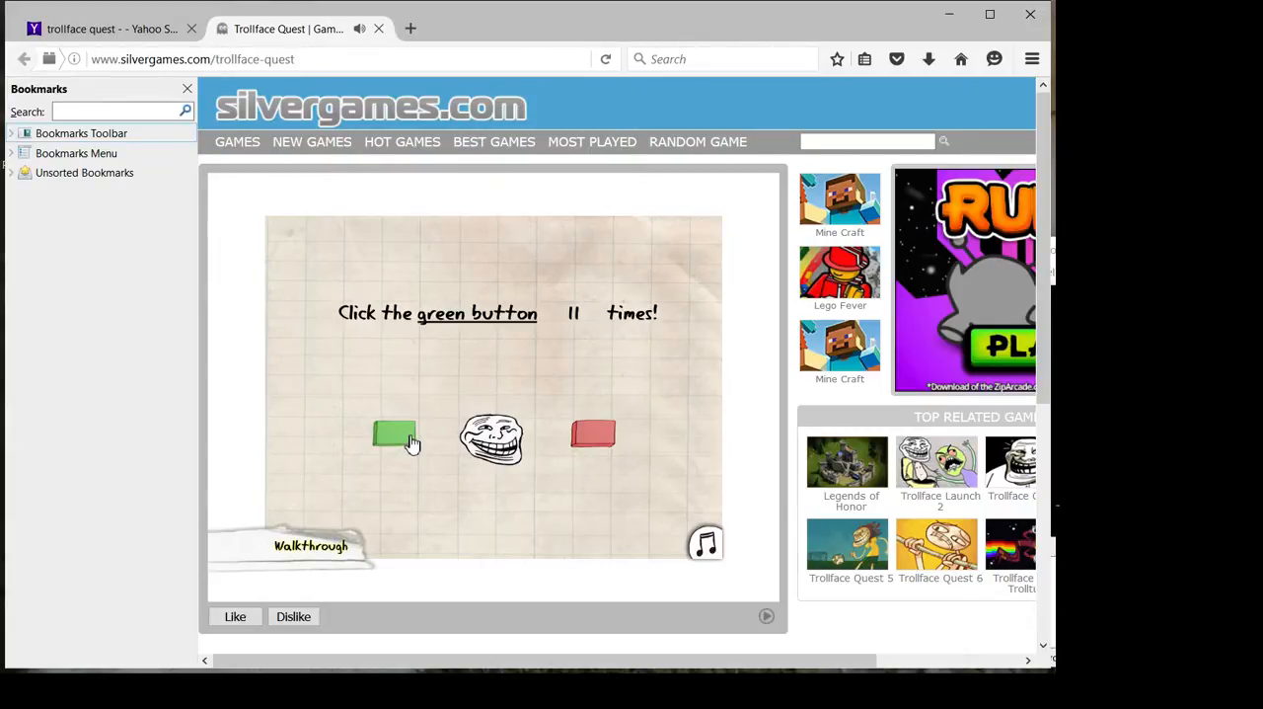
left_click(393, 434)
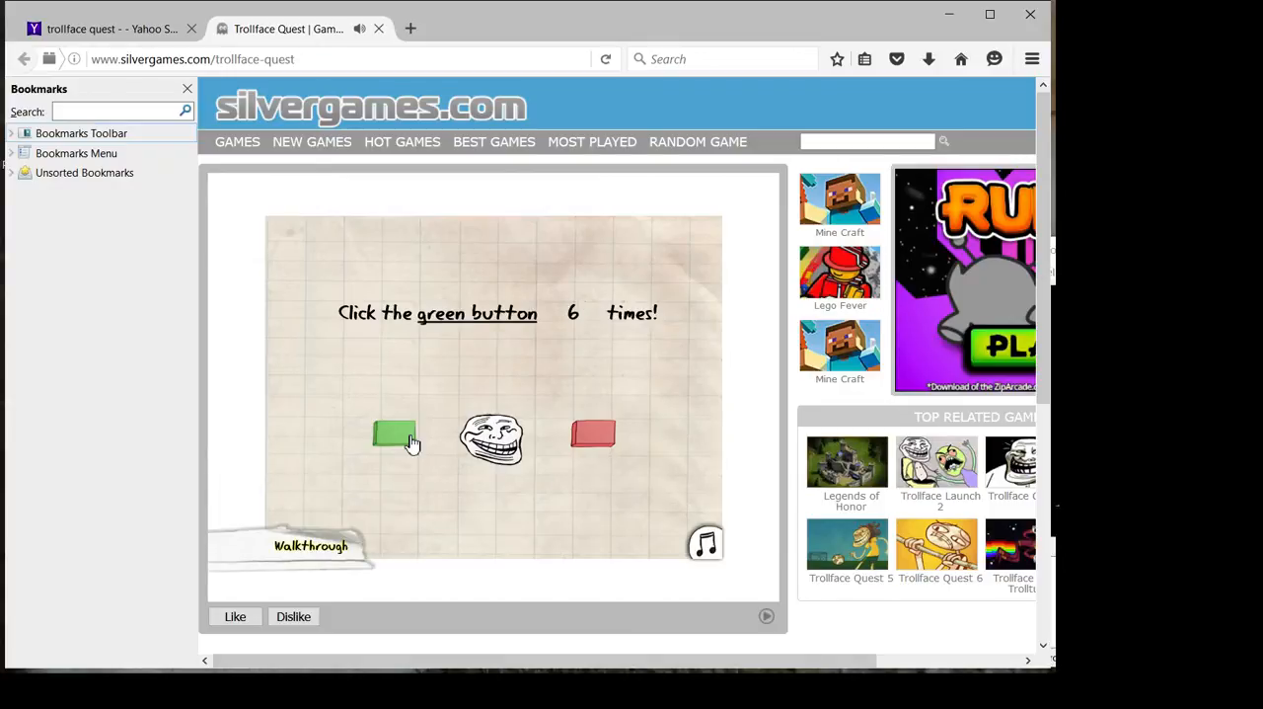
left_click(395, 434)
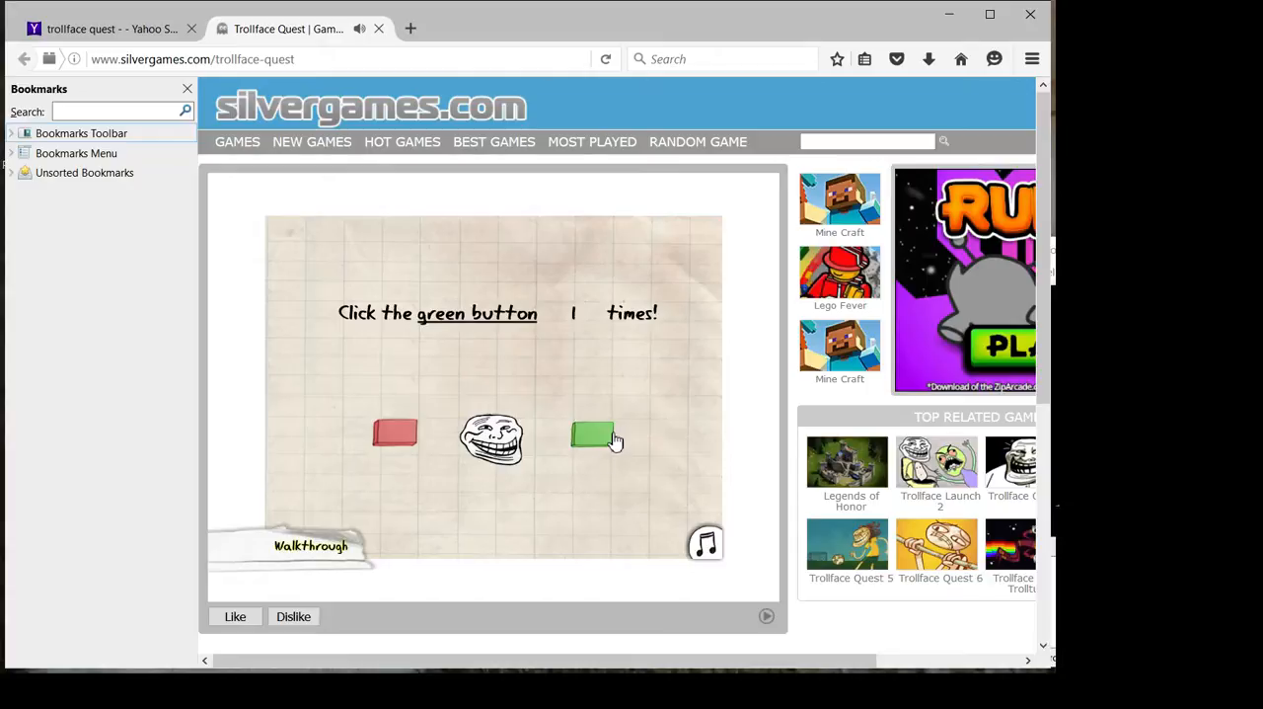
left_click(593, 435)
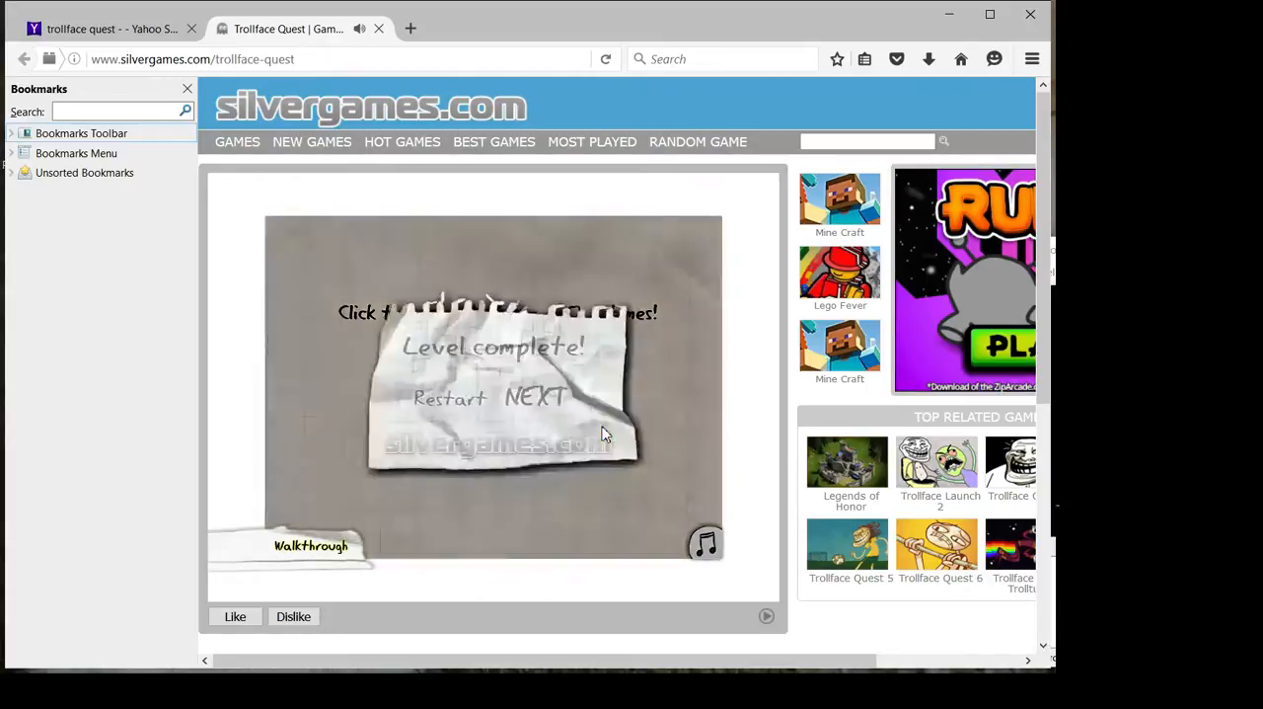
Start the stone-wall level and retry after three failures until it completes
left_click(537, 399)
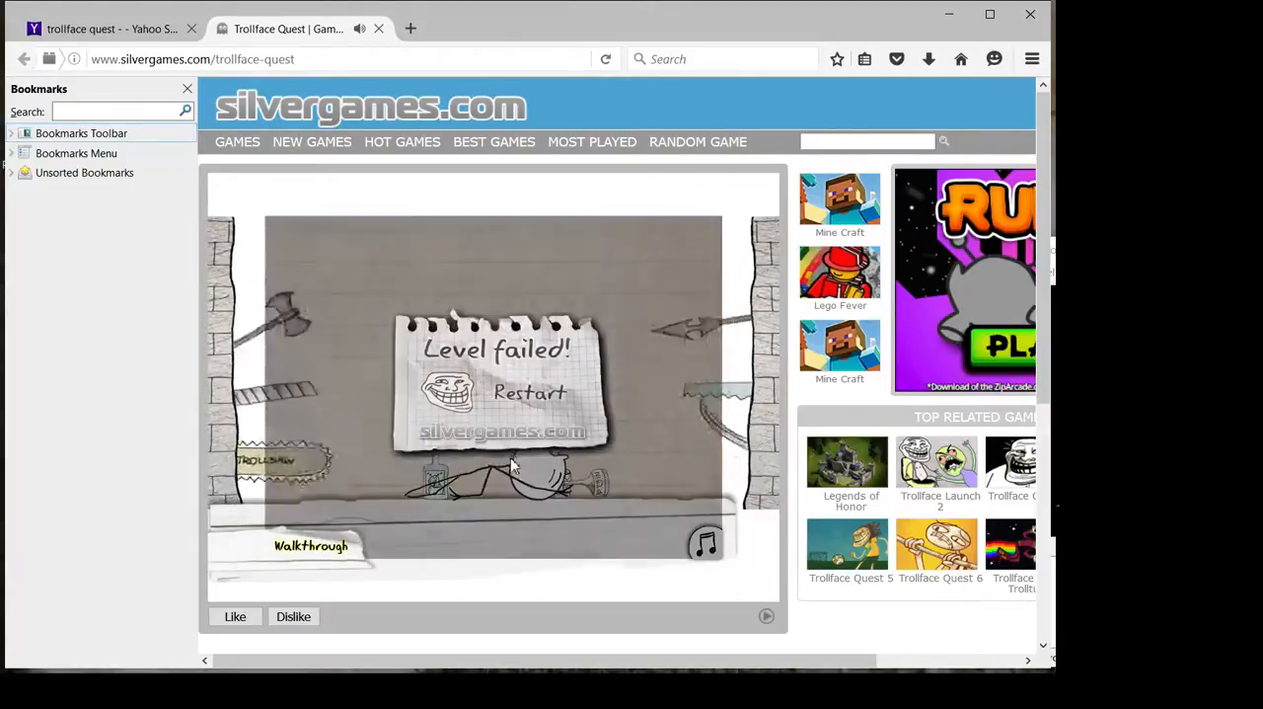
left_click(529, 393)
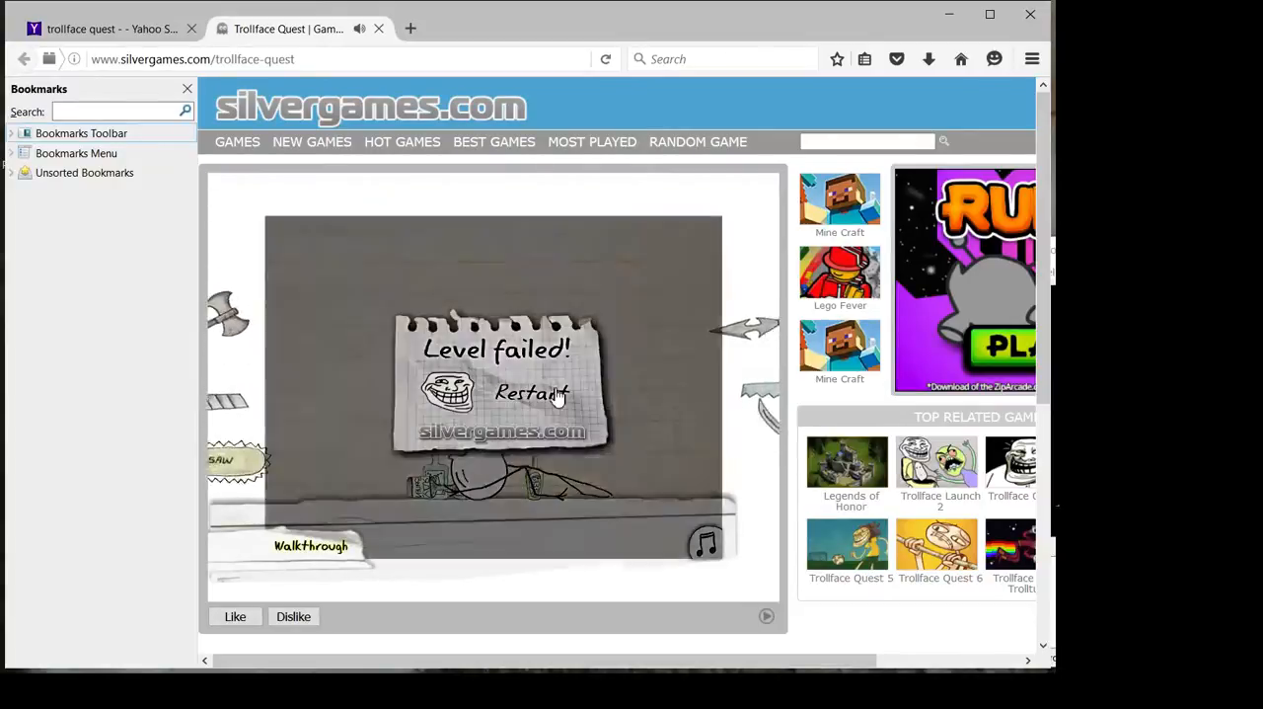
left_click(531, 393)
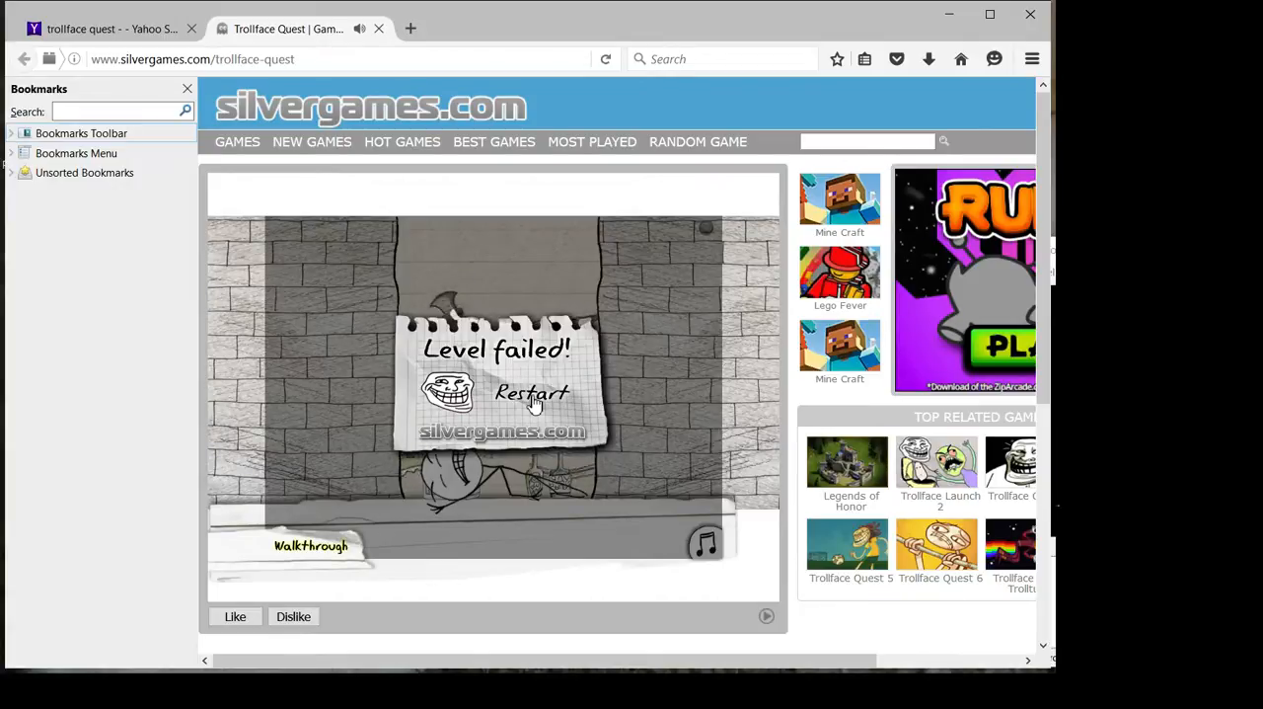
left_click(531, 395)
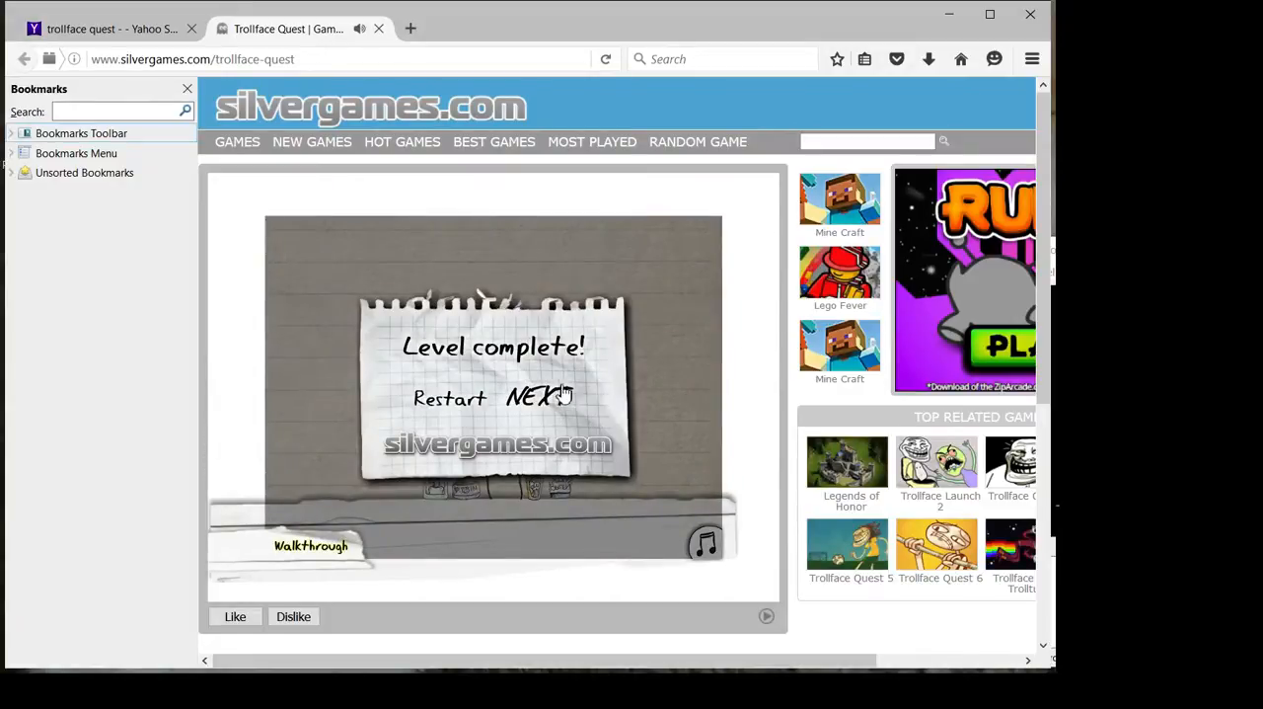
Start the Find 10 TrollFaces in 10 seconds level, retry once, and complete it
left_click(533, 398)
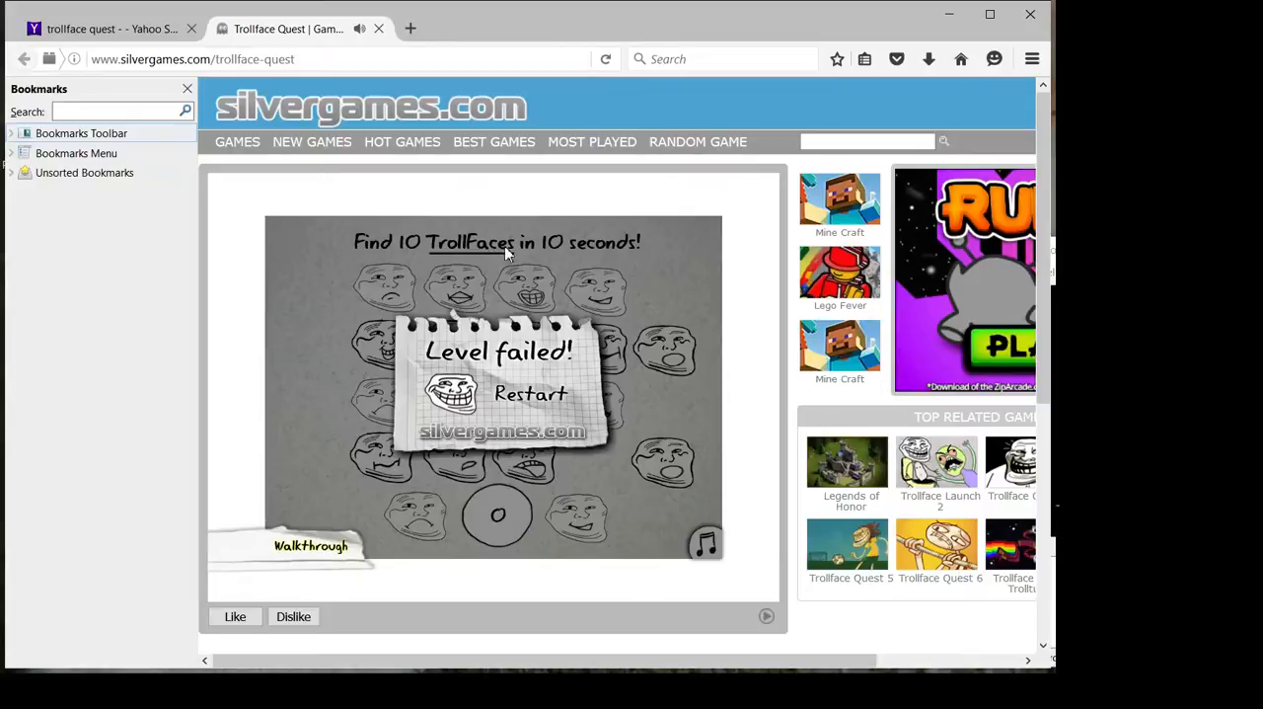
left_click(529, 393)
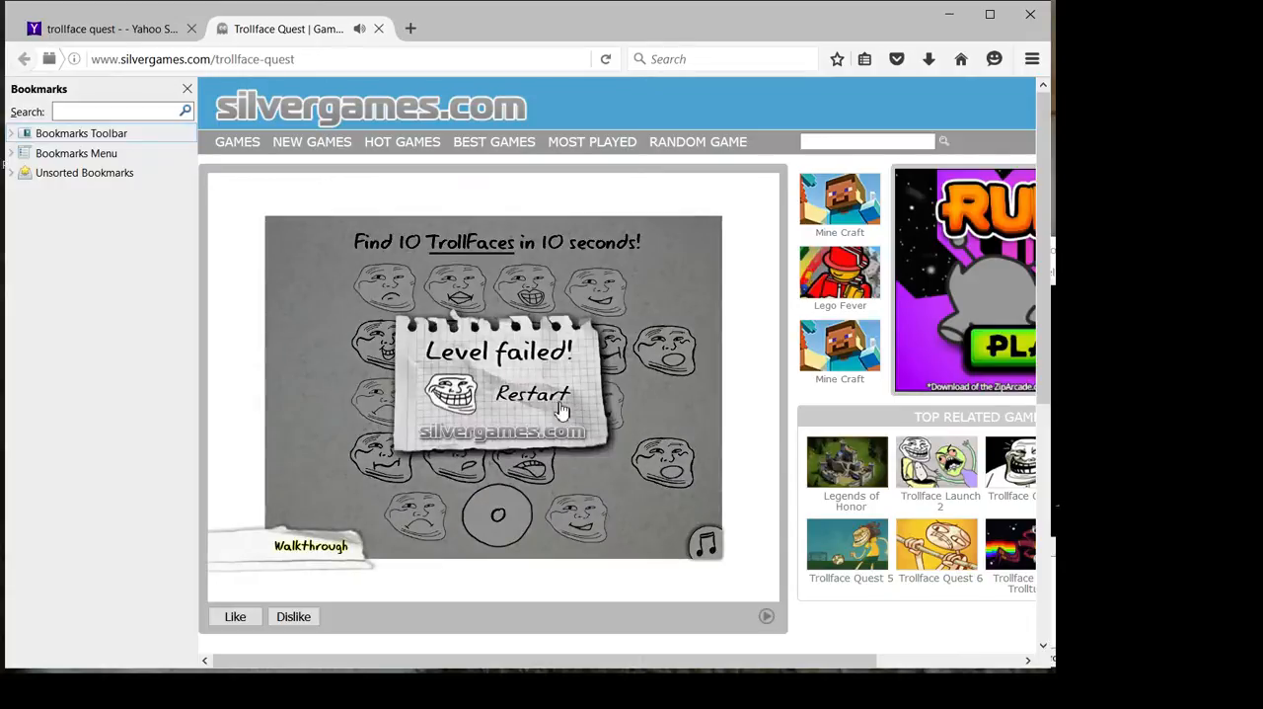
left_click(531, 394)
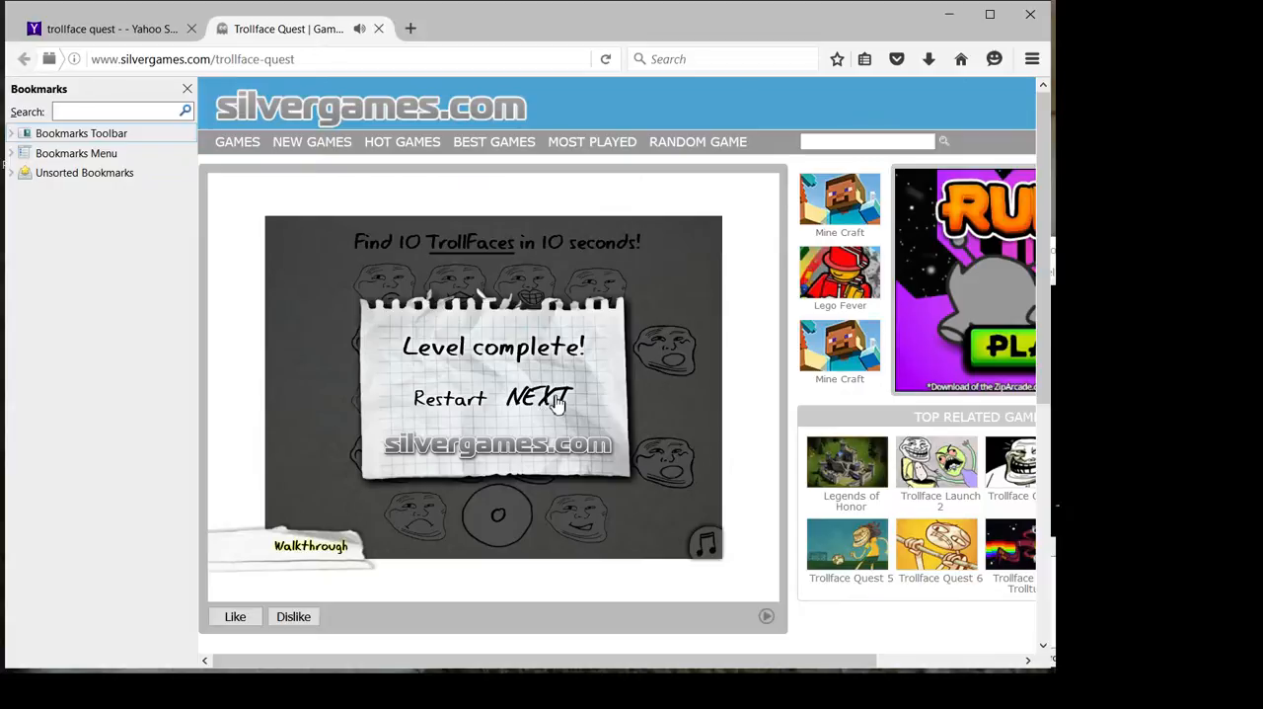
Start the Jump! level and time the stick figure's jumps through two failed runs
left_click(541, 399)
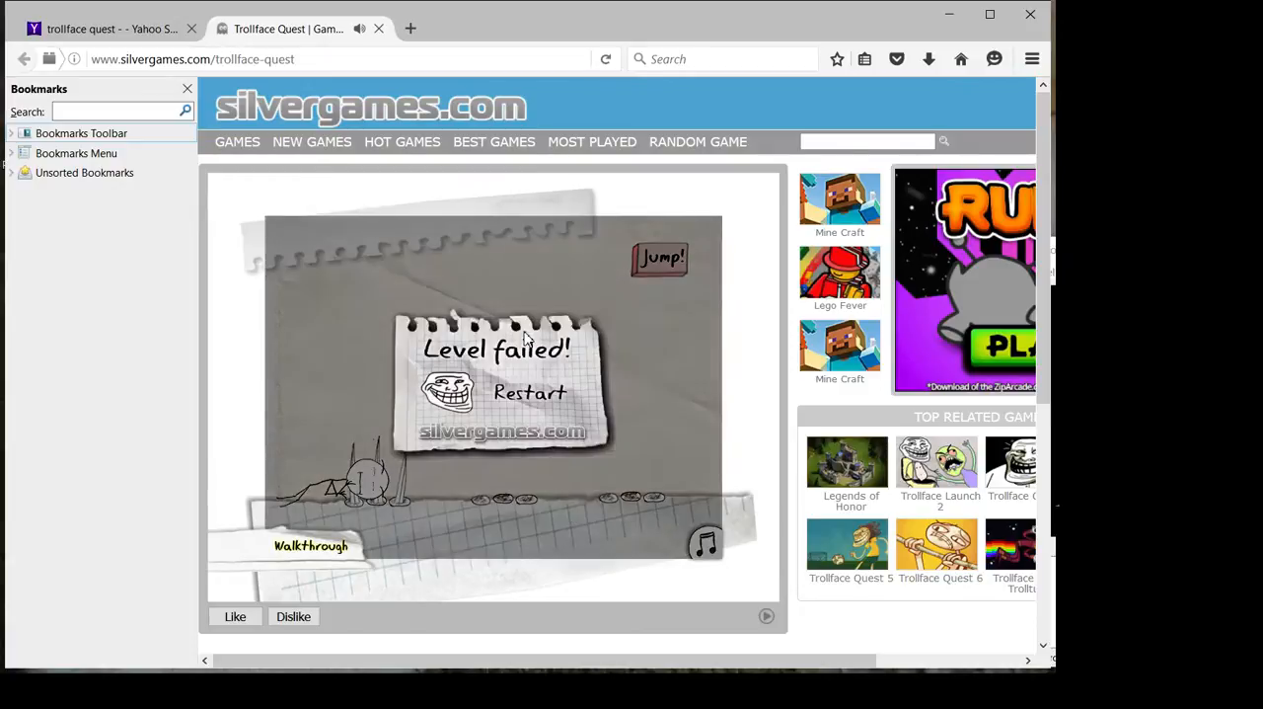
left_click(529, 391)
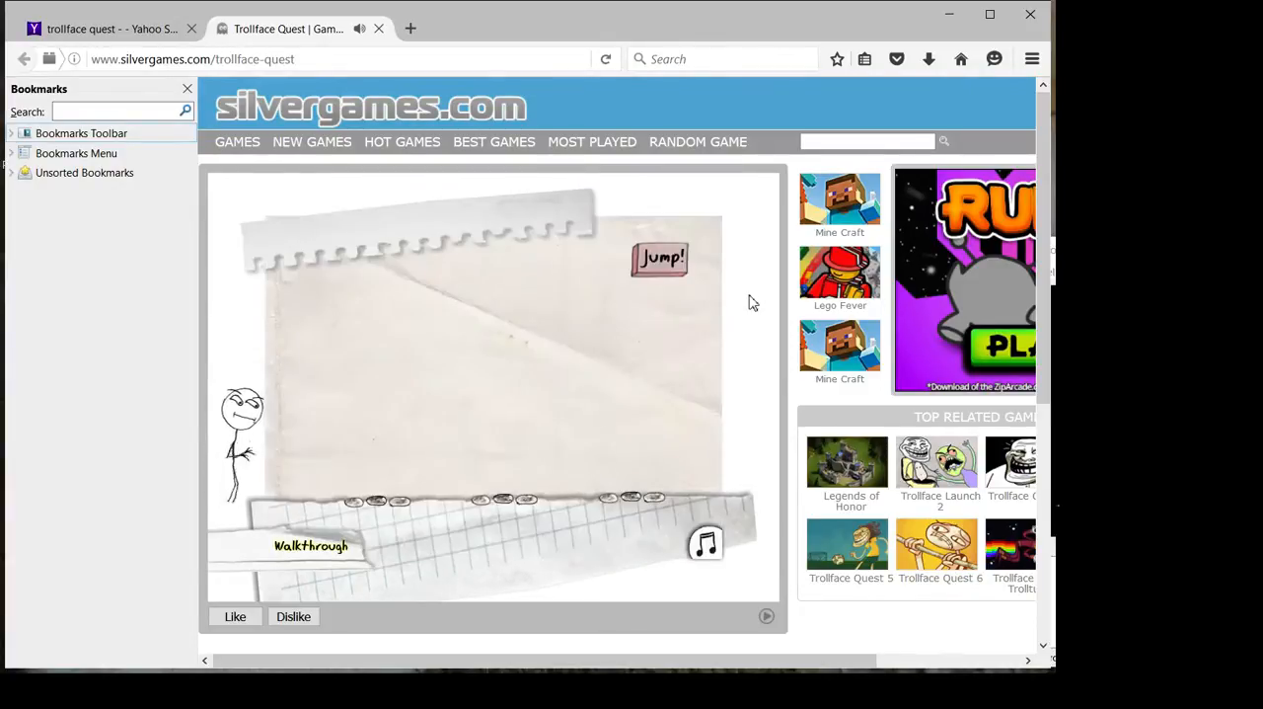
left_click(659, 258)
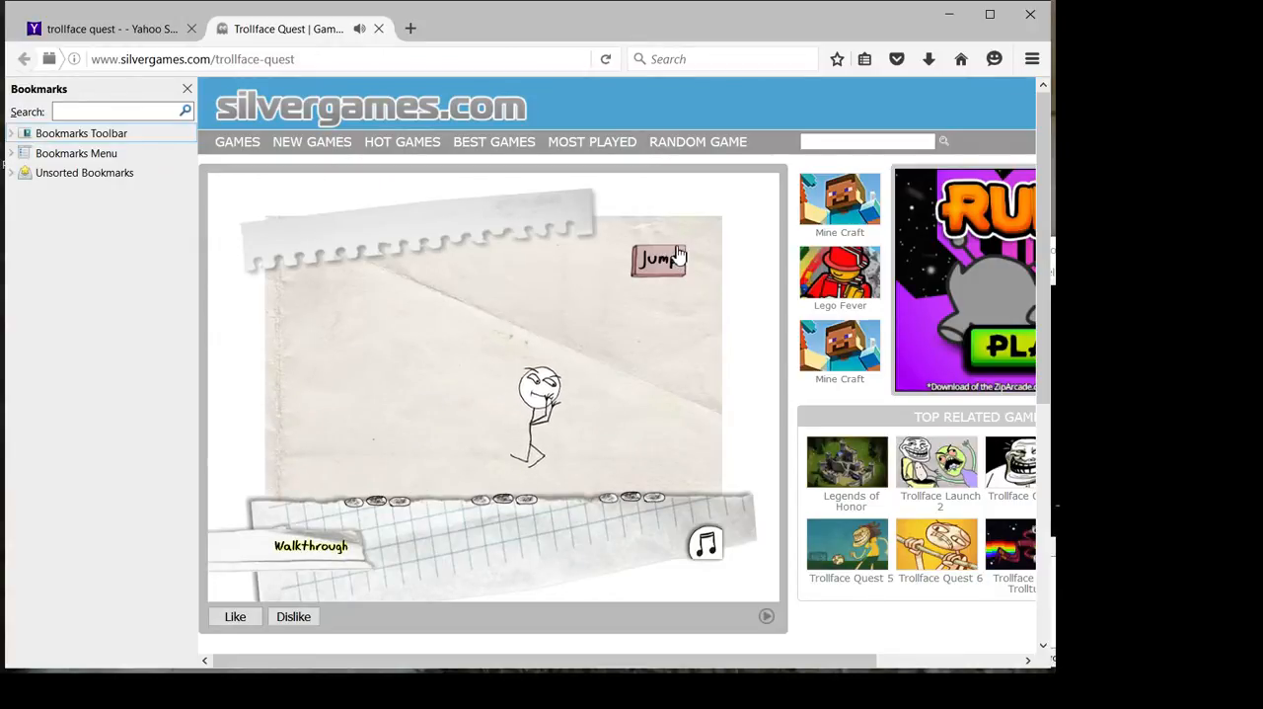
left_click(659, 260)
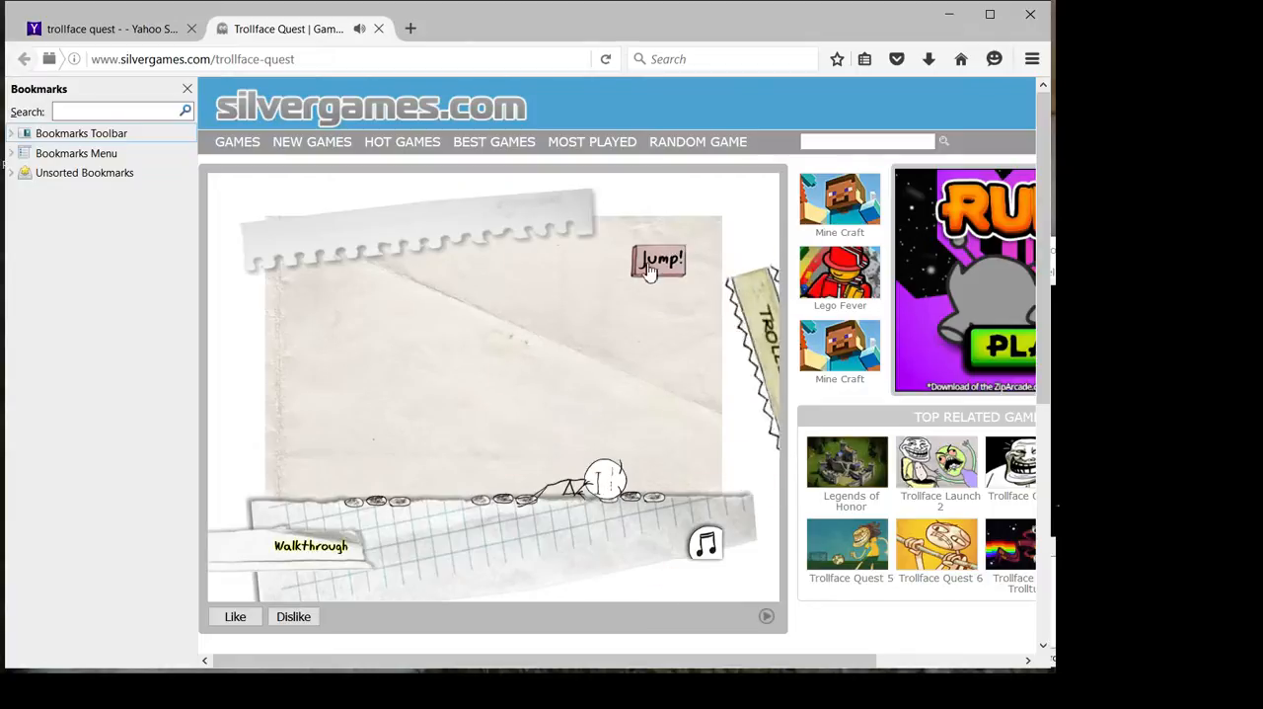
left_click(659, 259)
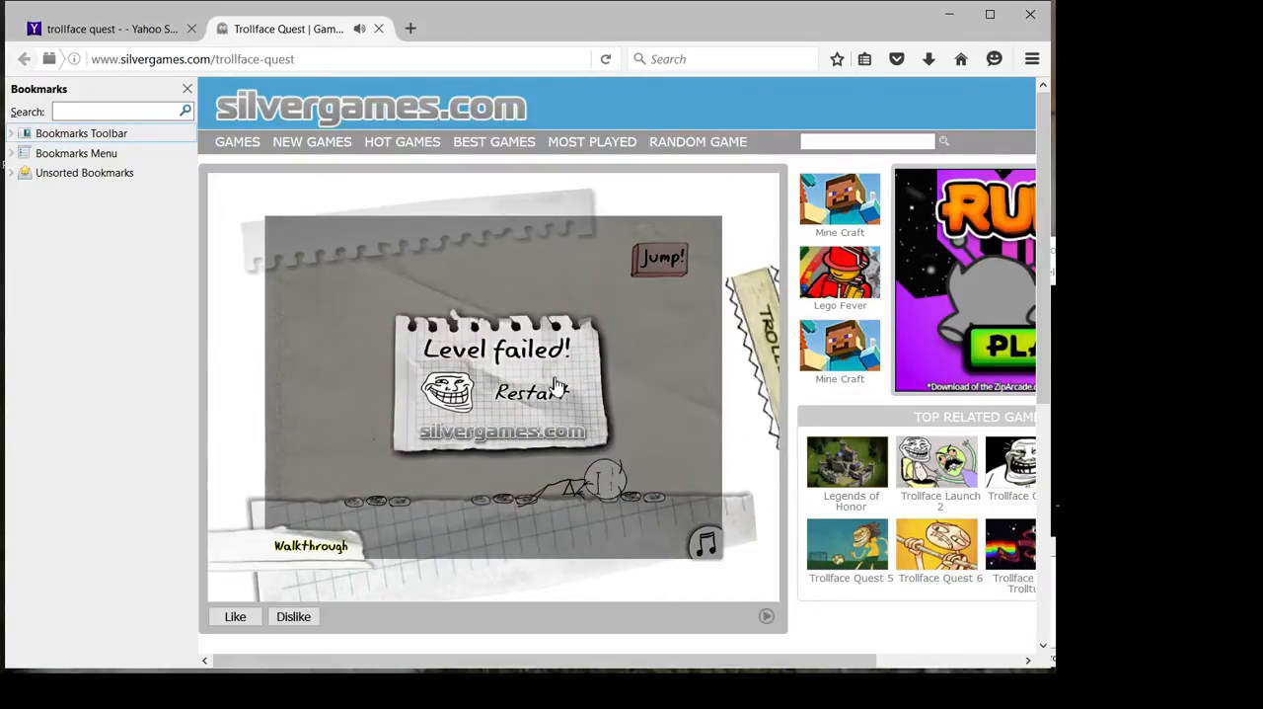
left_click(533, 391)
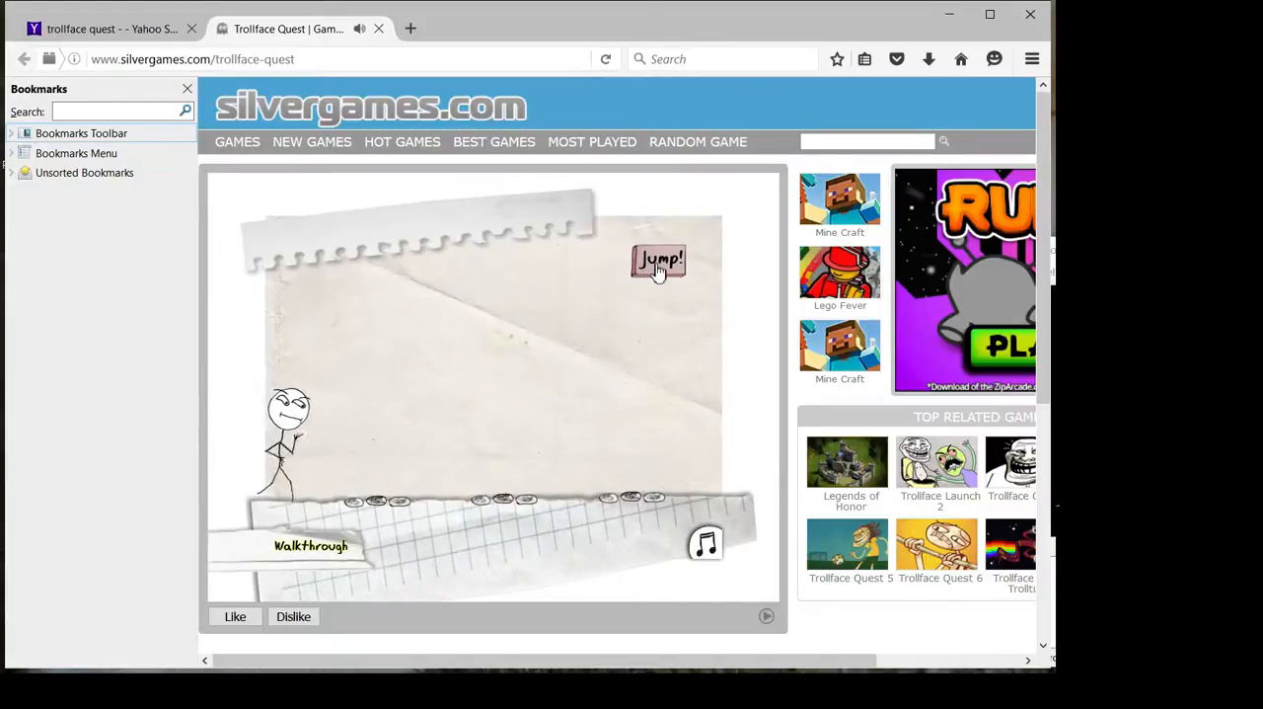
left_click(659, 261)
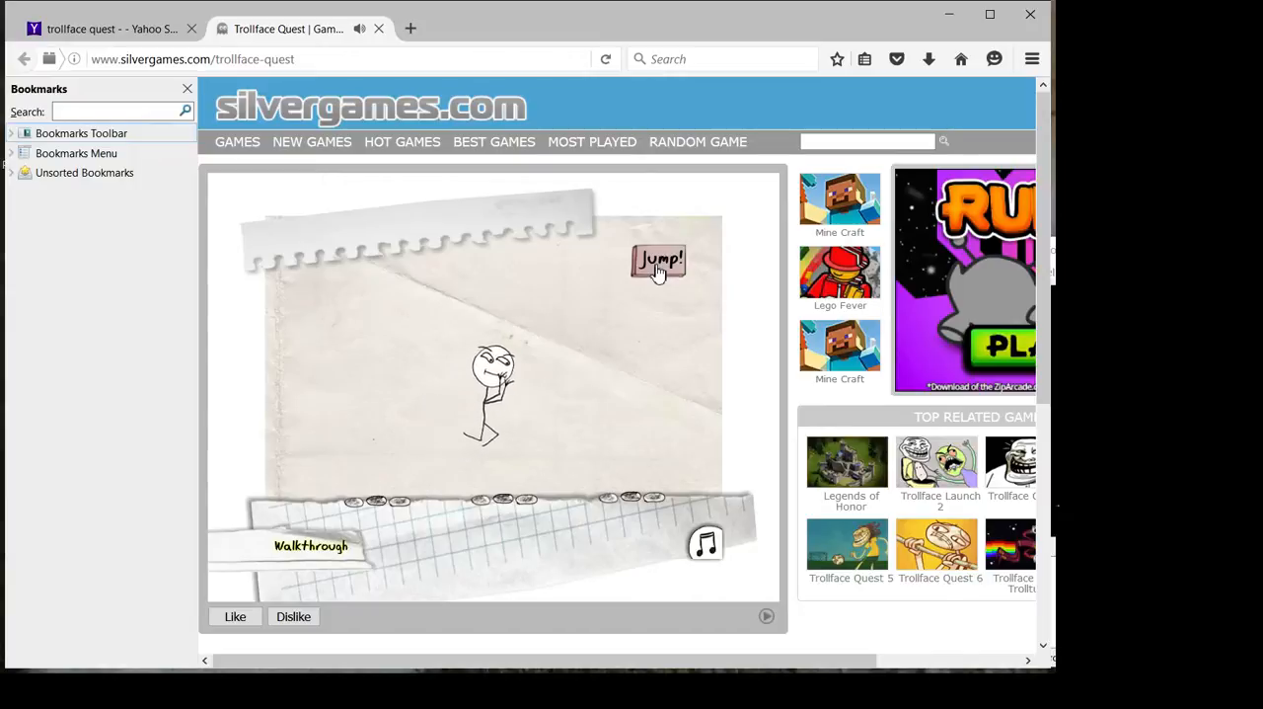
left_click(660, 260)
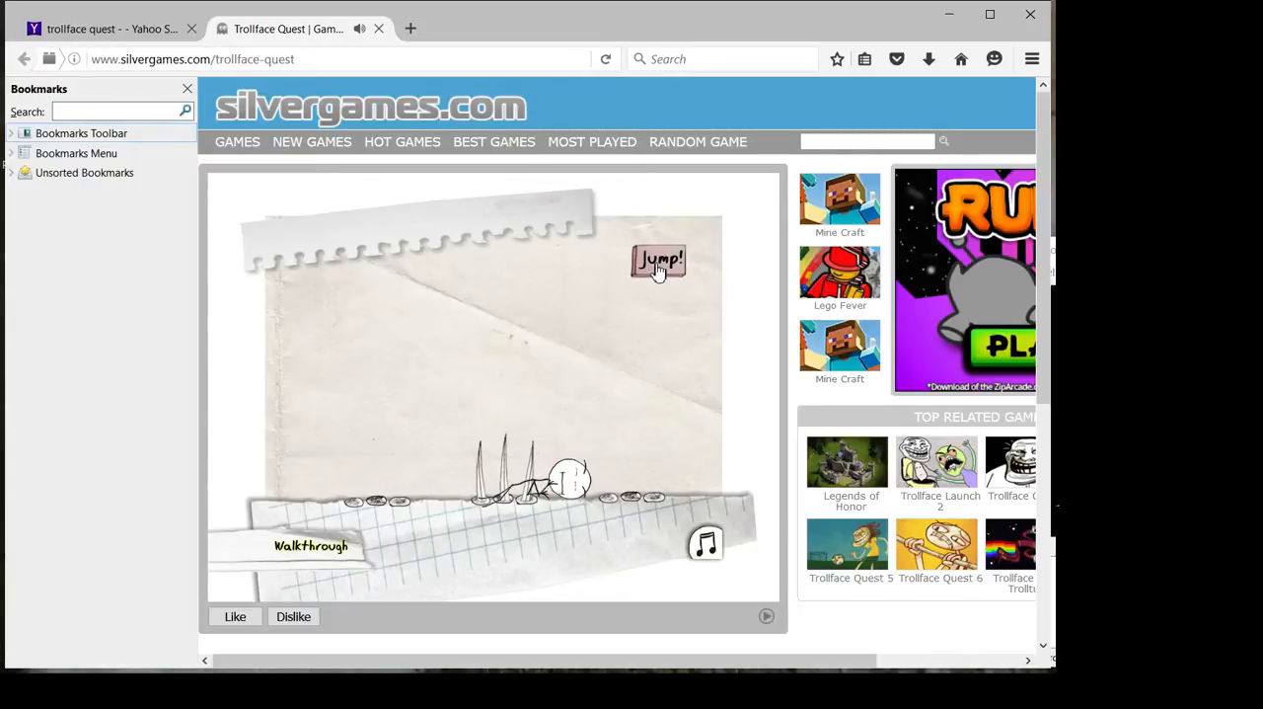
left_click(659, 261)
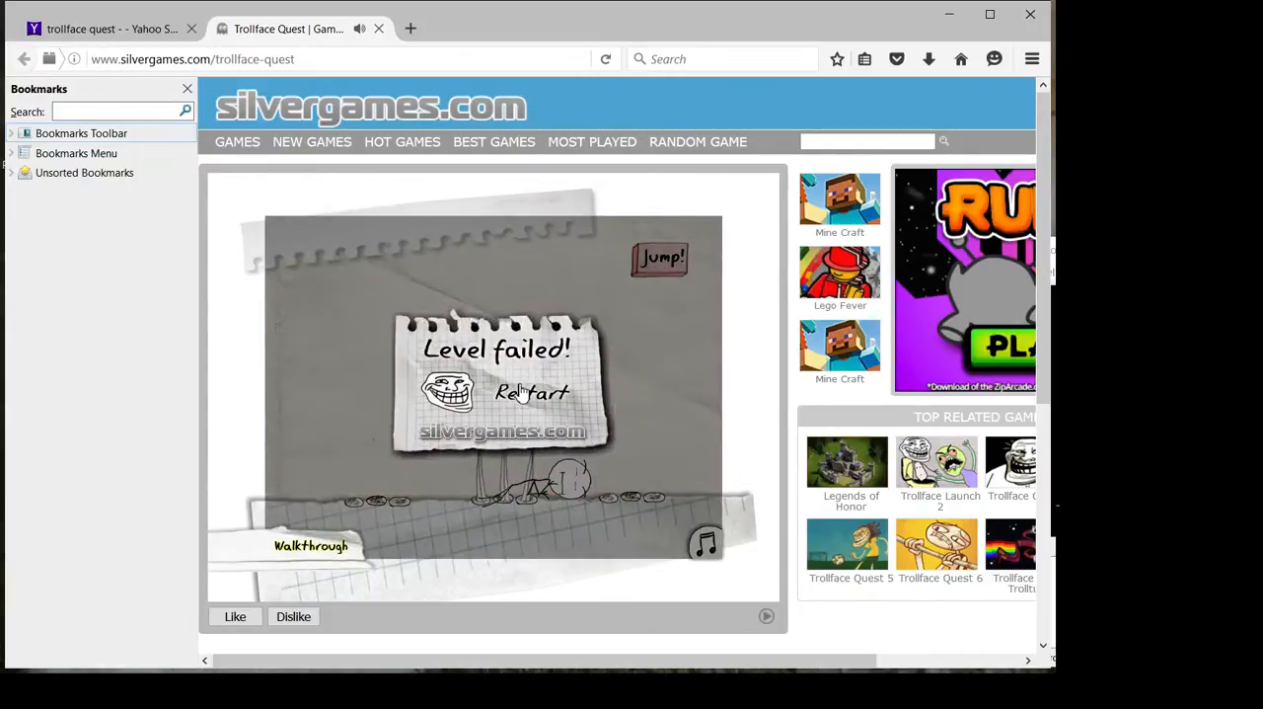
Restart twice more and time the jumps past the traps to Level complete
left_click(531, 393)
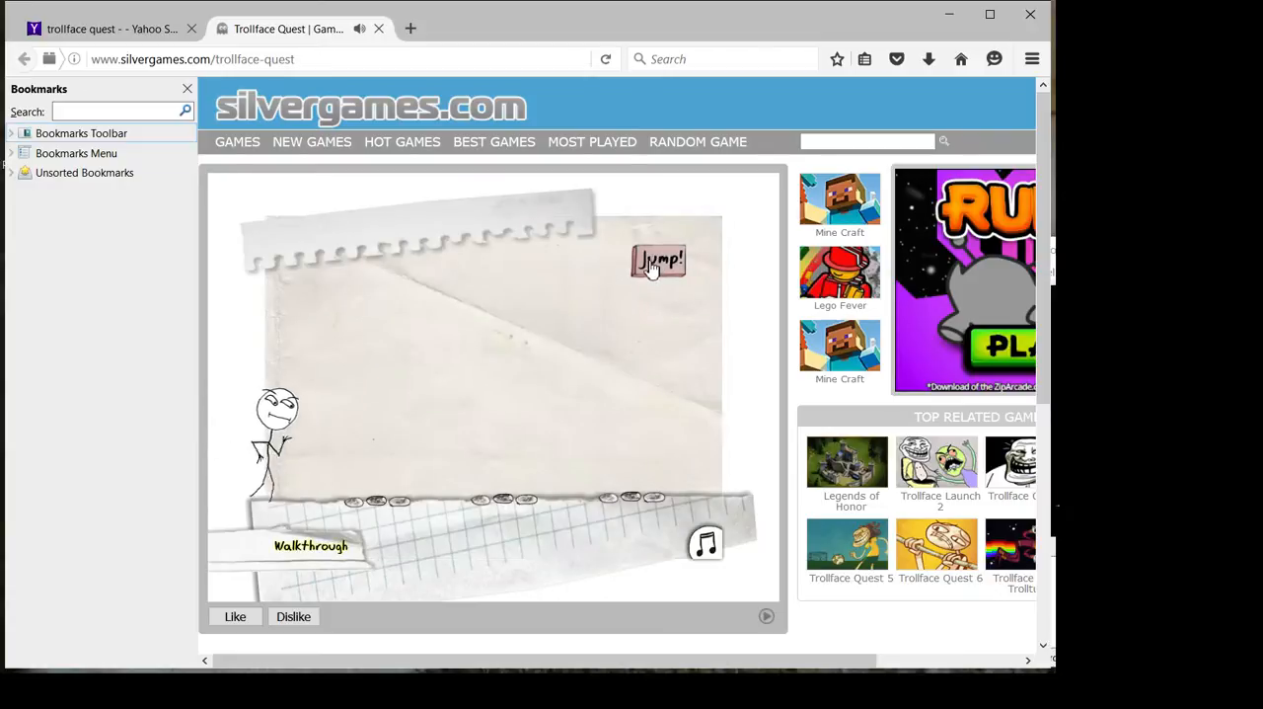
left_click(660, 260)
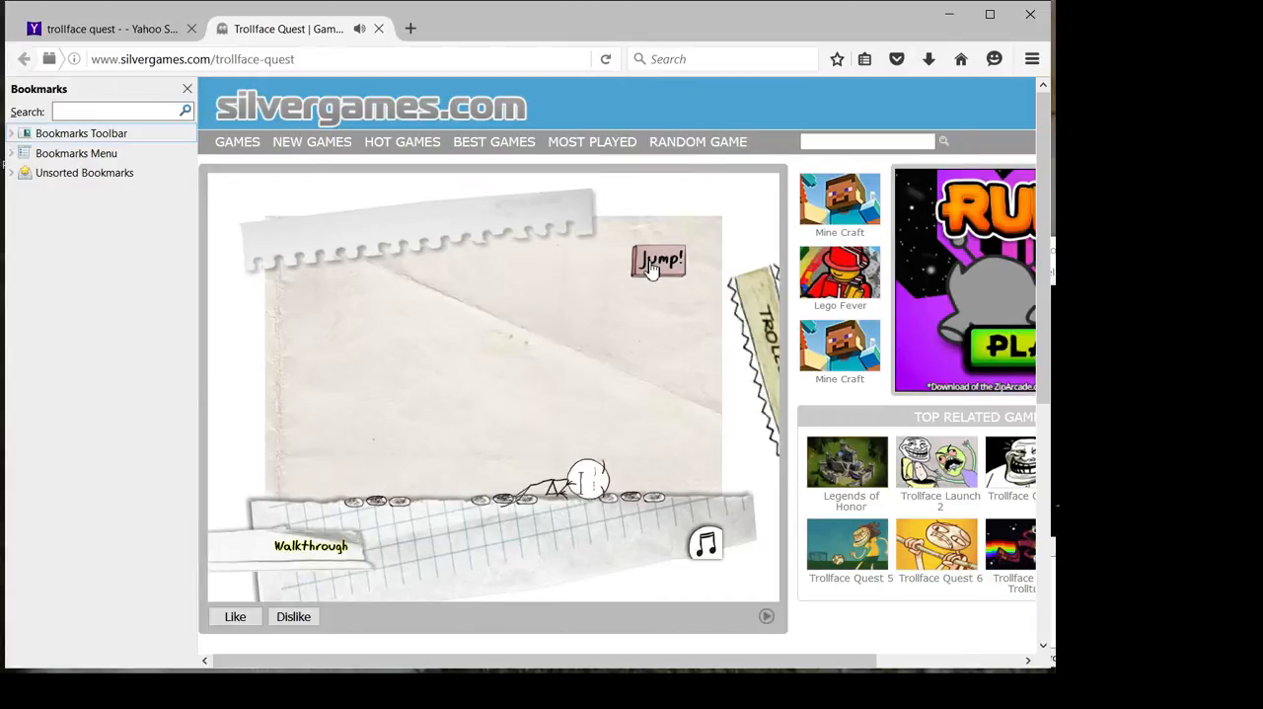
left_click(659, 260)
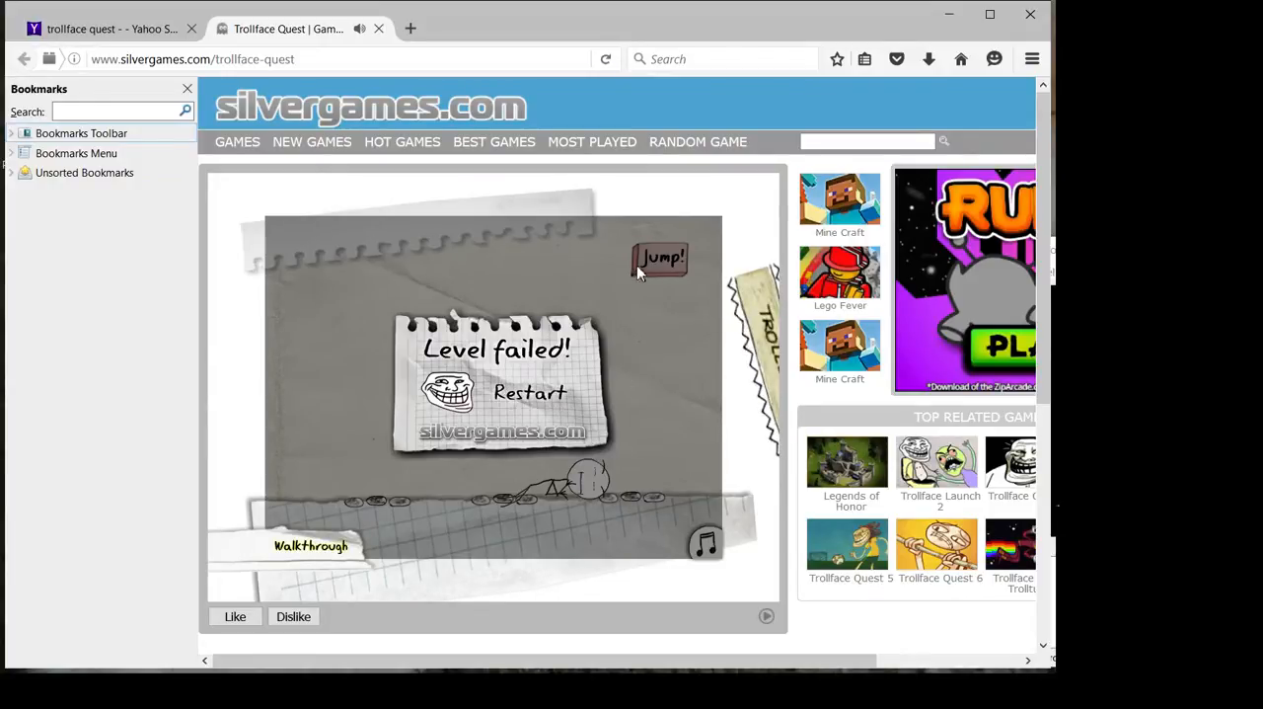
mouse_move(624, 241)
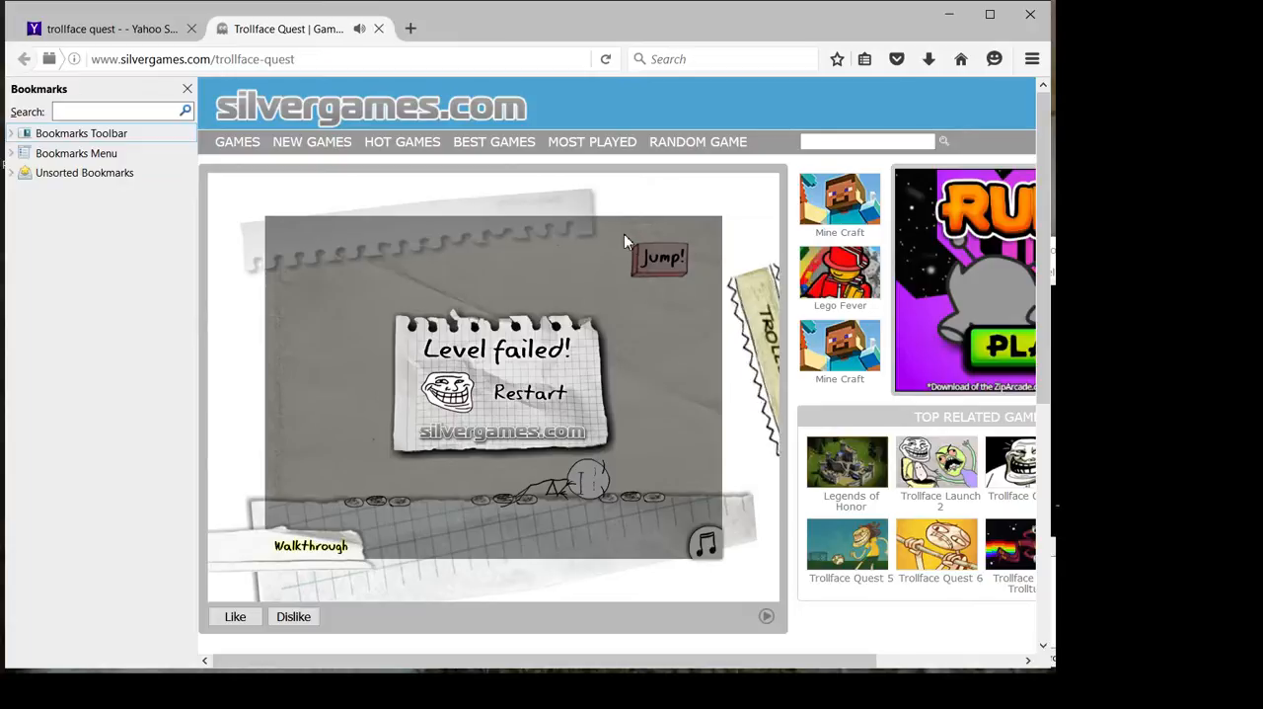
left_click(529, 393)
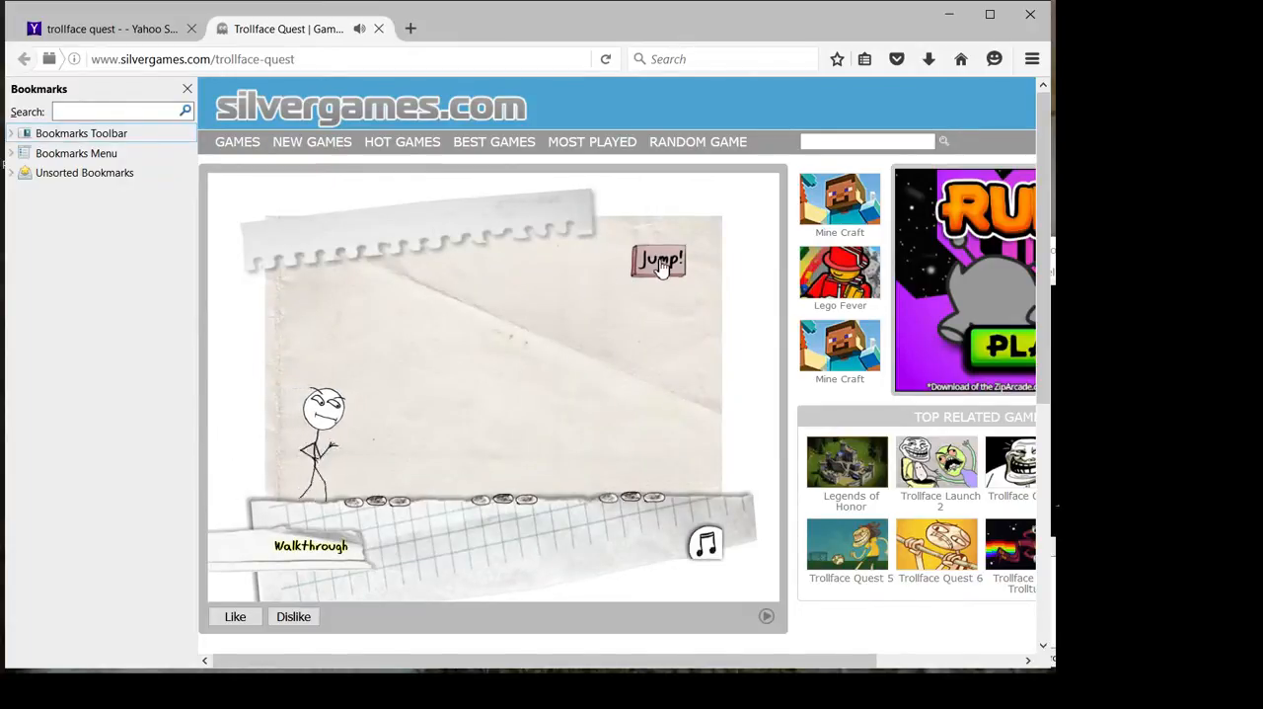
left_click(660, 260)
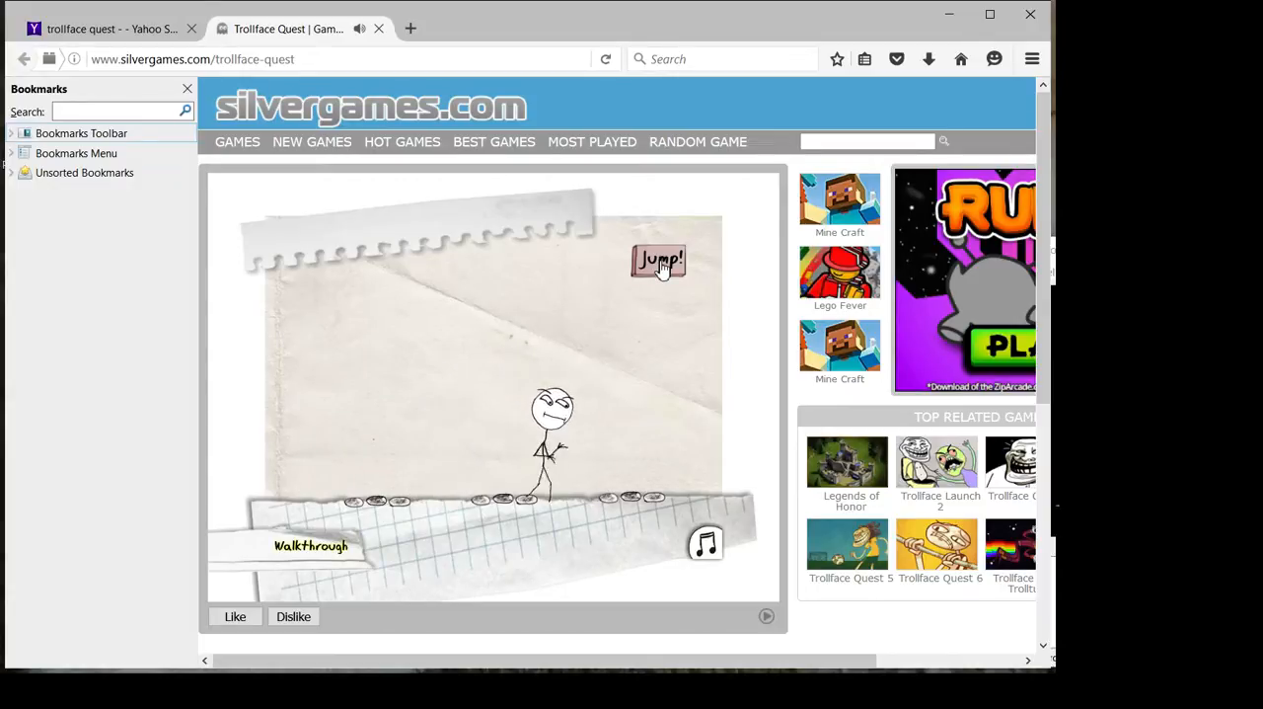
left_click(659, 261)
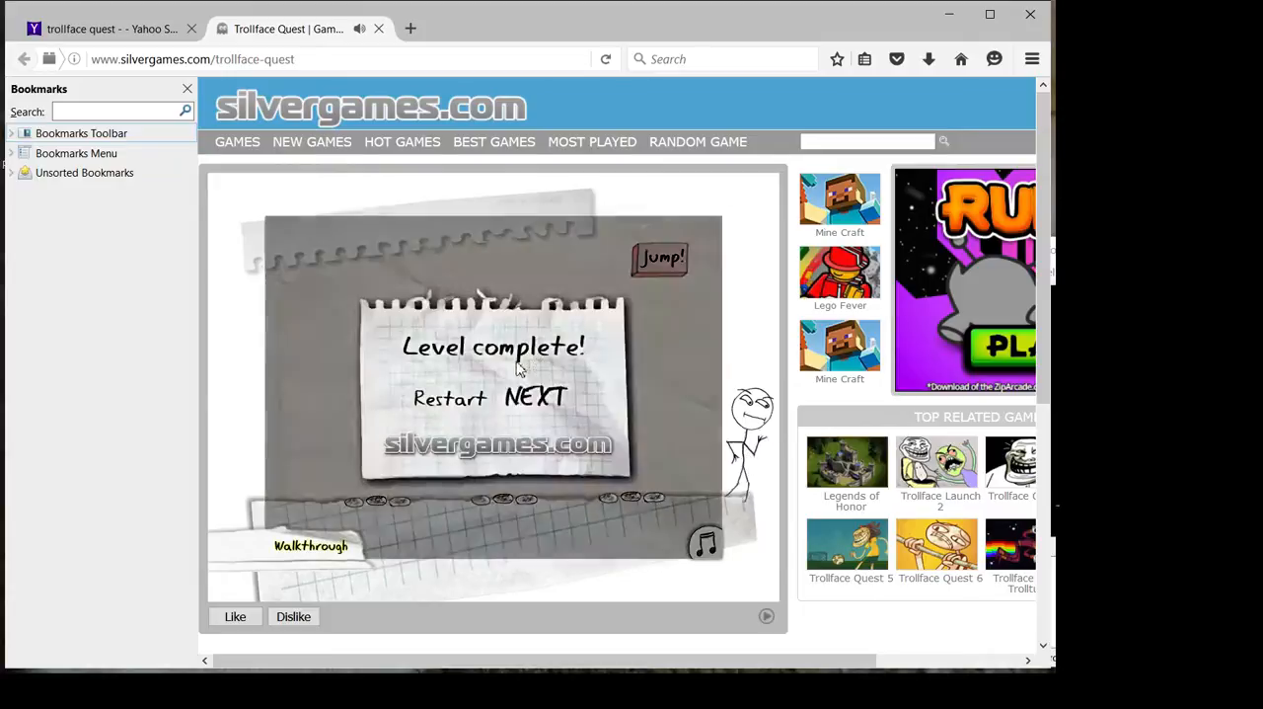
Start the music-notes level, fail on the first note, restart, and win with the yellow third note
left_click(537, 396)
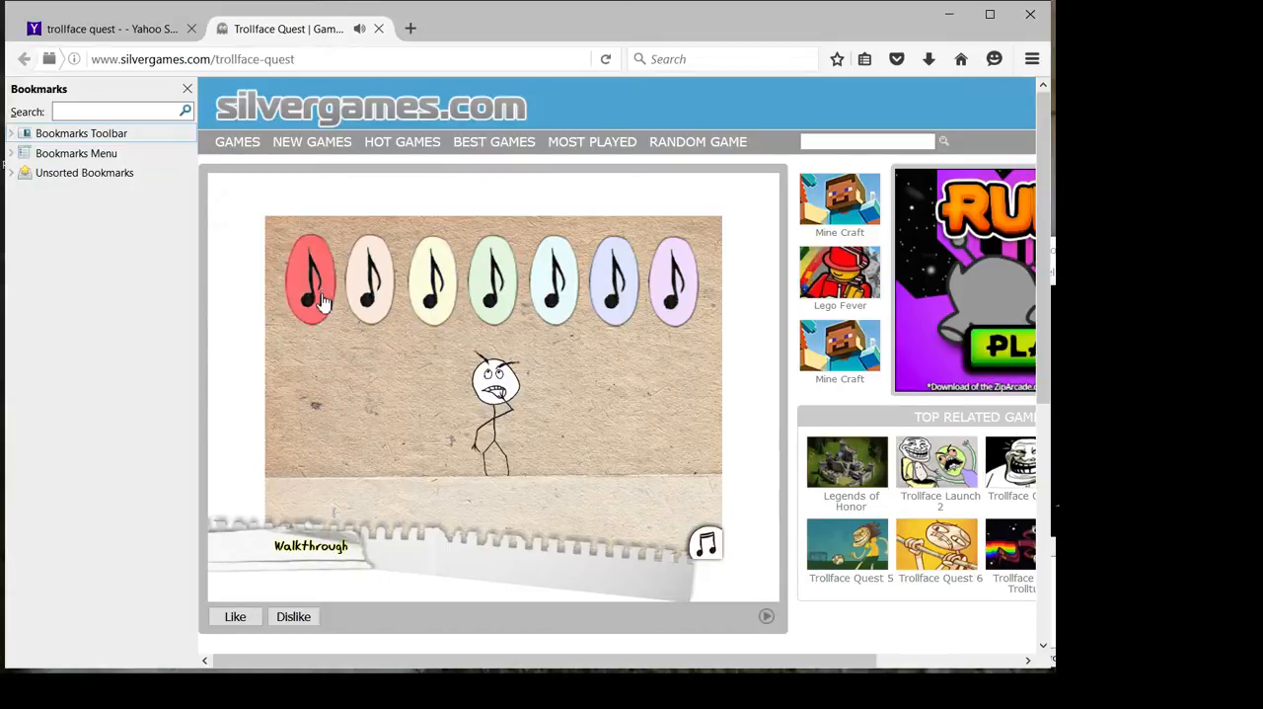
left_click(312, 277)
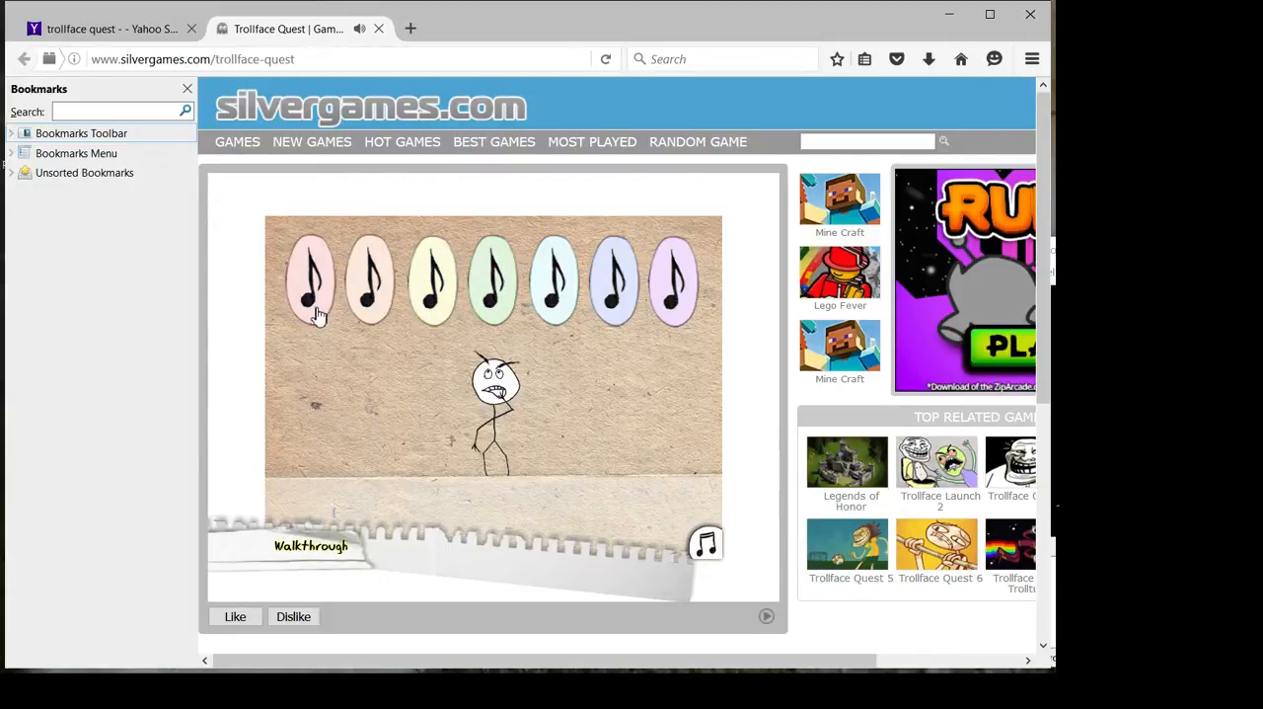
left_click(312, 280)
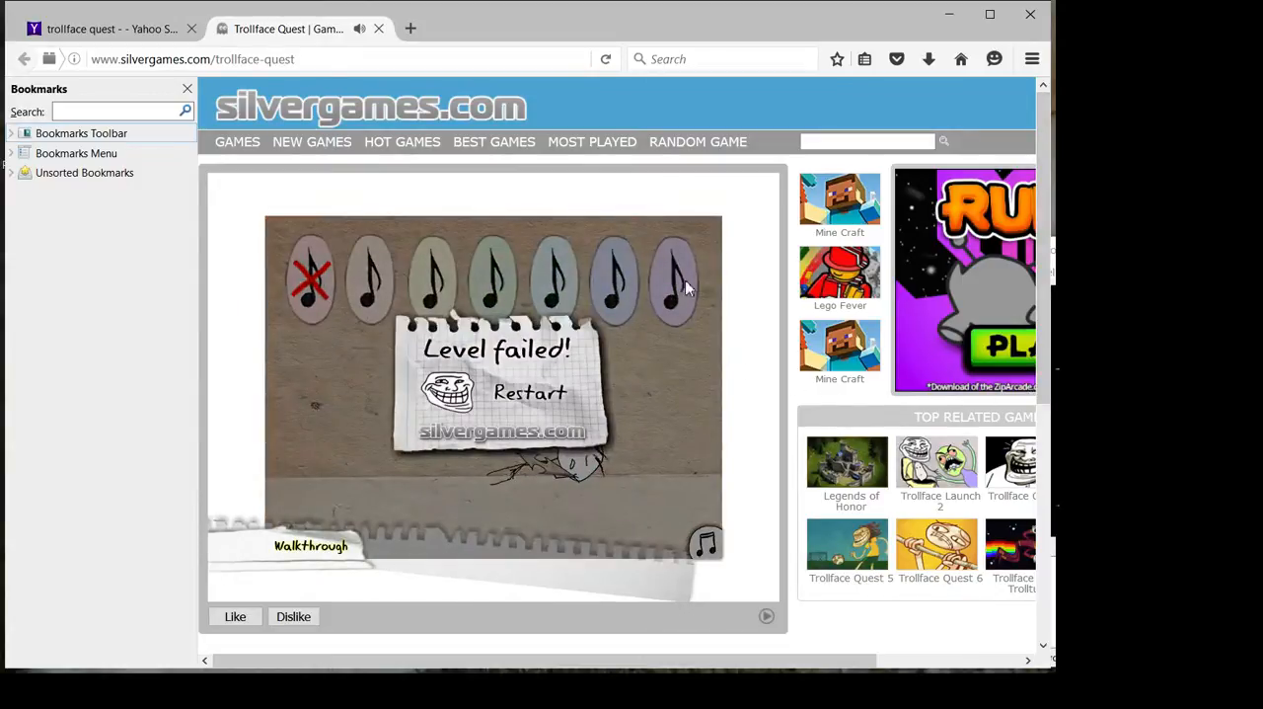
left_click(529, 392)
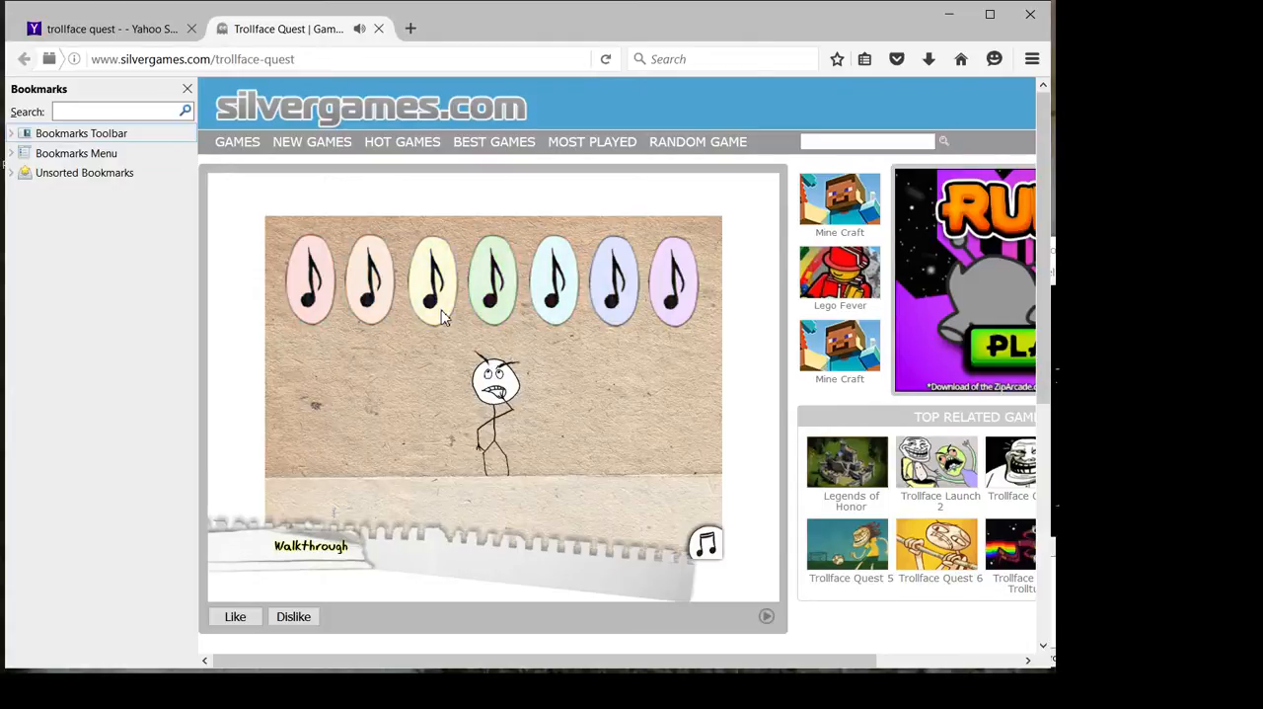
mouse_move(373, 304)
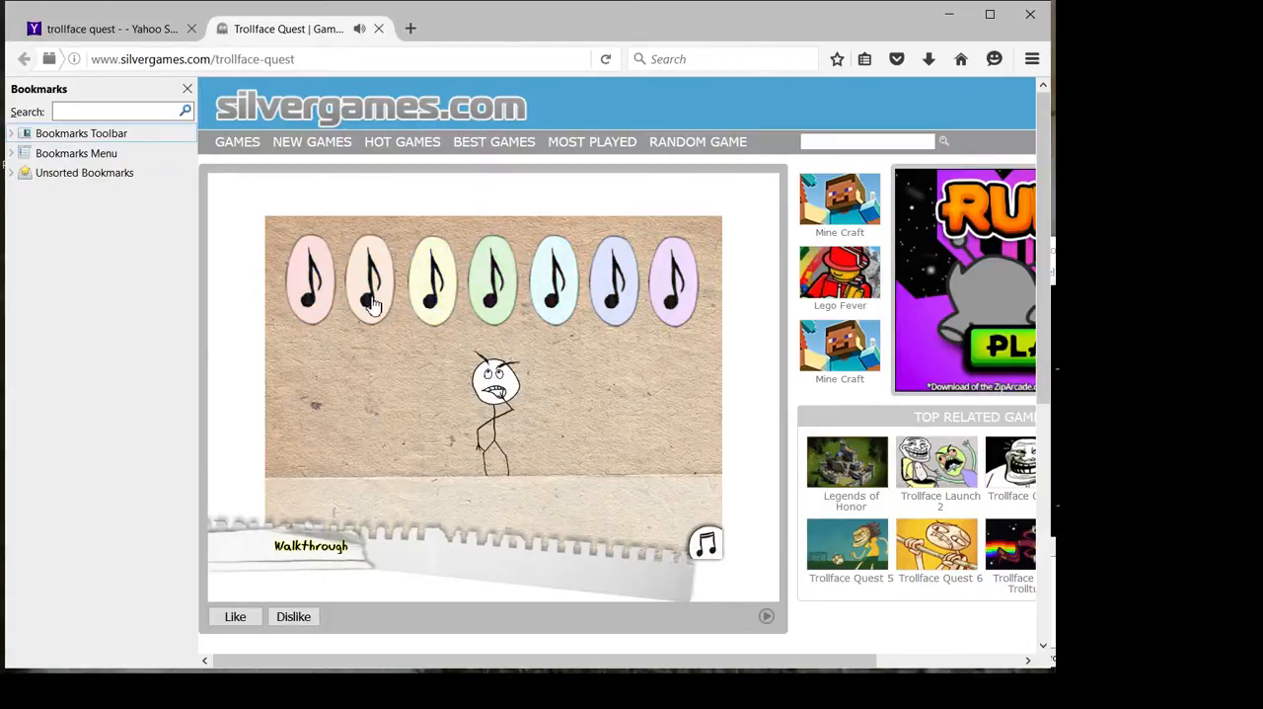
mouse_move(681, 300)
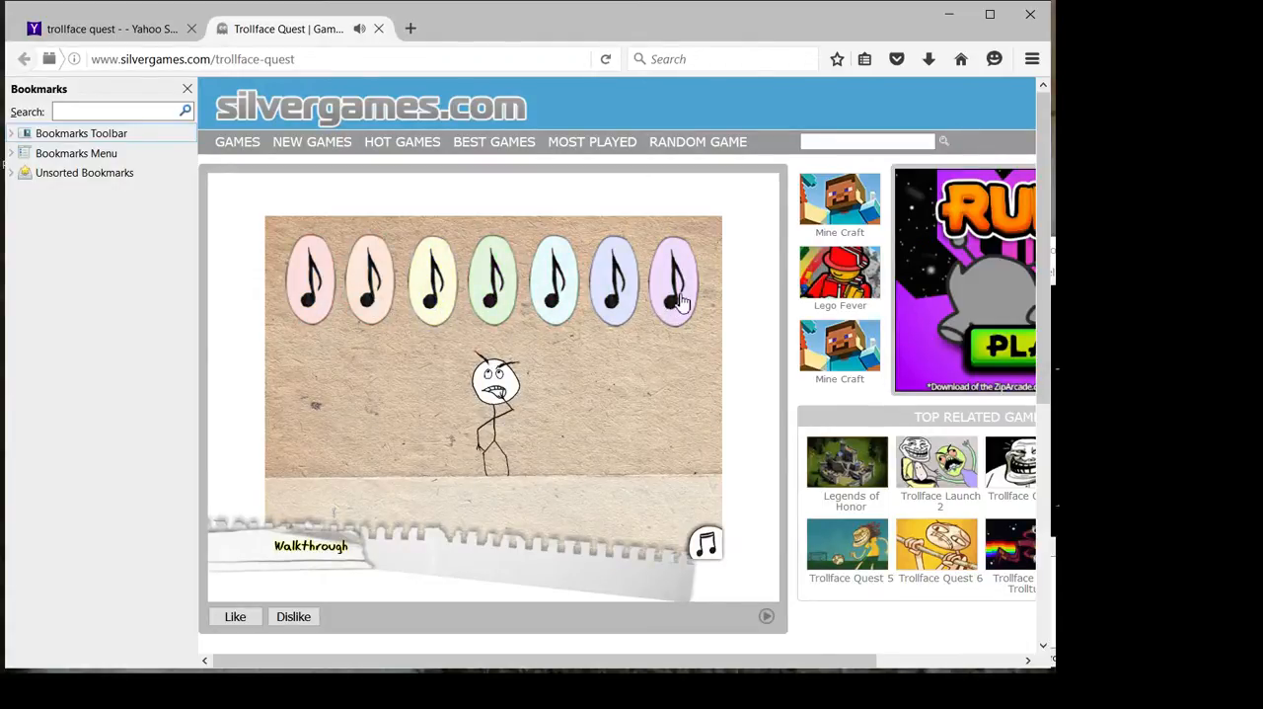
mouse_move(616, 300)
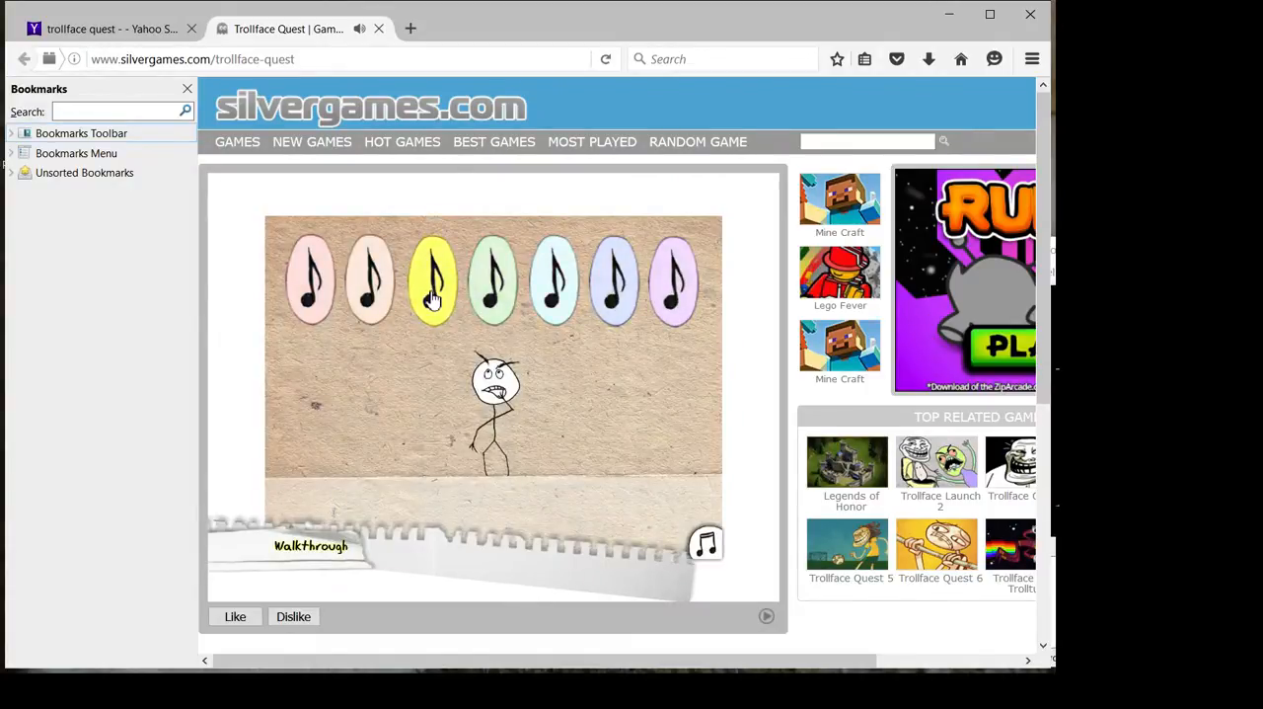
left_click(430, 281)
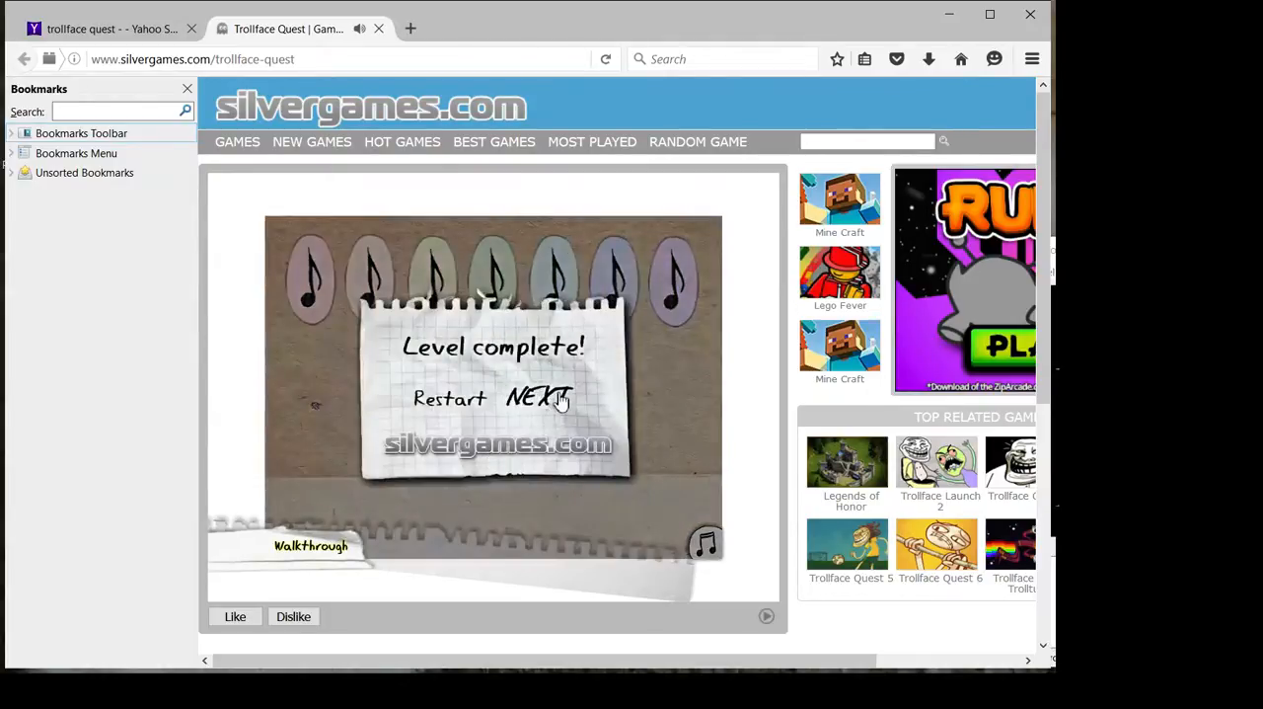
left_click(541, 398)
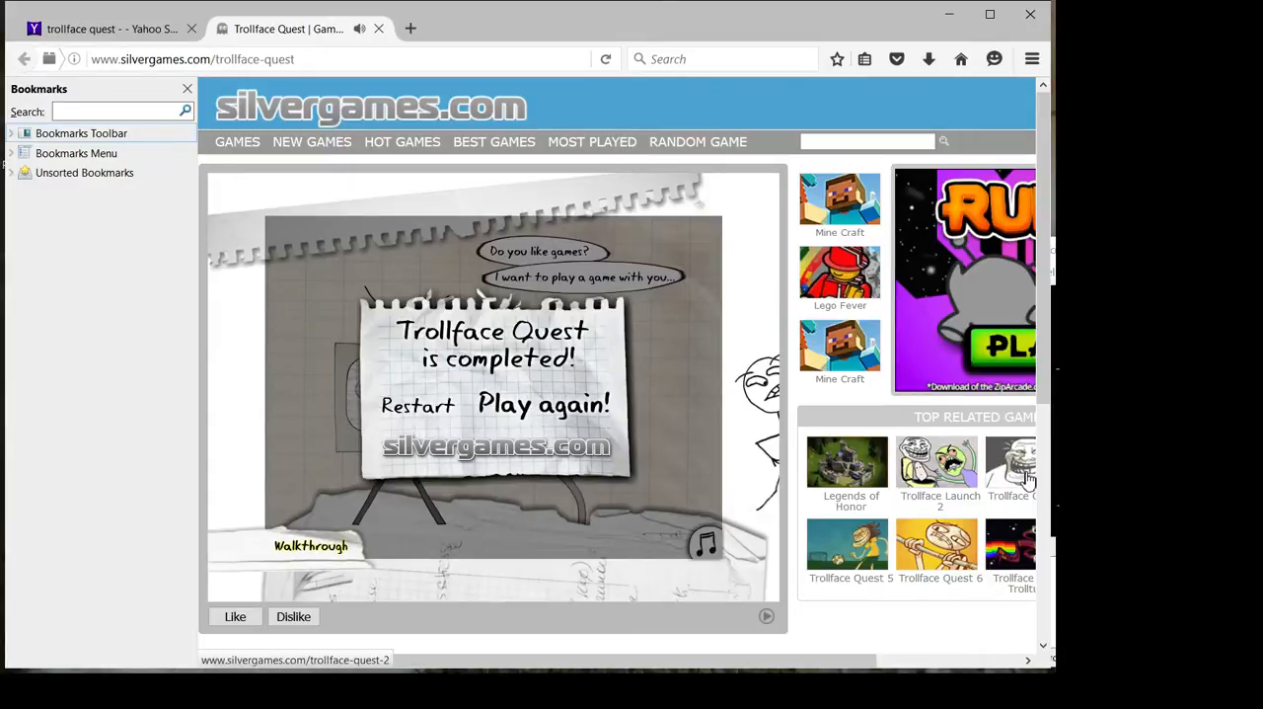
mouse_move(936, 543)
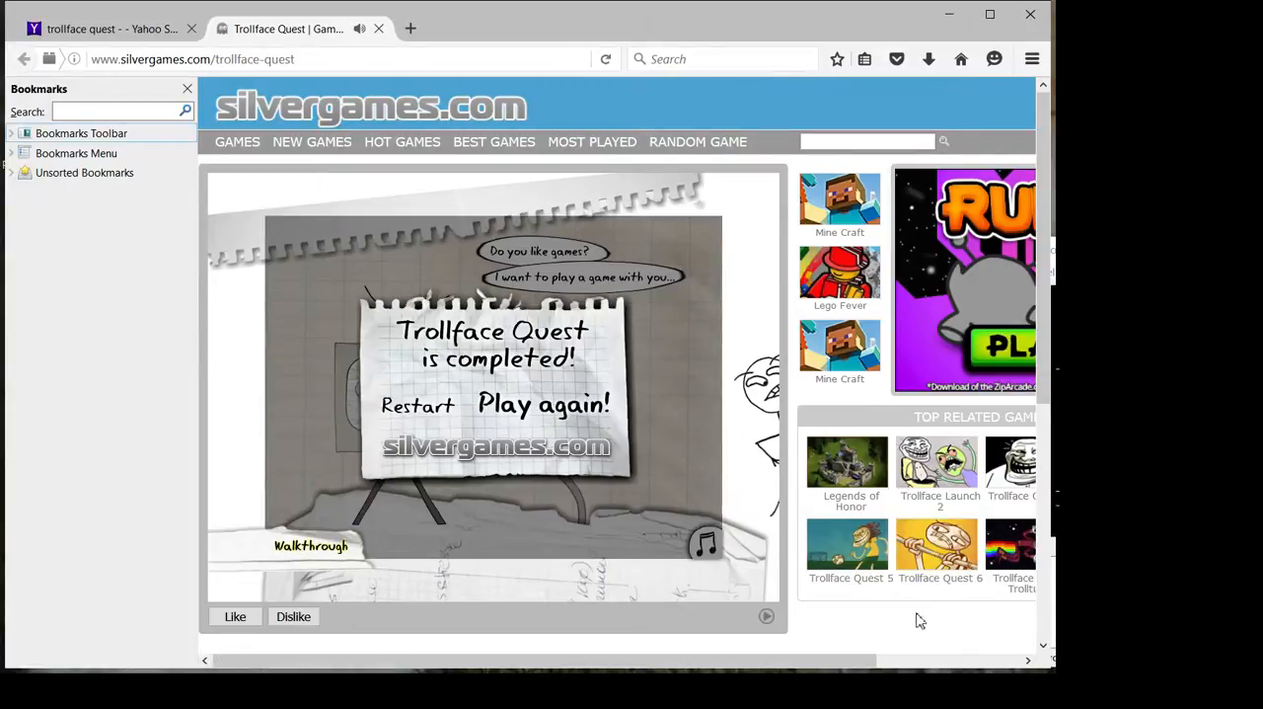
mouse_move(671, 286)
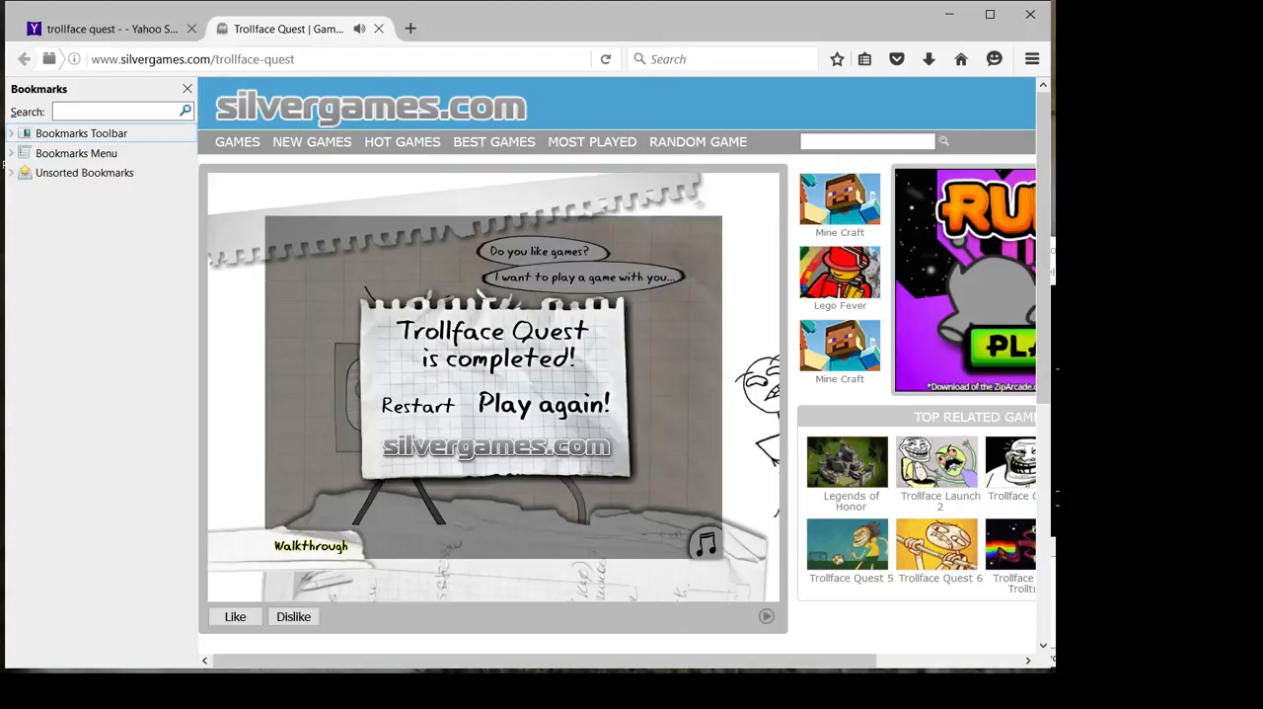
mouse_move(896, 489)
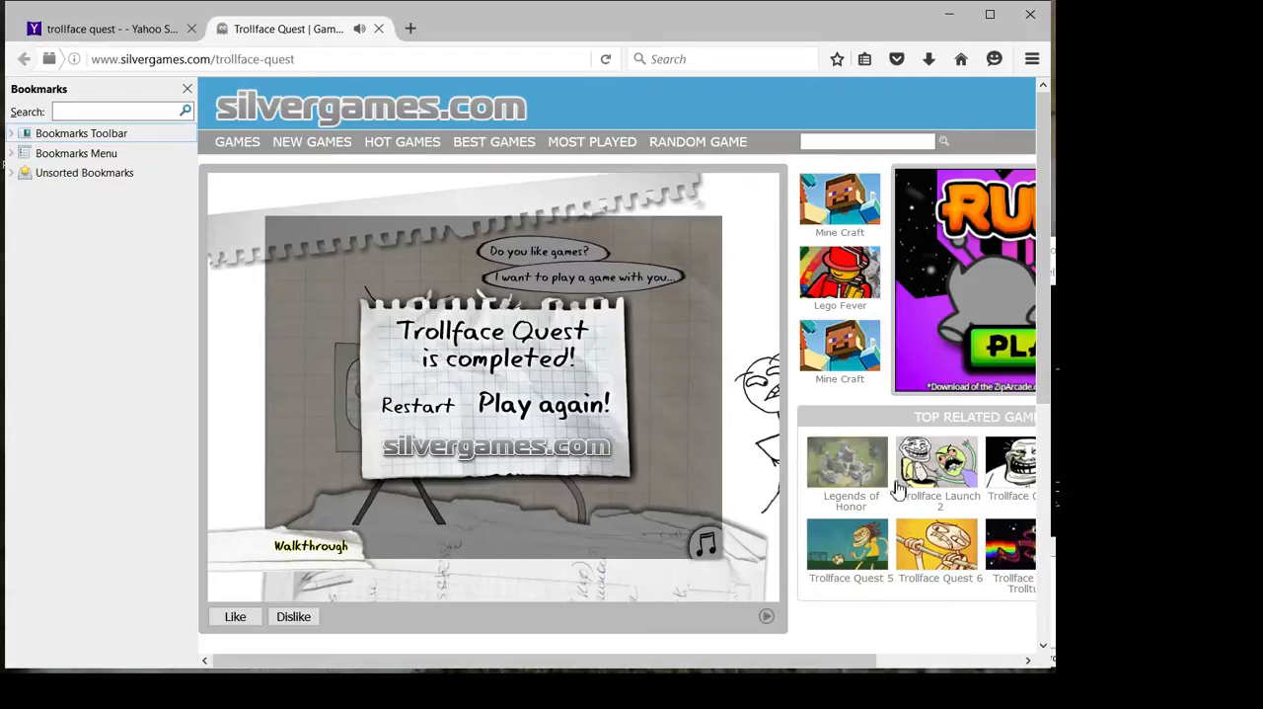
mouse_move(652, 473)
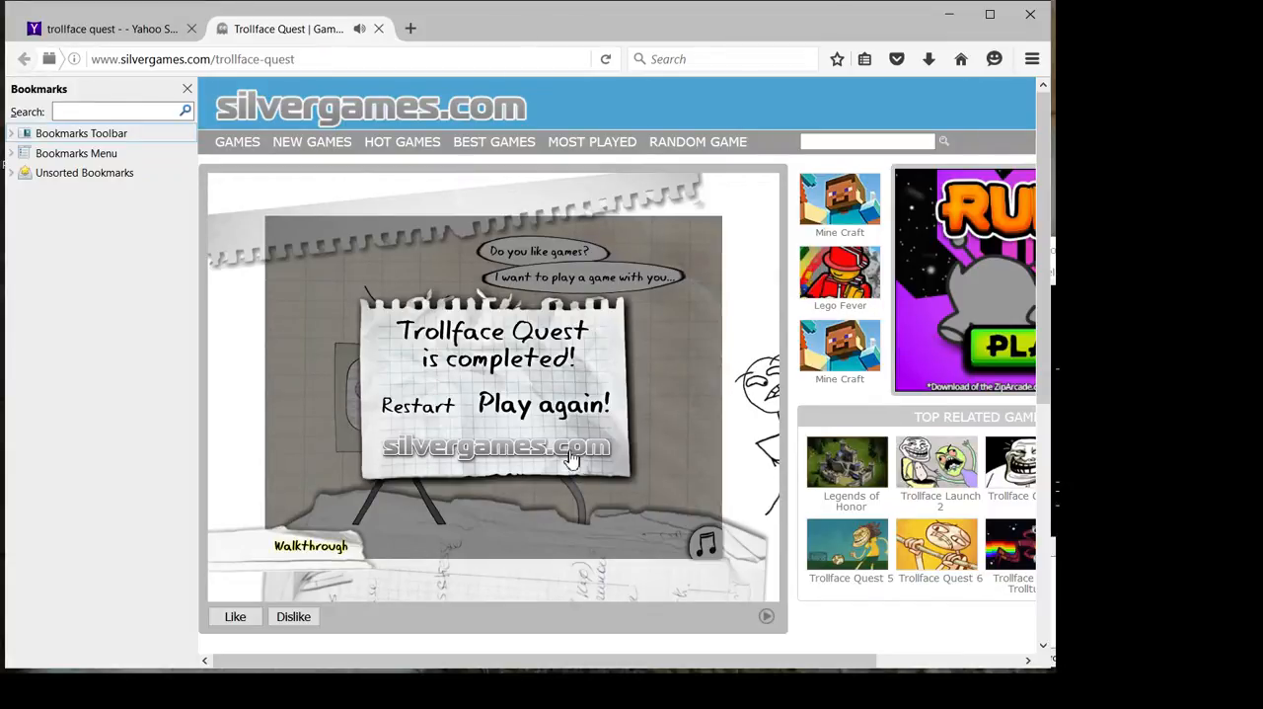
mouse_move(991, 493)
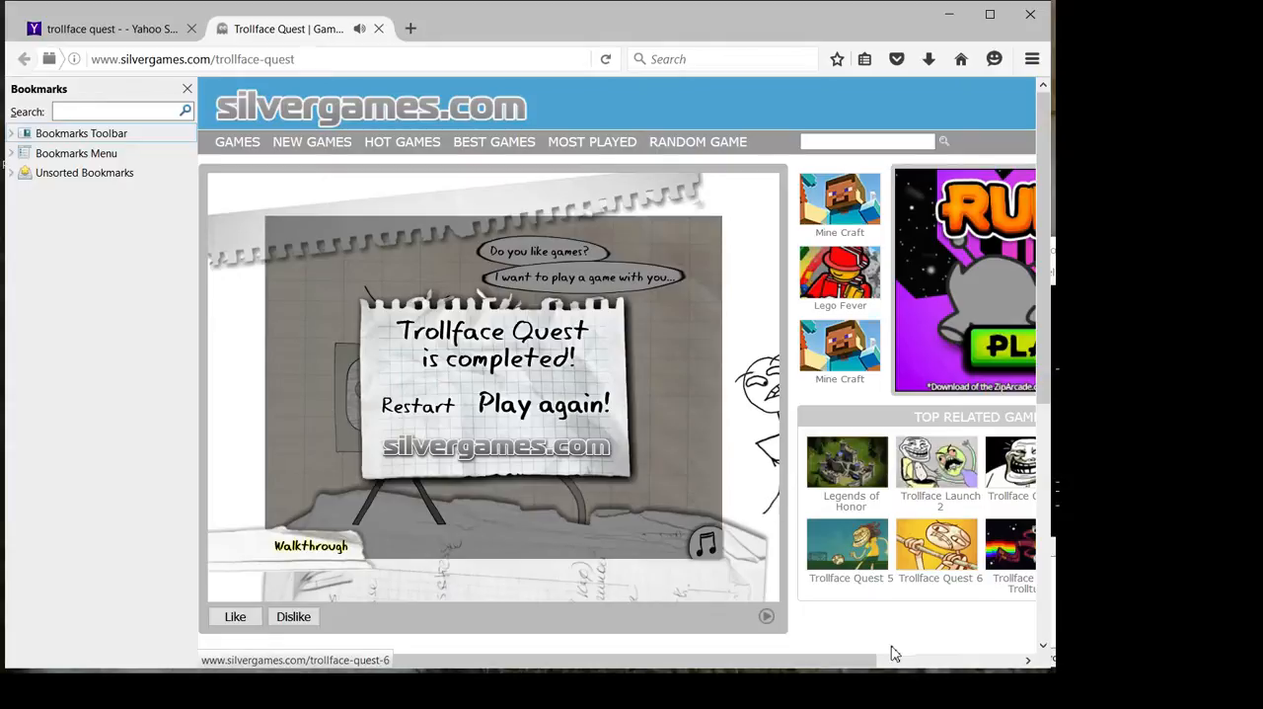
mouse_move(706, 537)
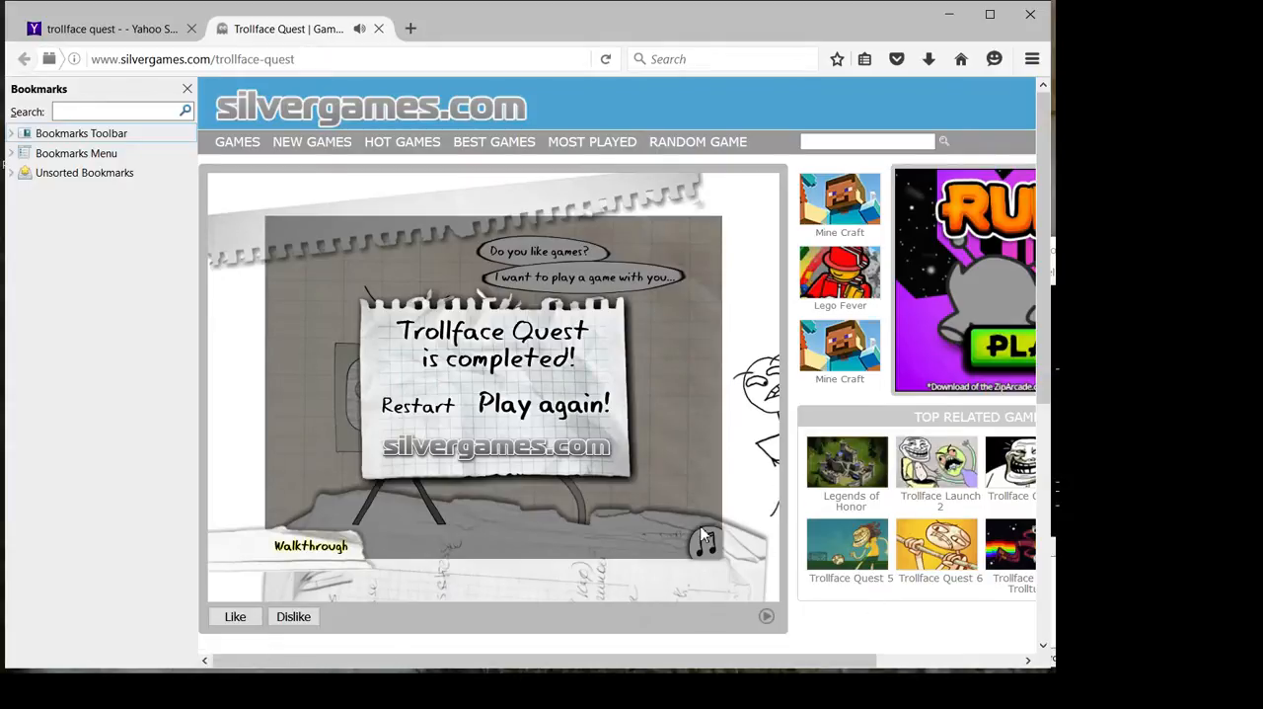